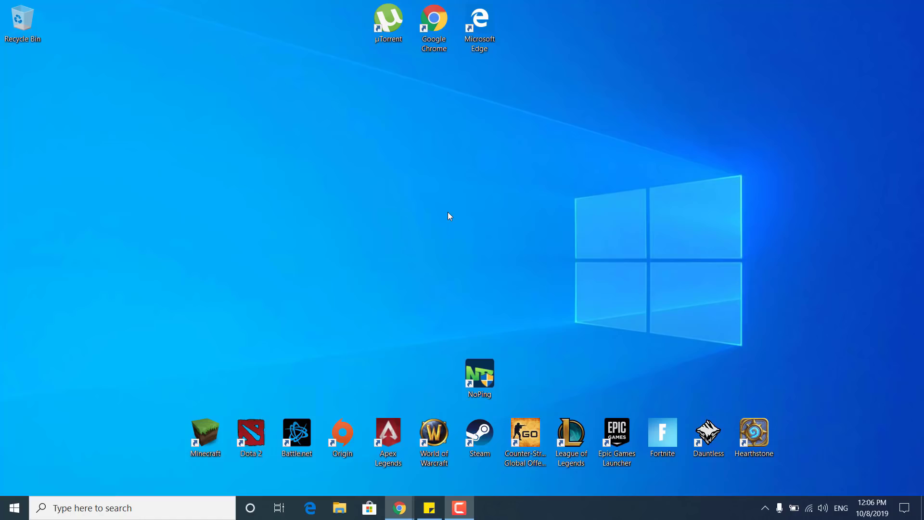
Search Windows for 'this' to bring up This PC in File Explorer
{"action": "left_click", "coordinate": [131, 508]}
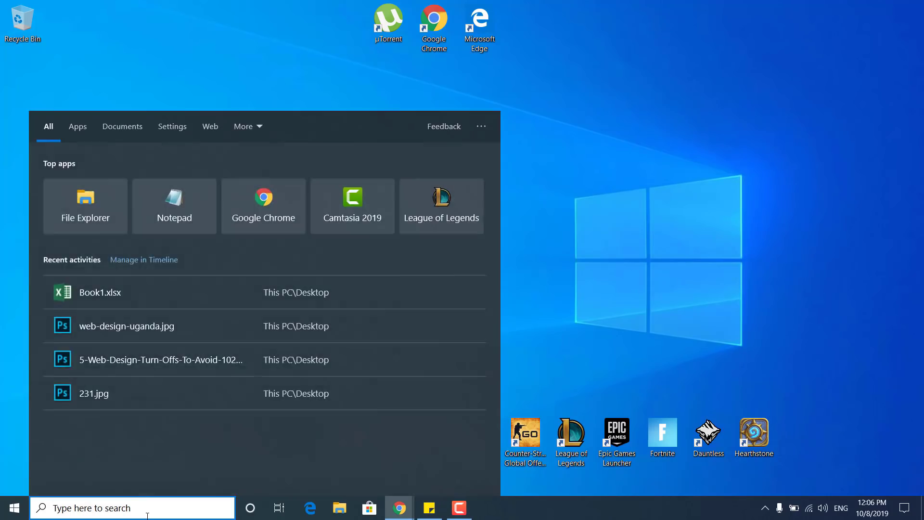
{"action": "type", "text": "this"}
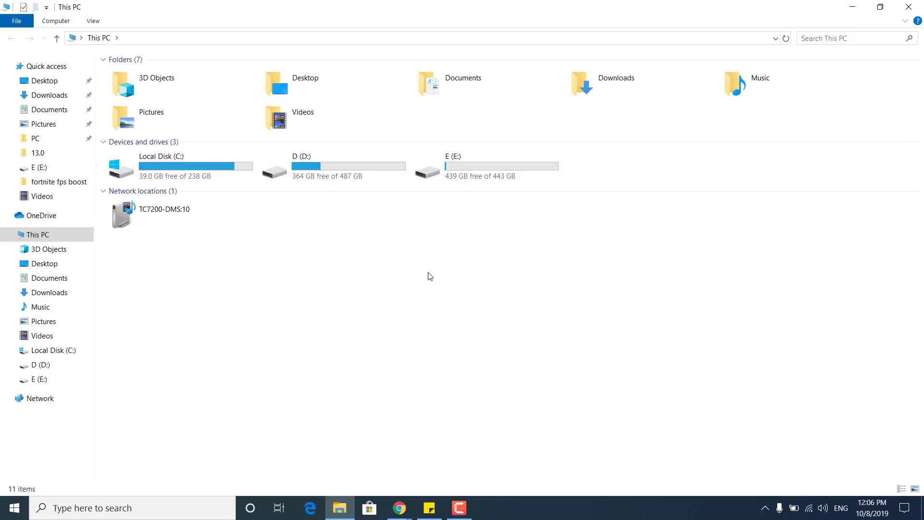
{"action": "mouse_move", "coordinate": [305, 195]}
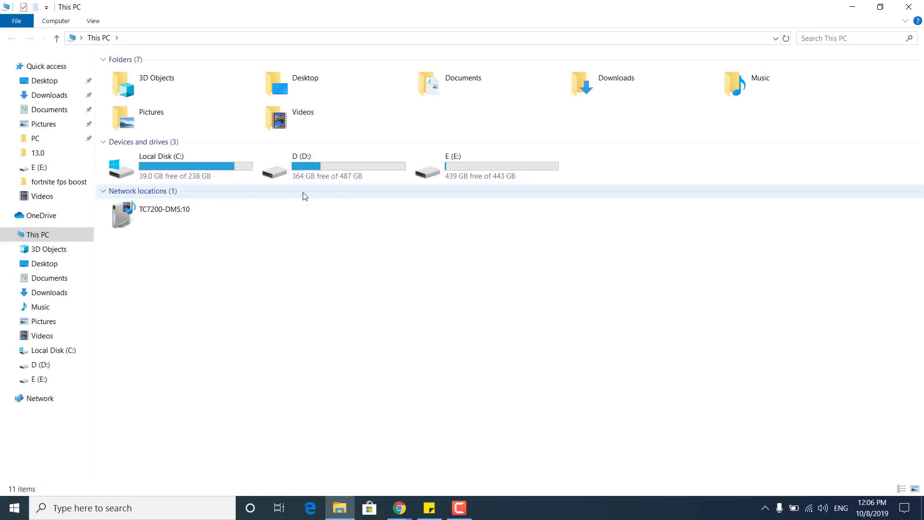
Browse drive D to Fortnite\FortniteGame\Binaries\Win64 and select the BattlEye folder
{"action": "left_click", "coordinate": [176, 166]}
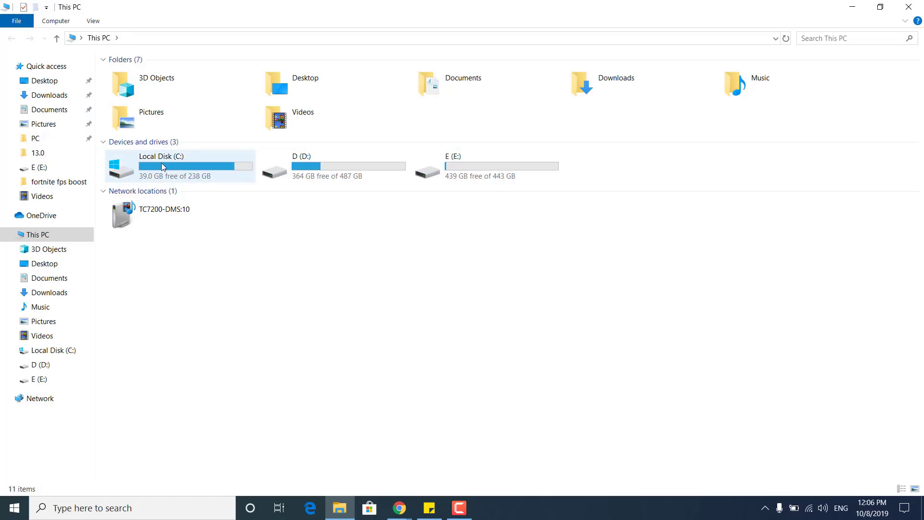
{"action": "double_click", "coordinate": [161, 165]}
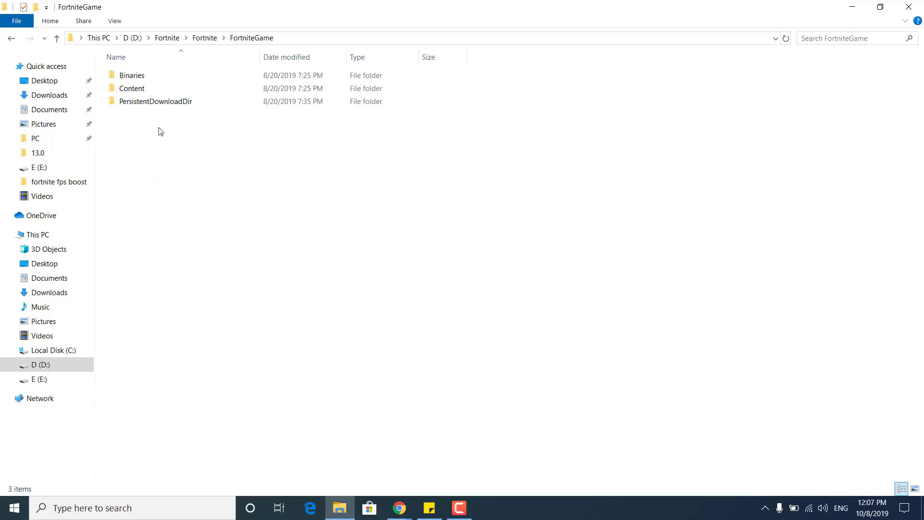
{"action": "double_click", "coordinate": [132, 76]}
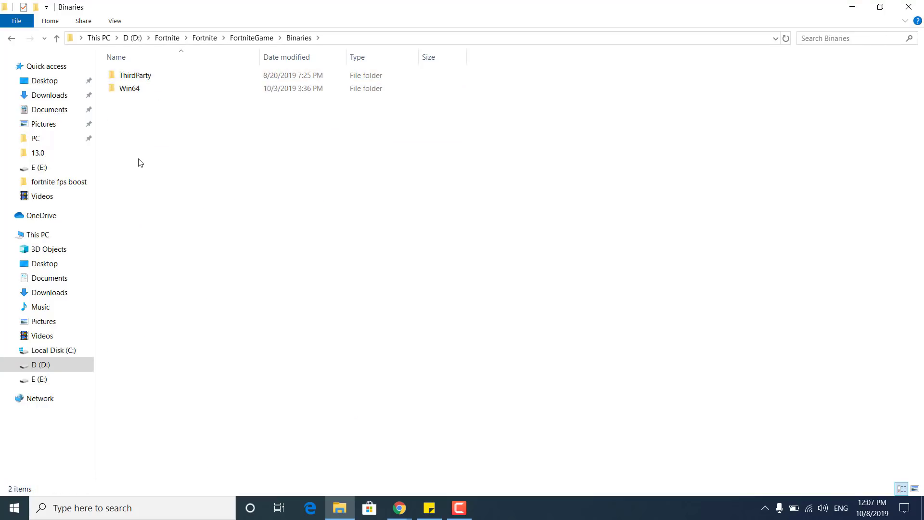
{"action": "double_click", "coordinate": [130, 89]}
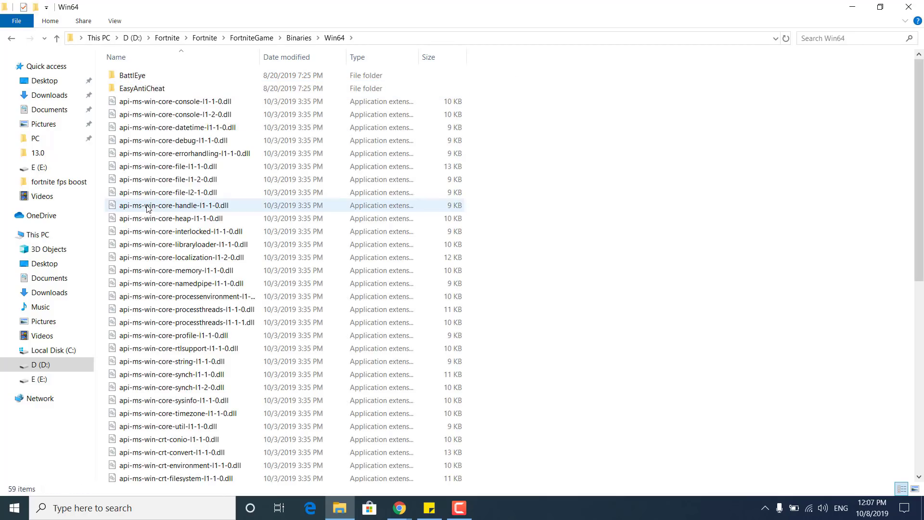
{"action": "left_click", "coordinate": [132, 75]}
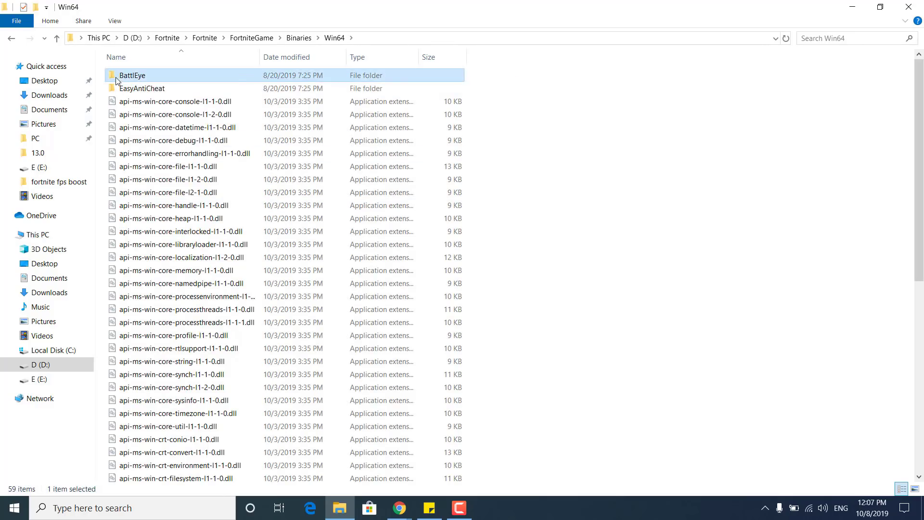
Run Uninstall_BattlEye, confirm Yes and OK, then run Install_BattlEye and return to Win64
{"action": "double_click", "coordinate": [132, 76]}
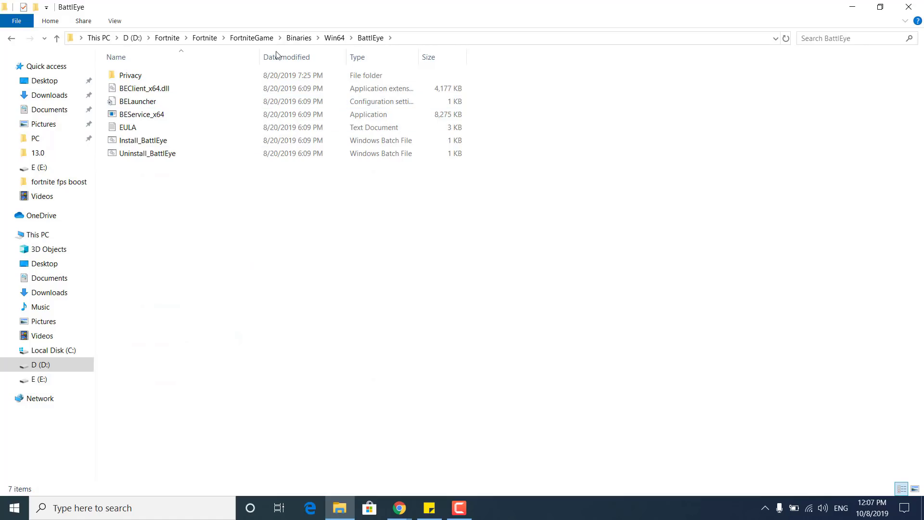
{"action": "left_click", "coordinate": [147, 153]}
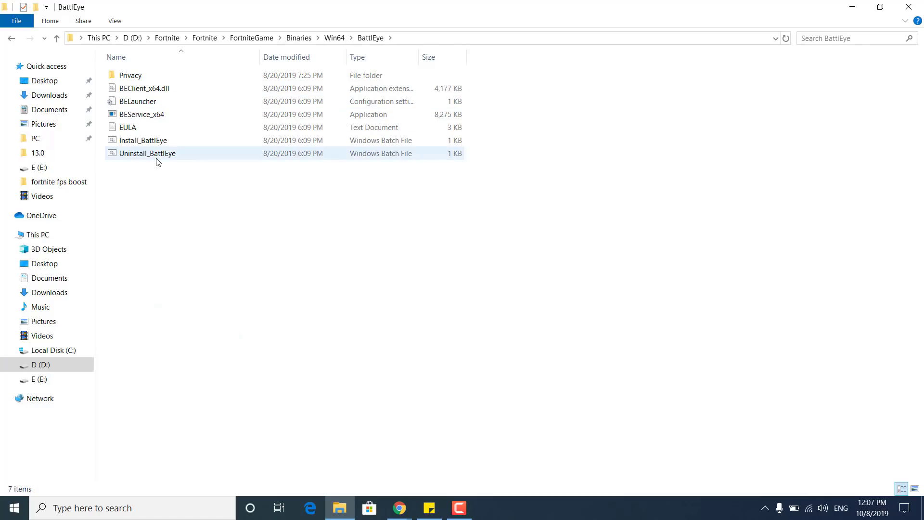
{"action": "double_click", "coordinate": [148, 153]}
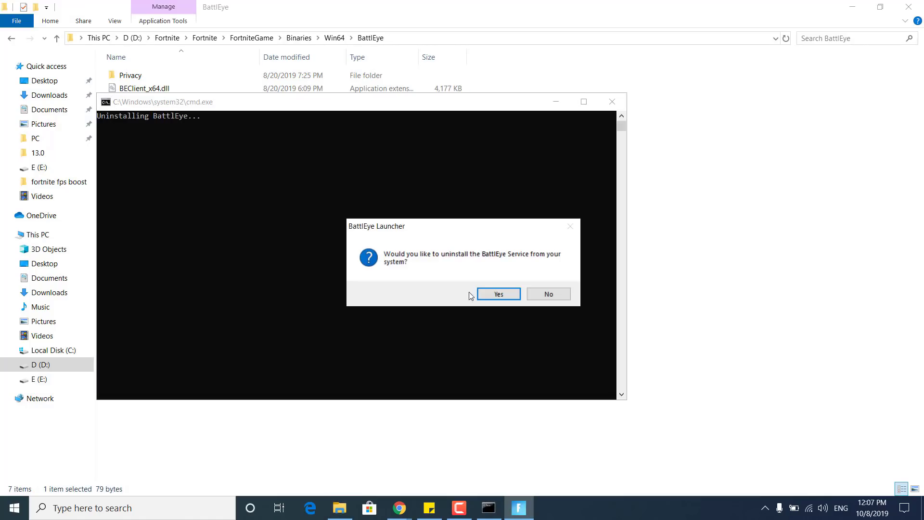
{"action": "mouse_move", "coordinate": [521, 266]}
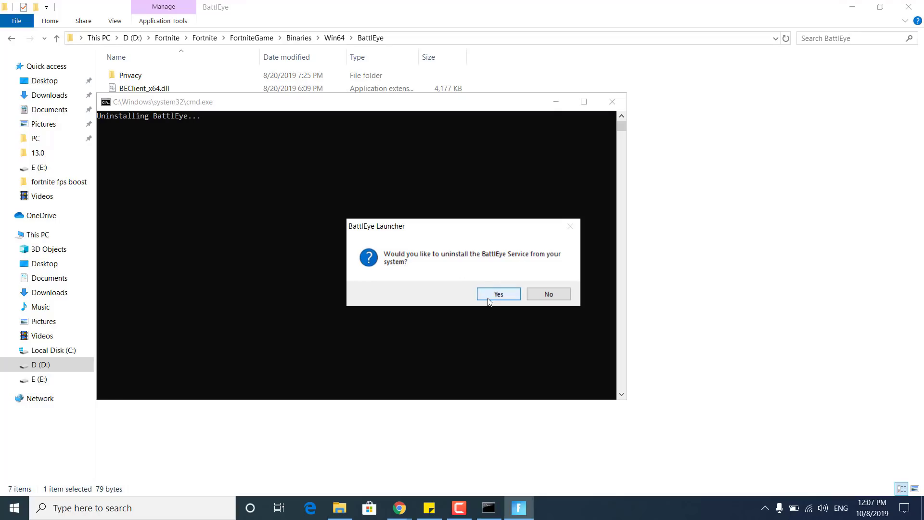
{"action": "left_click", "coordinate": [498, 293]}
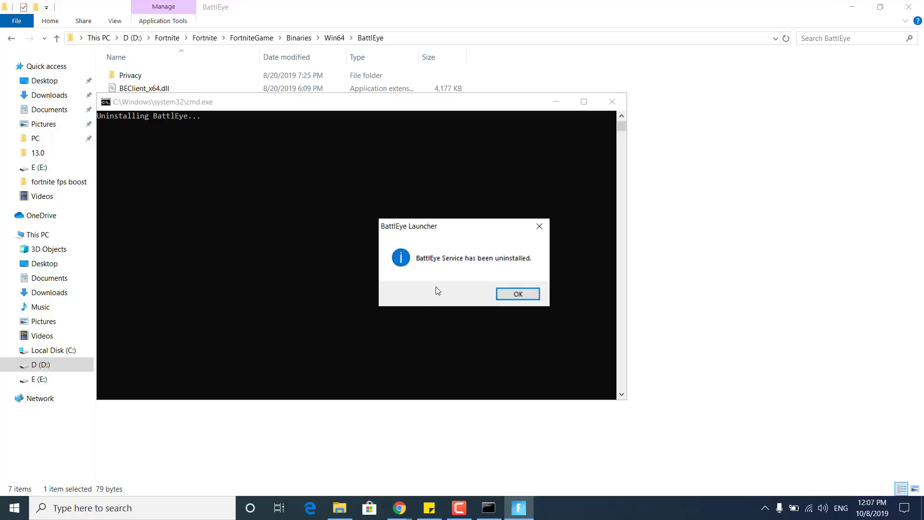
{"action": "mouse_move", "coordinate": [435, 281]}
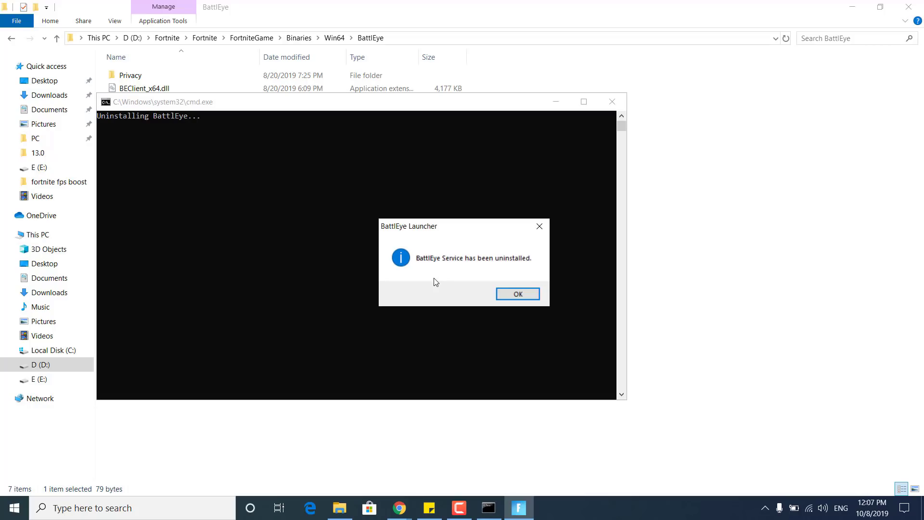
{"action": "left_click", "coordinate": [517, 294]}
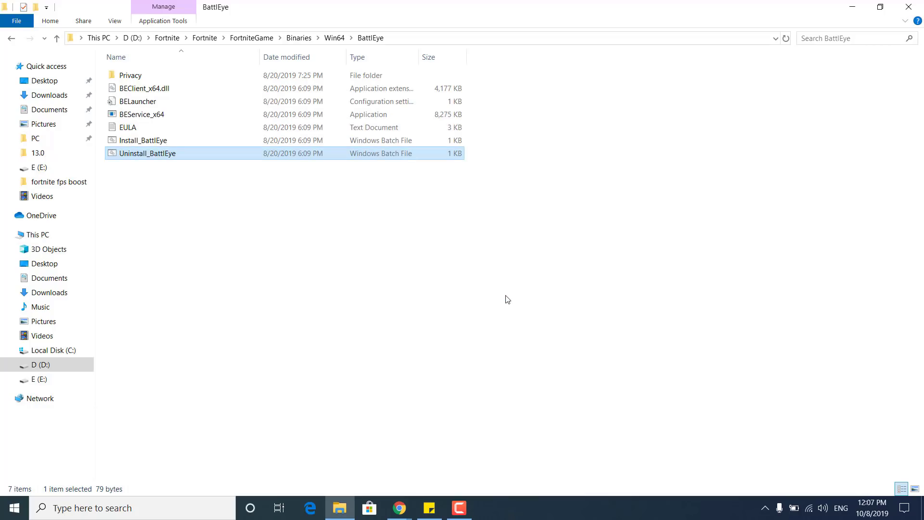
{"action": "double_click", "coordinate": [143, 139]}
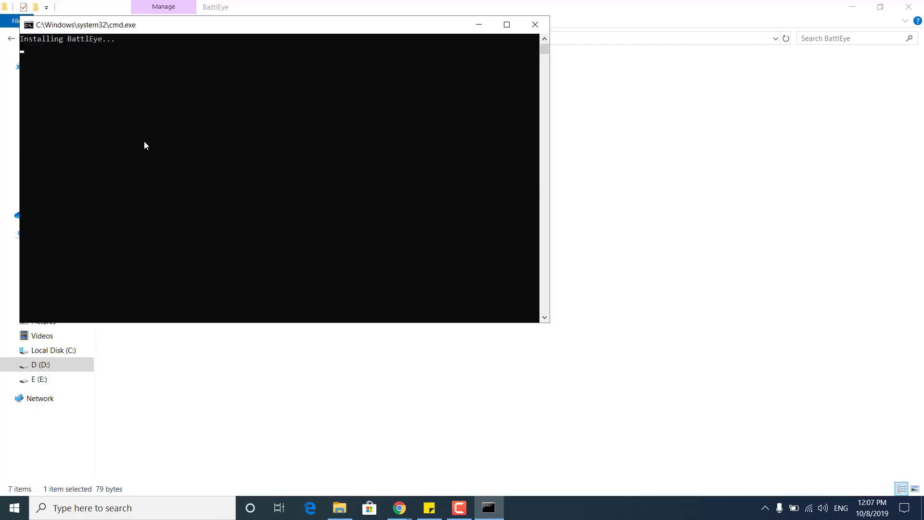
{"action": "left_click", "coordinate": [534, 24]}
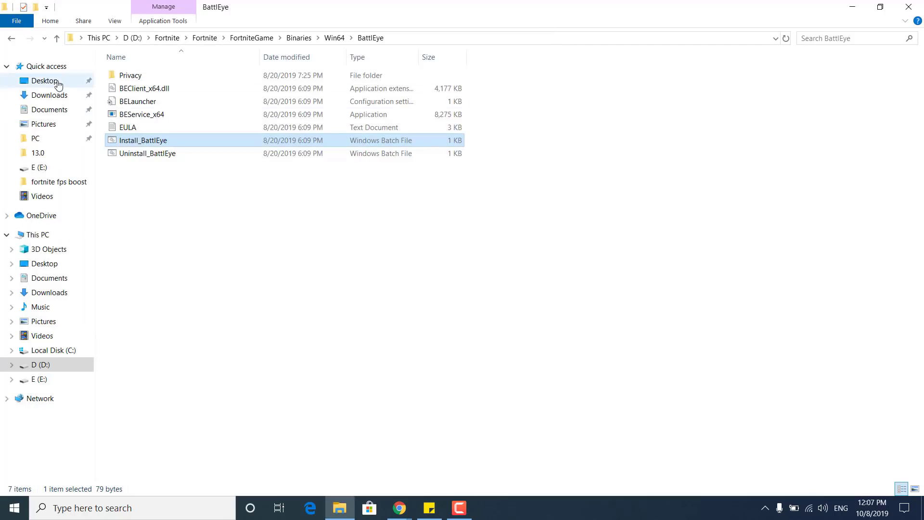
{"action": "mouse_move", "coordinate": [334, 37]}
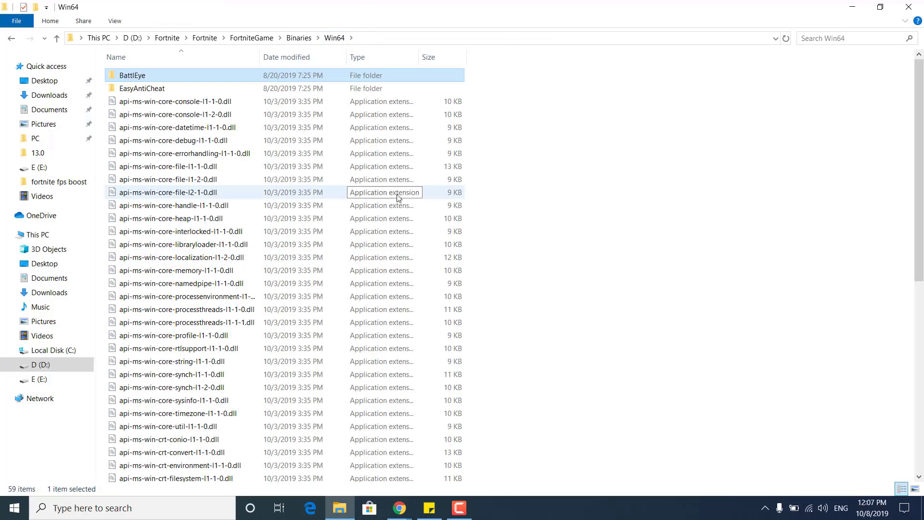
{"action": "mouse_move", "coordinate": [155, 95]}
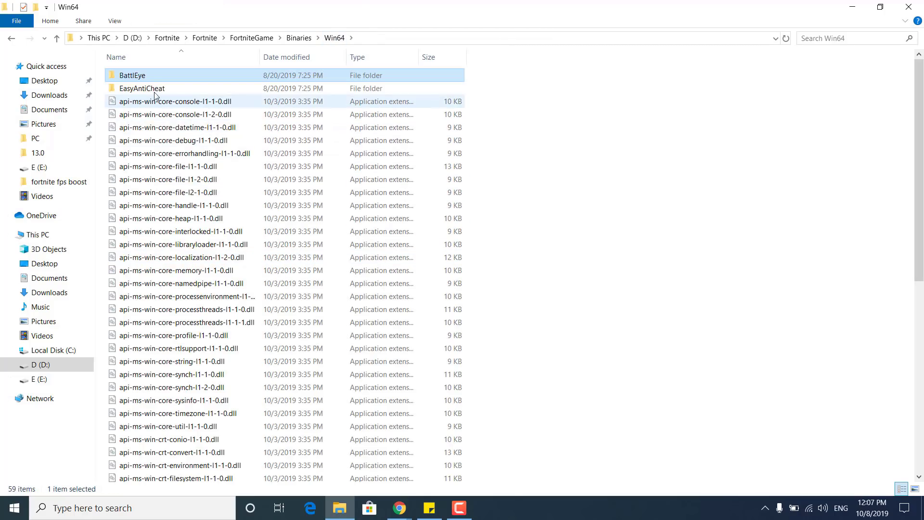
Launch EasyAntiCheat_Setup from the EasyAntiCheat folder, choose Repair Service, then Finish
{"action": "double_click", "coordinate": [142, 88]}
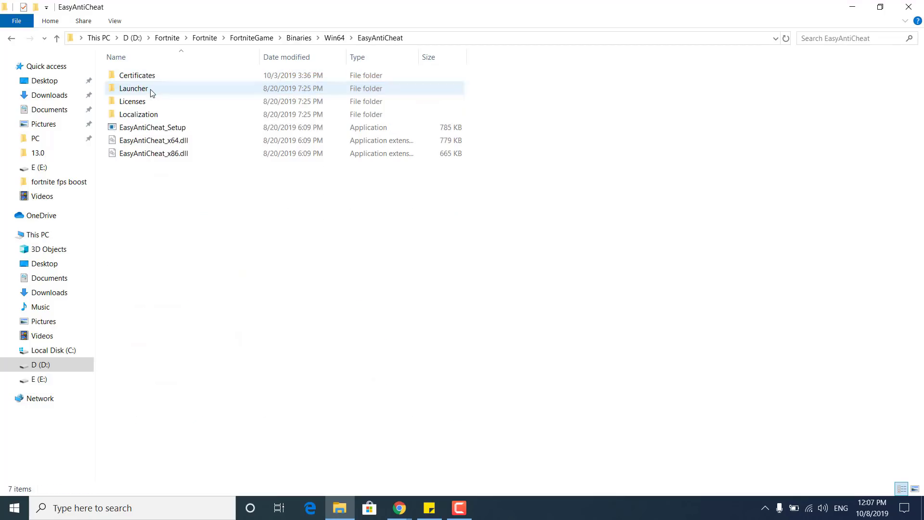
{"action": "left_click", "coordinate": [152, 127]}
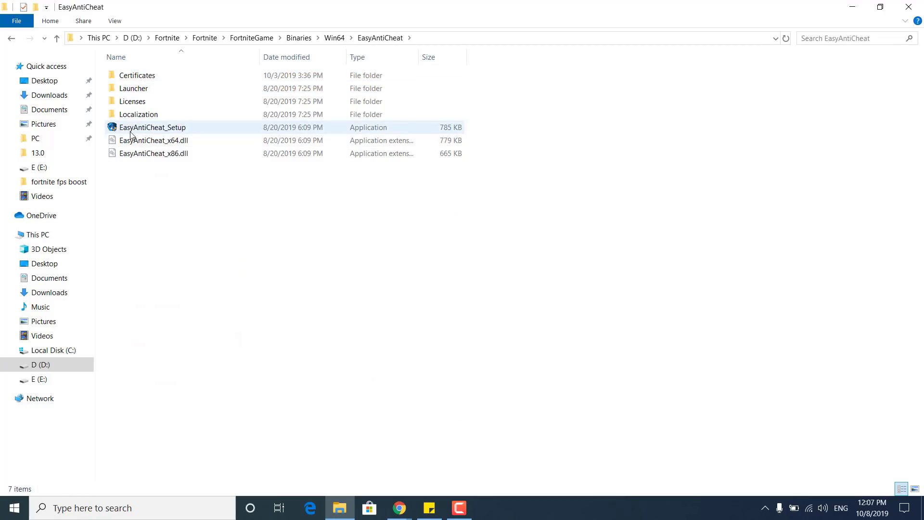
{"action": "mouse_move", "coordinate": [175, 133]}
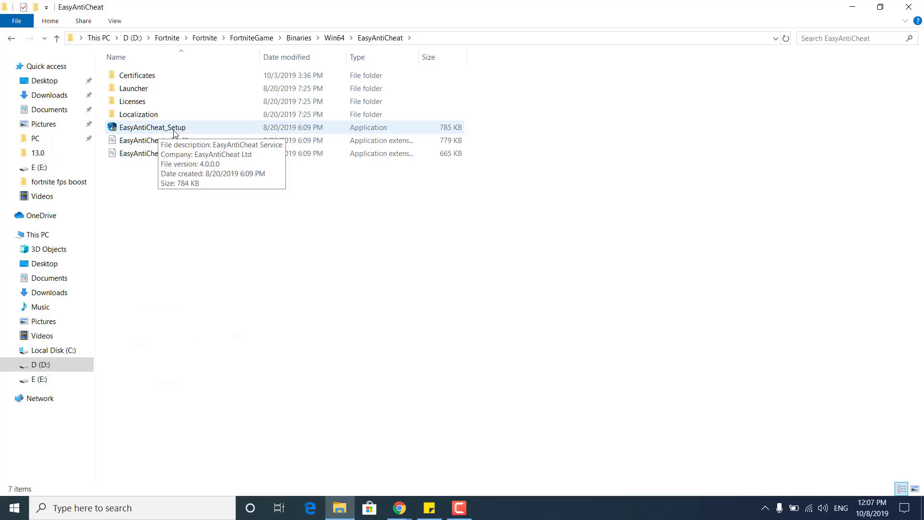
{"action": "left_click", "coordinate": [152, 127]}
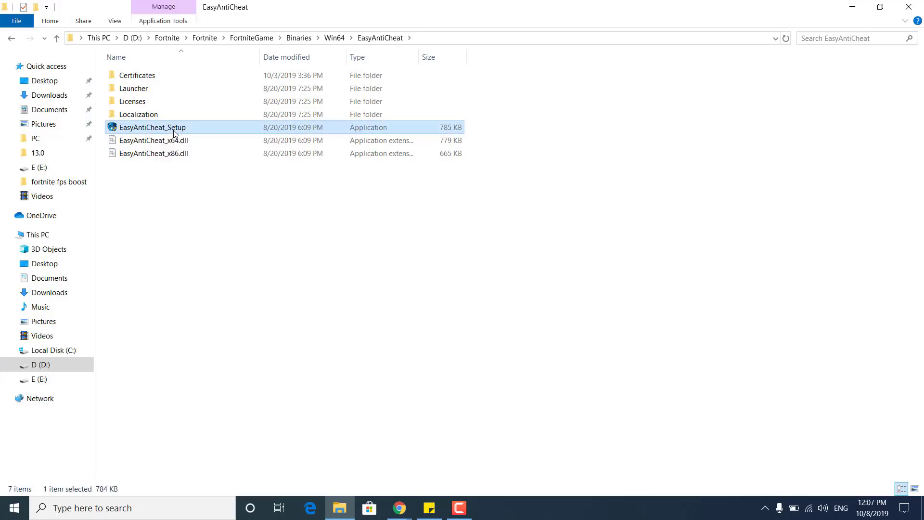
{"action": "double_click", "coordinate": [152, 127]}
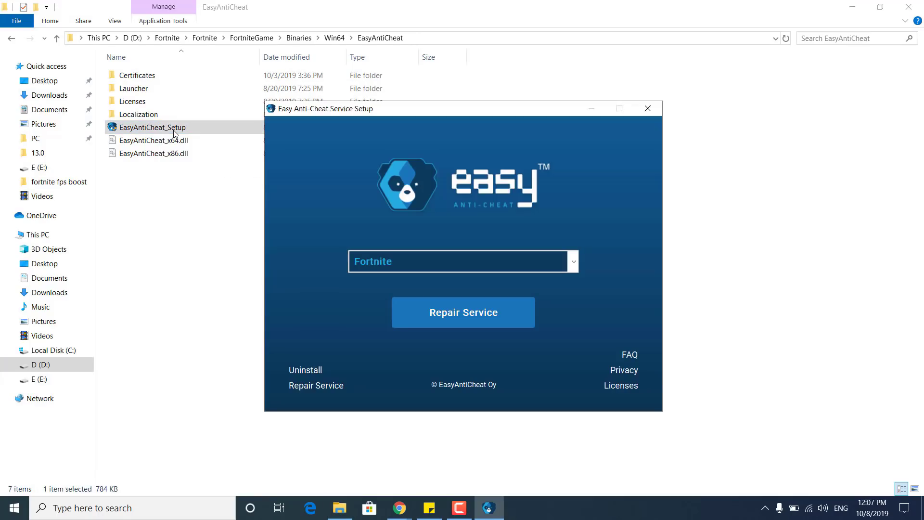
{"action": "left_click", "coordinate": [463, 312]}
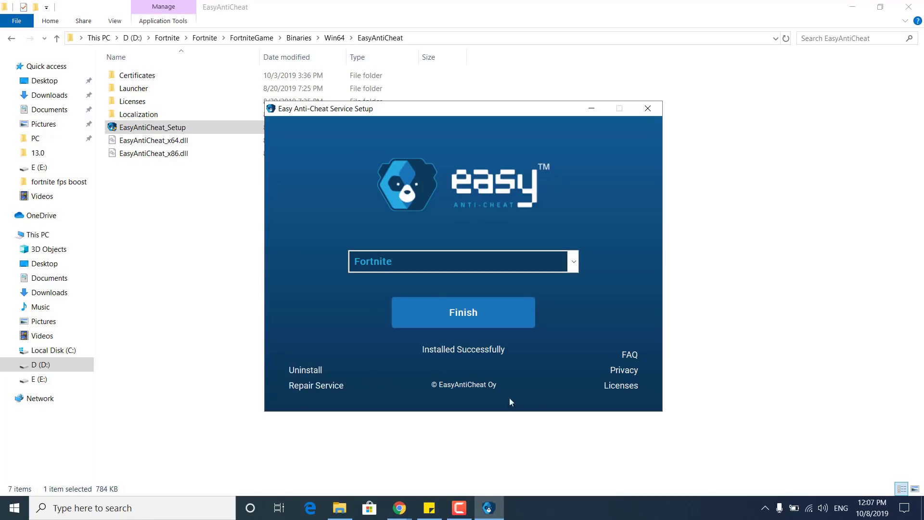
{"action": "mouse_move", "coordinate": [415, 365]}
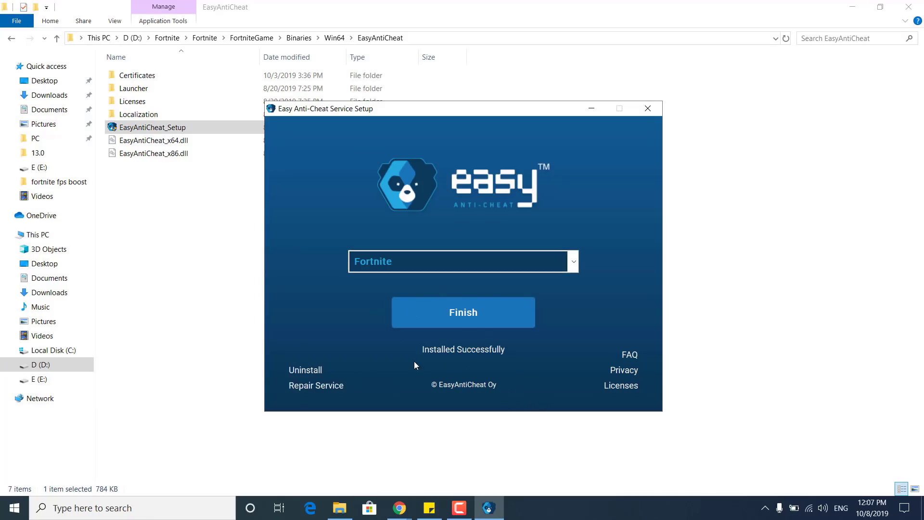
{"action": "mouse_move", "coordinate": [542, 134]}
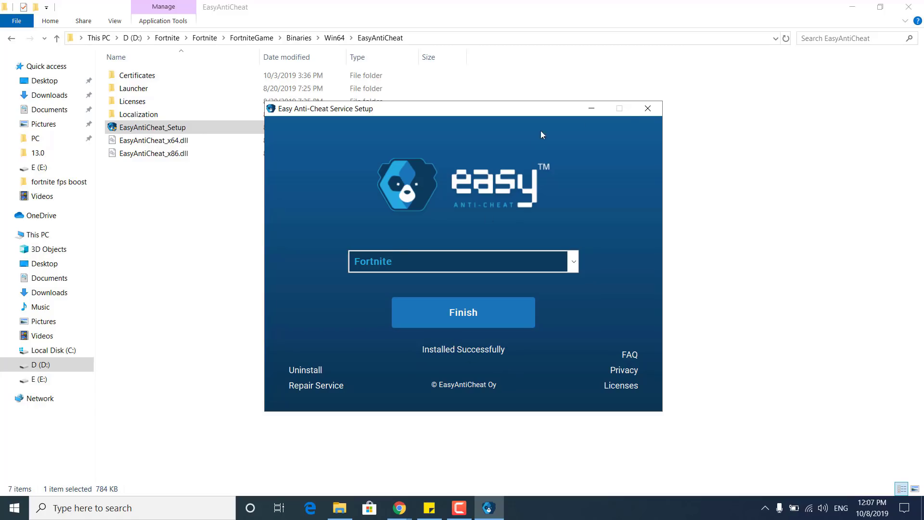
{"action": "left_click", "coordinate": [463, 312]}
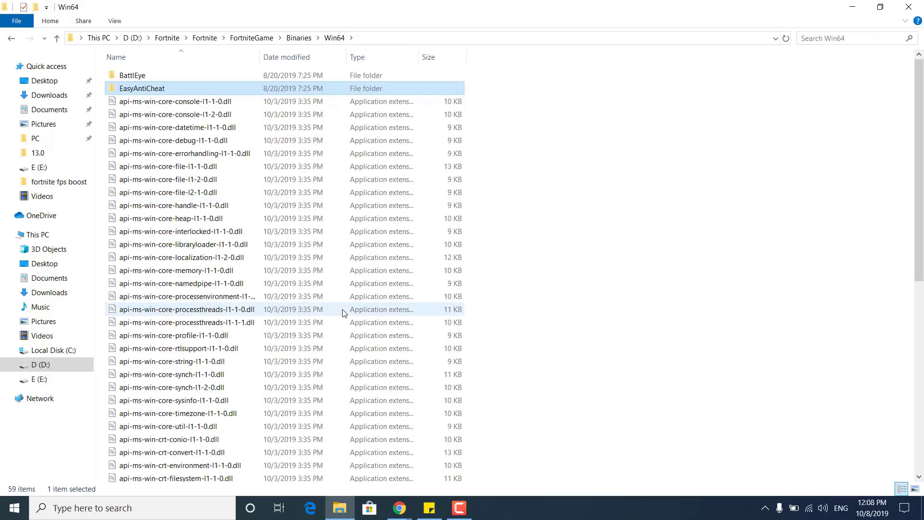
{"action": "scroll", "scroll_direction": "down", "scroll_amount": 3}
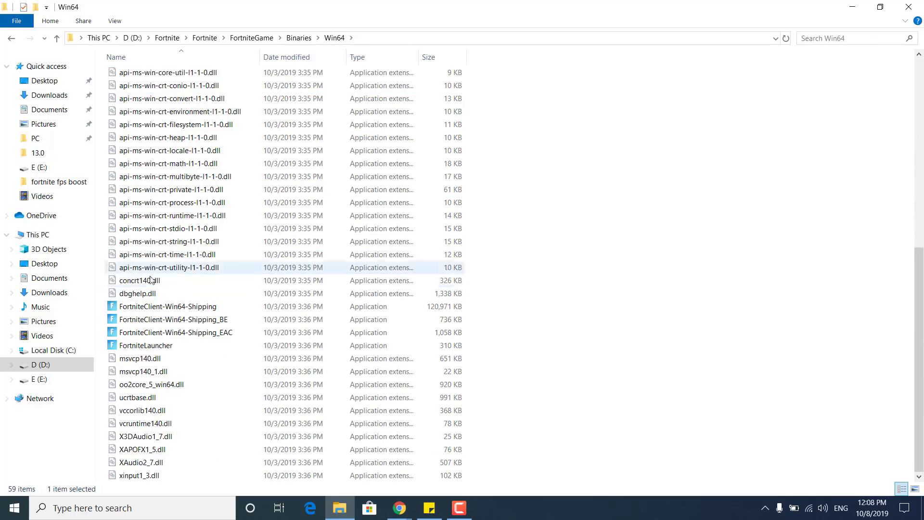
{"action": "mouse_move", "coordinate": [201, 306]}
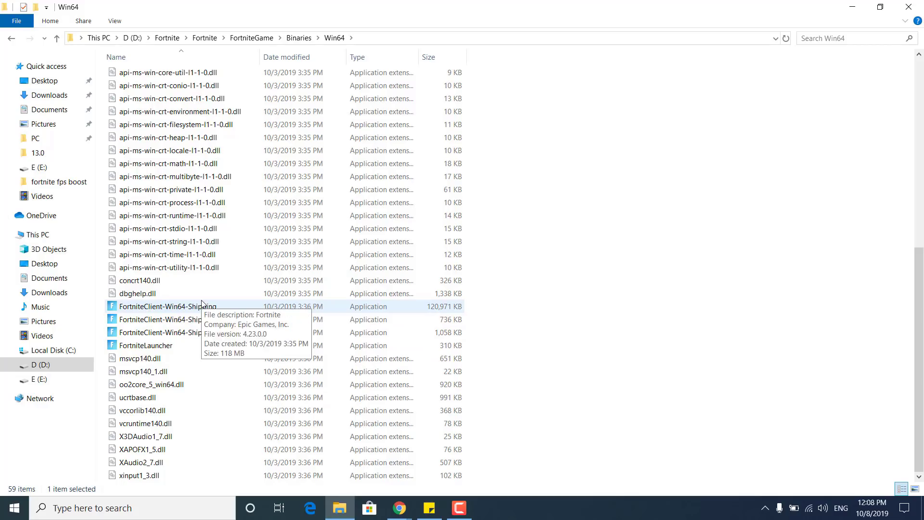
{"action": "mouse_move", "coordinate": [192, 319]}
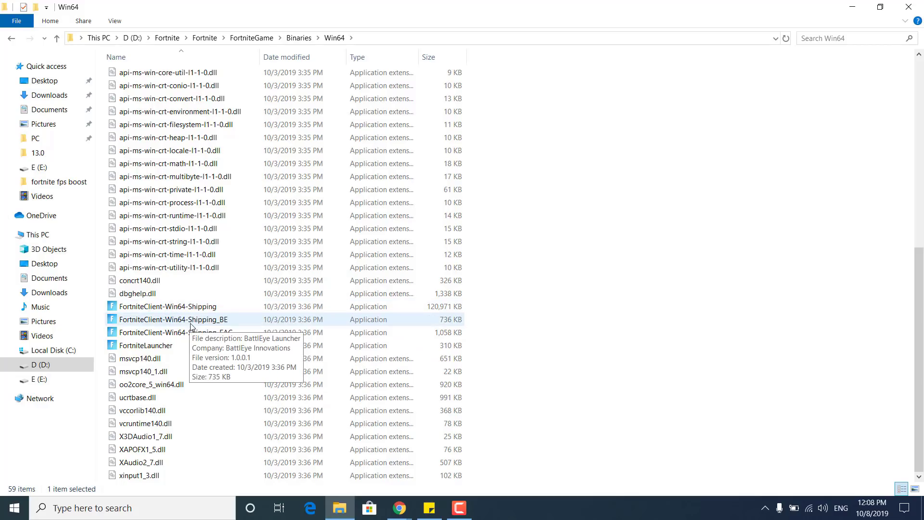
{"action": "left_click", "coordinate": [175, 331]}
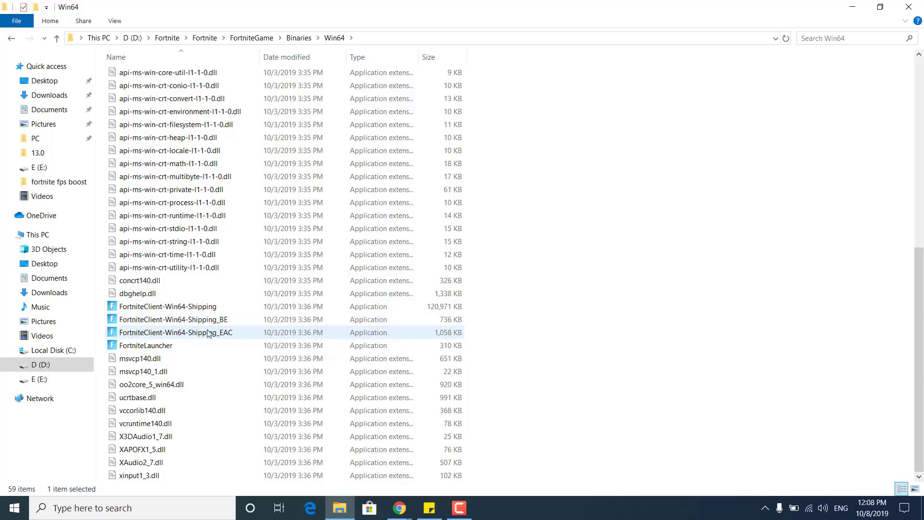
{"action": "left_click", "coordinate": [145, 346]}
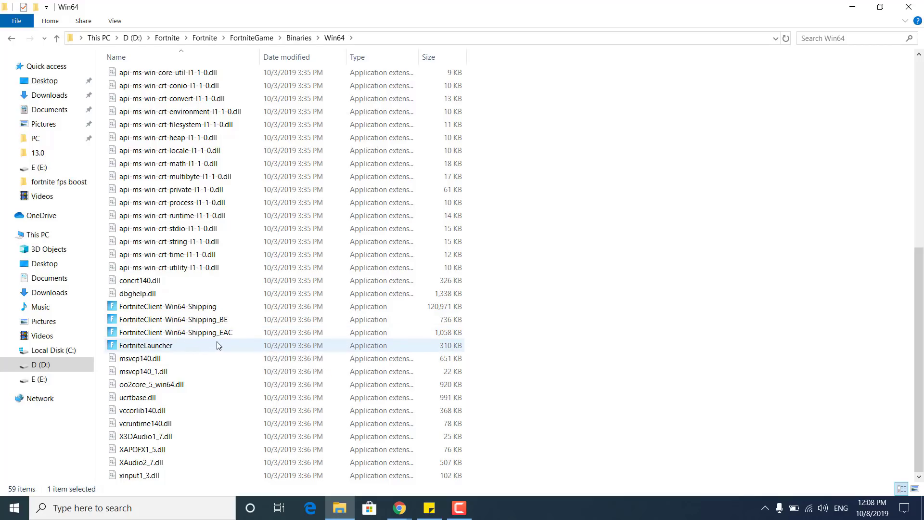
{"action": "left_click", "coordinate": [168, 307]}
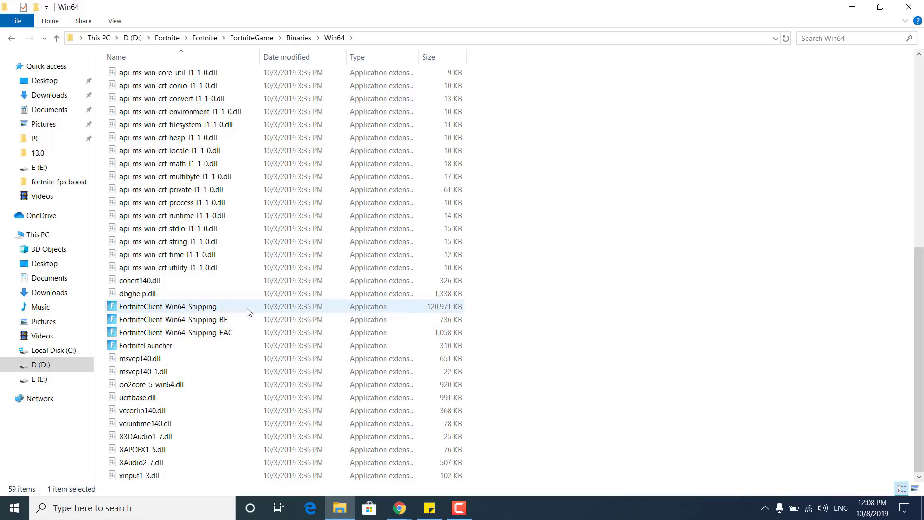
Set FortniteClient-Win64-Shipping to Windows 8 compatibility mode with high-DPI scaling override
{"action": "right_click", "coordinate": [168, 306]}
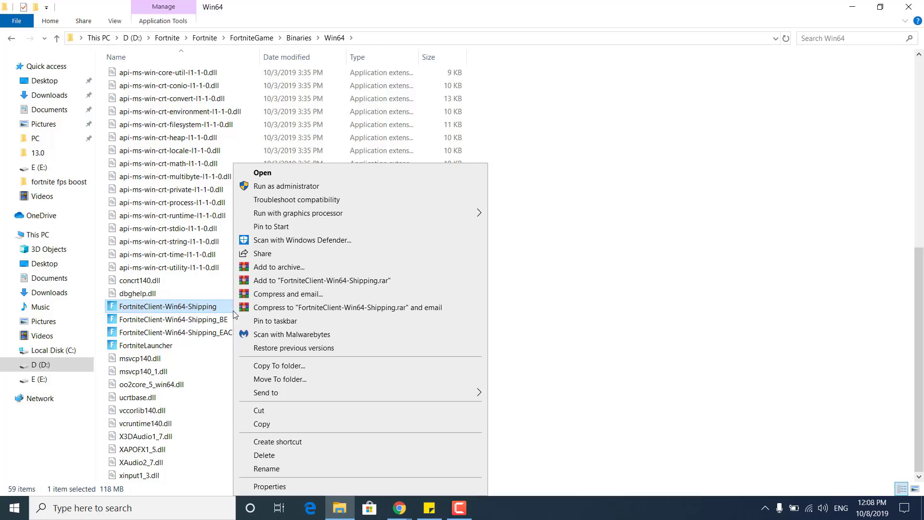
{"action": "left_click", "coordinate": [269, 486]}
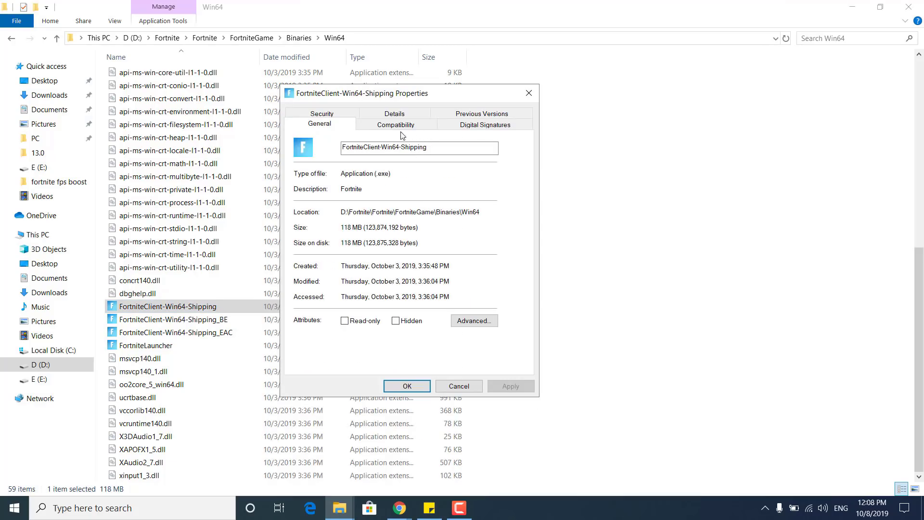
{"action": "left_click", "coordinate": [396, 124]}
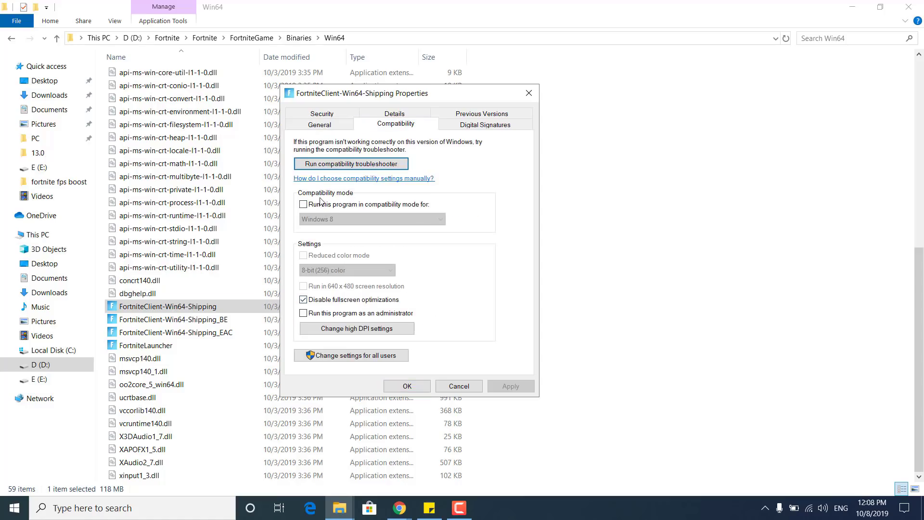
{"action": "left_click", "coordinate": [303, 204]}
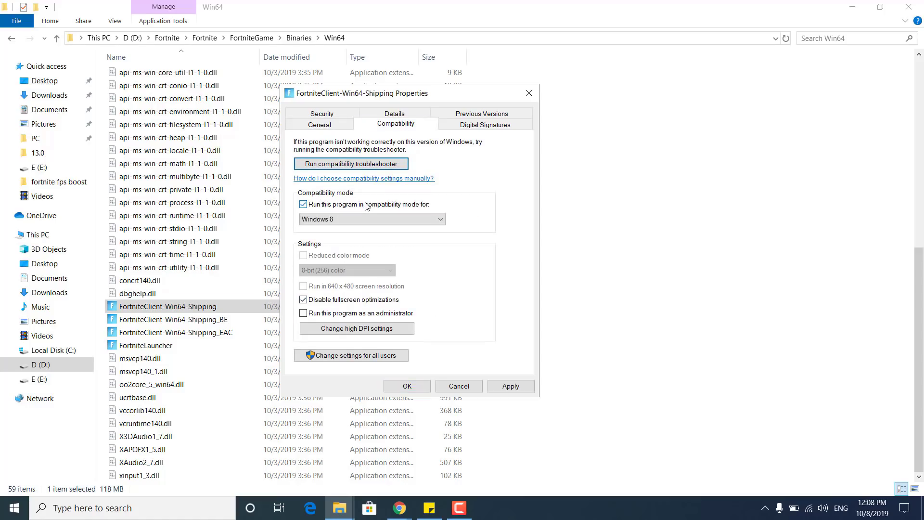
{"action": "left_click", "coordinate": [371, 218]}
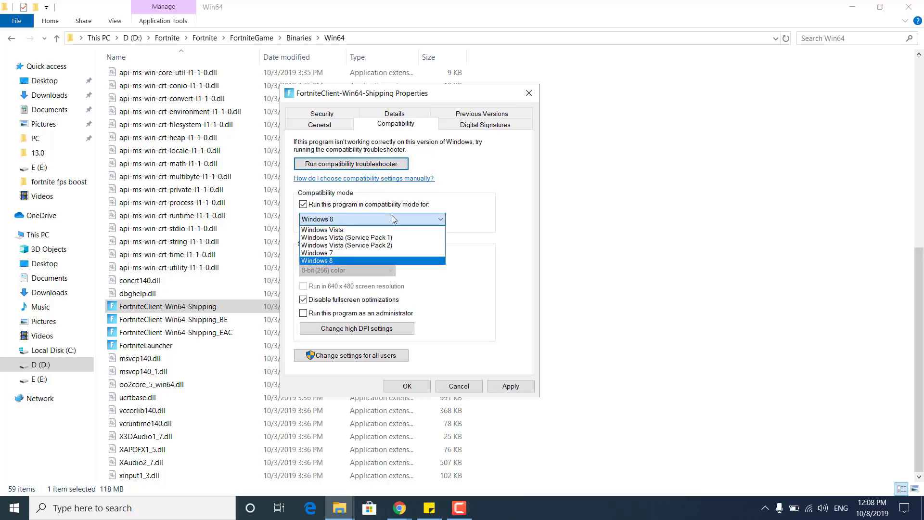
{"action": "left_click", "coordinate": [315, 260]}
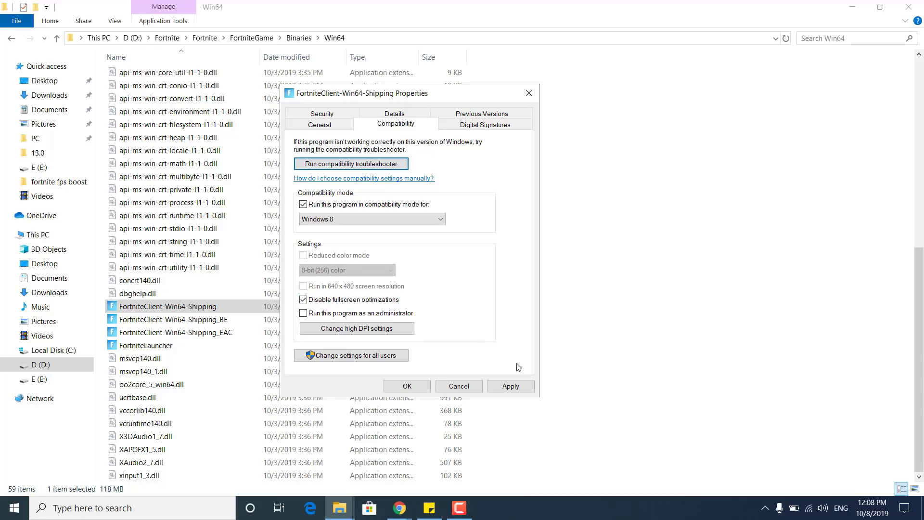
{"action": "left_click", "coordinate": [356, 328]}
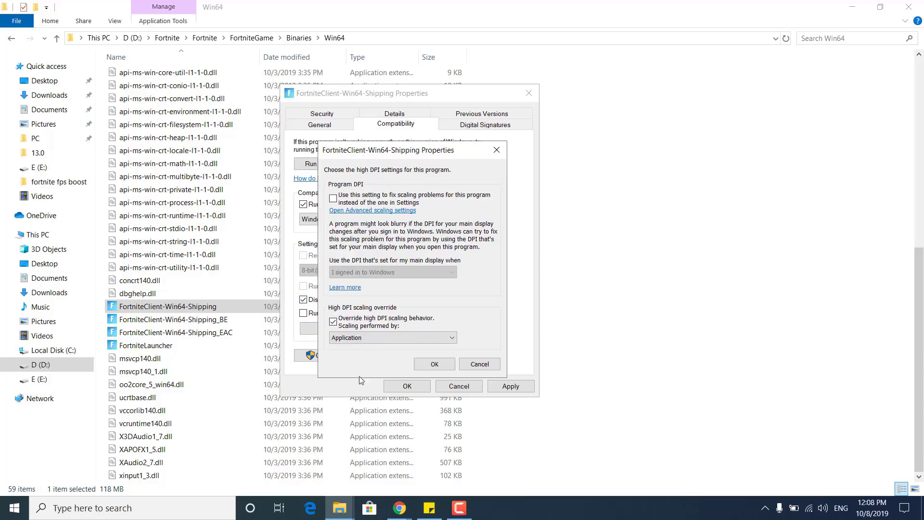
{"action": "mouse_move", "coordinate": [354, 316]}
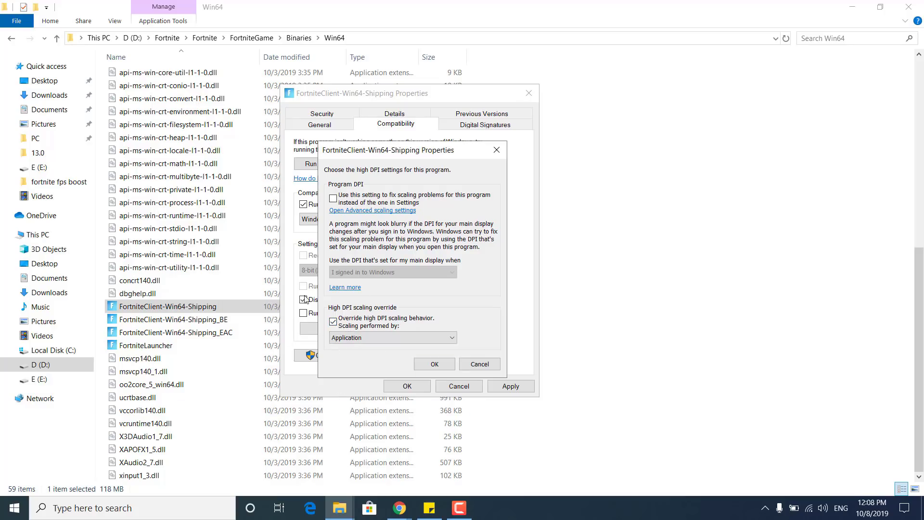
{"action": "left_click", "coordinate": [434, 364]}
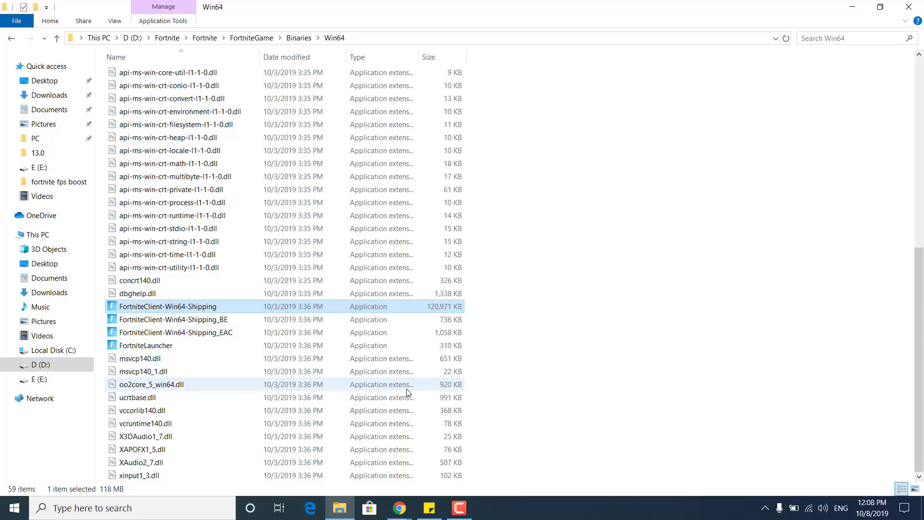
{"action": "mouse_move", "coordinate": [271, 319]}
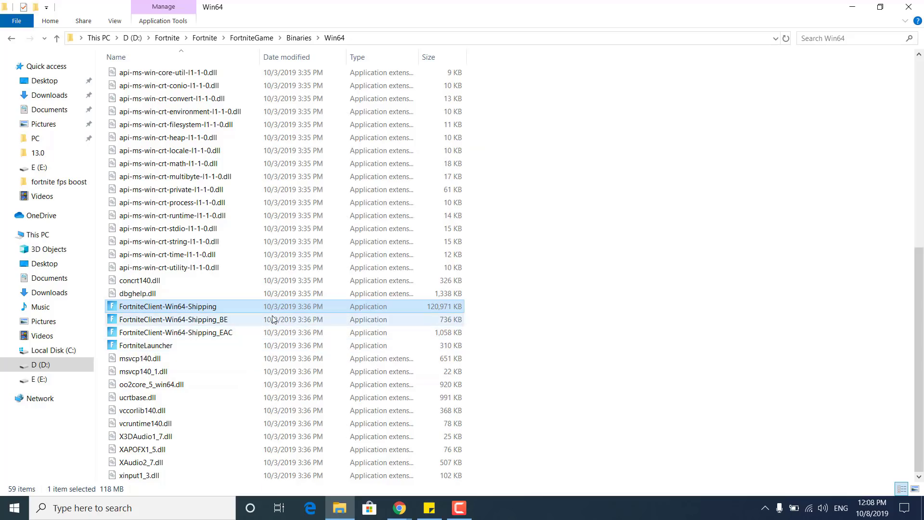
{"action": "mouse_move", "coordinate": [236, 335]}
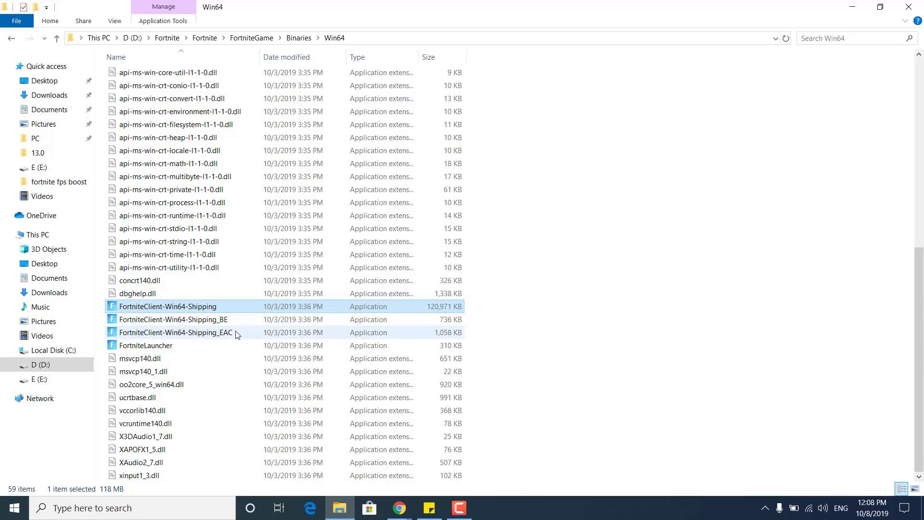
{"action": "mouse_move", "coordinate": [236, 345]}
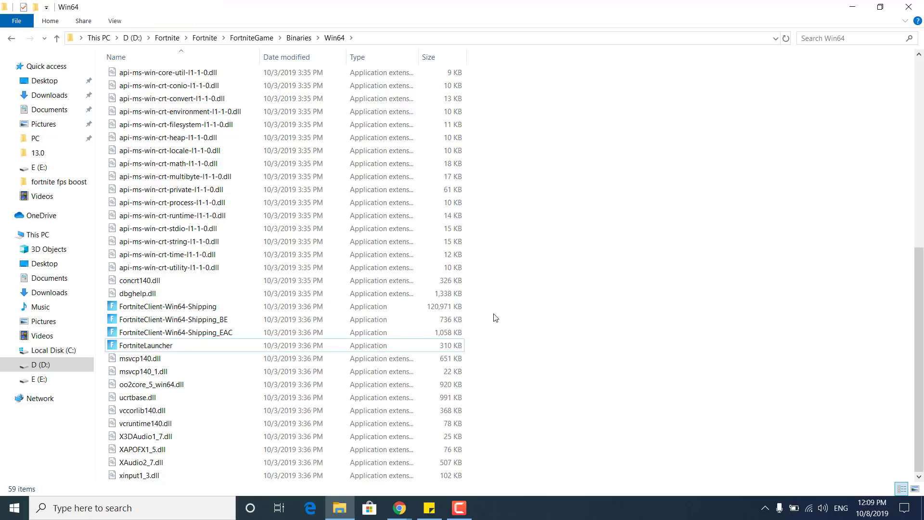
{"action": "mouse_move", "coordinate": [911, 6]}
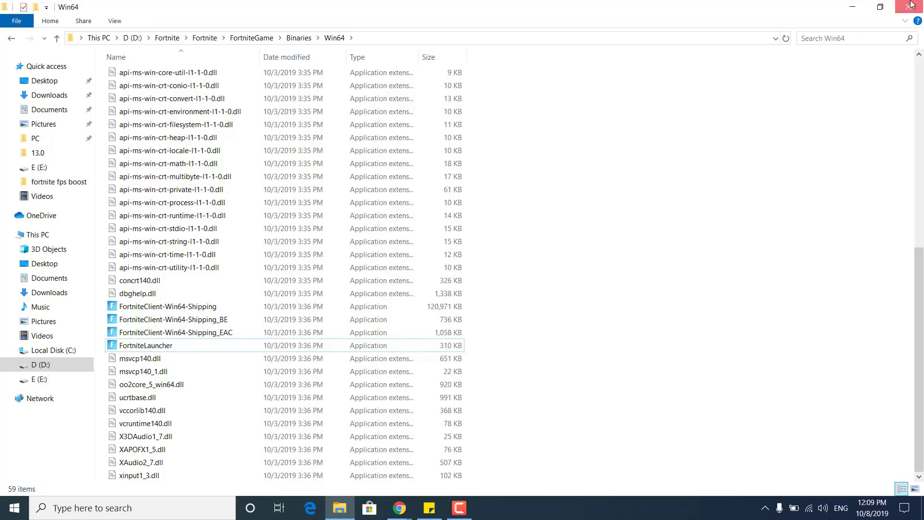
Close Explorer, launch Notepad, and copy the TdrDelay registry text from the sticky note
{"action": "left_click", "coordinate": [913, 6]}
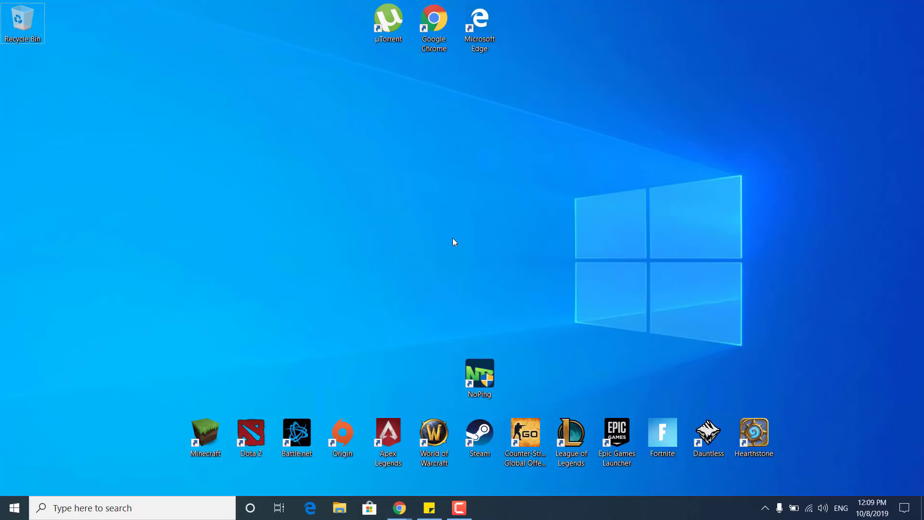
{"action": "type", "text": "notepad"}
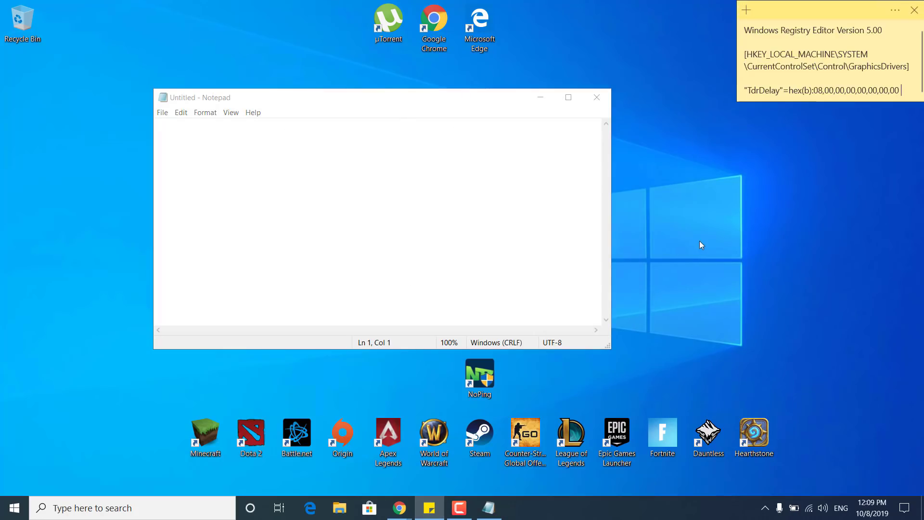
{"action": "mouse_move", "coordinate": [745, 34]}
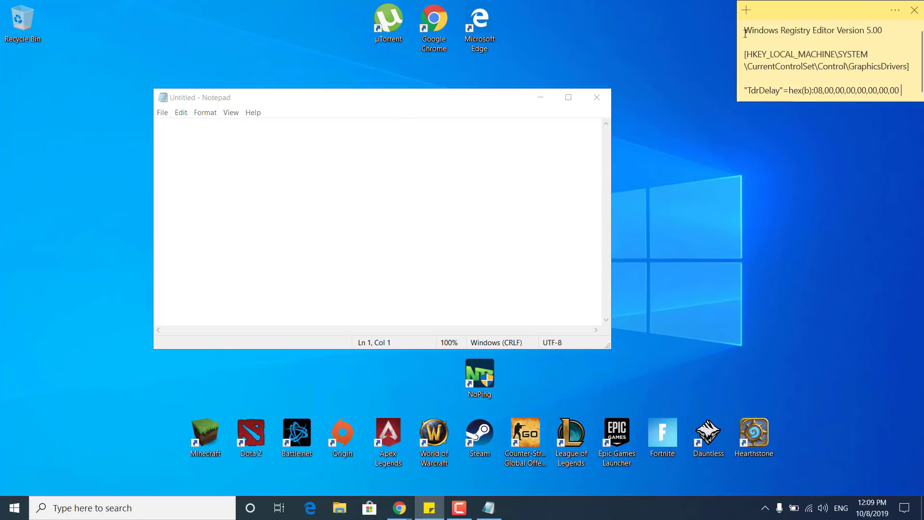
{"action": "right_click", "coordinate": [813, 65]}
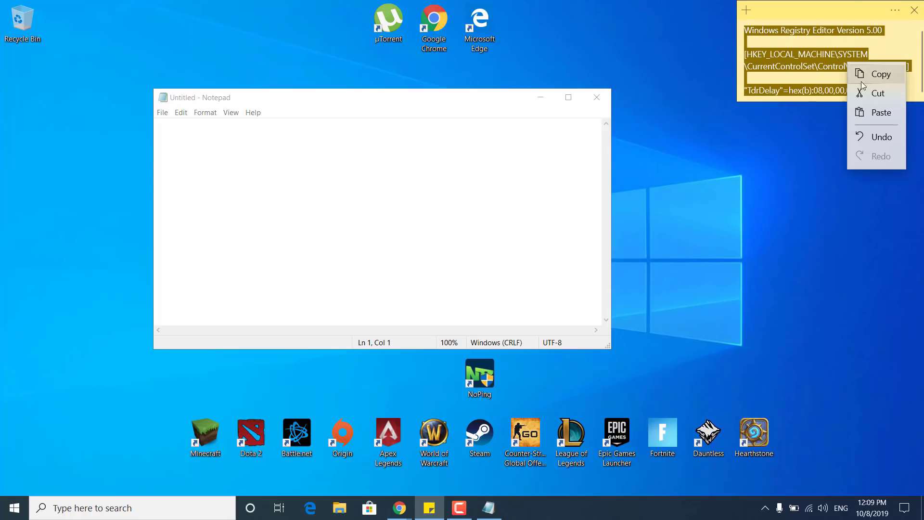
{"action": "left_click", "coordinate": [880, 112]}
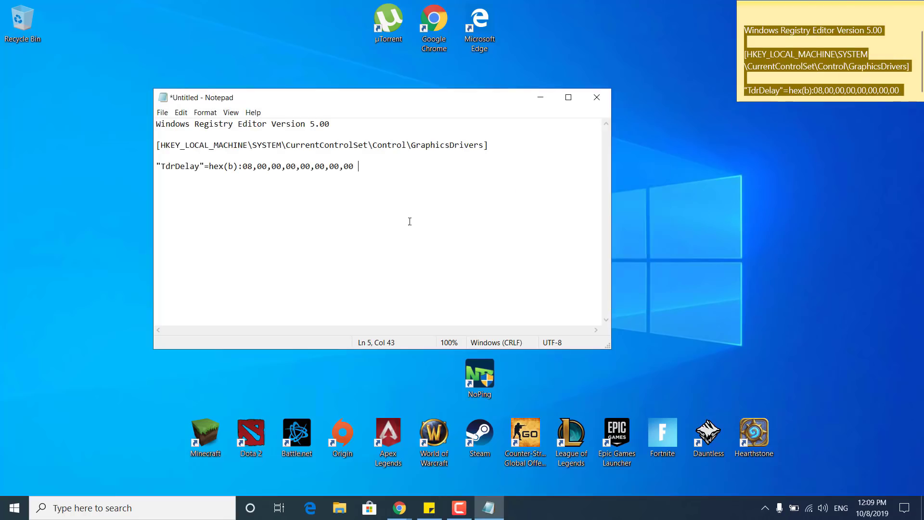
{"action": "mouse_move", "coordinate": [402, 201]}
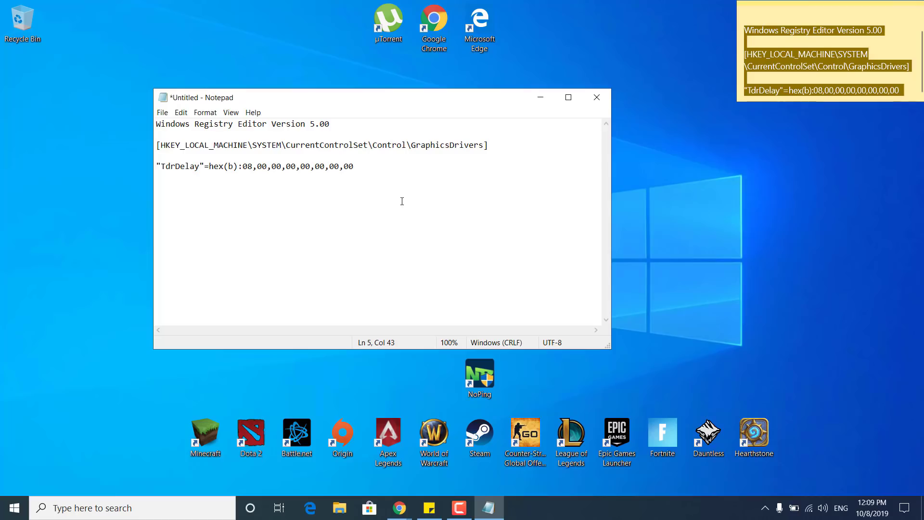
Save the Notepad text as fix.reg on the Desktop, then close Notepad
{"action": "left_click", "coordinate": [162, 113]}
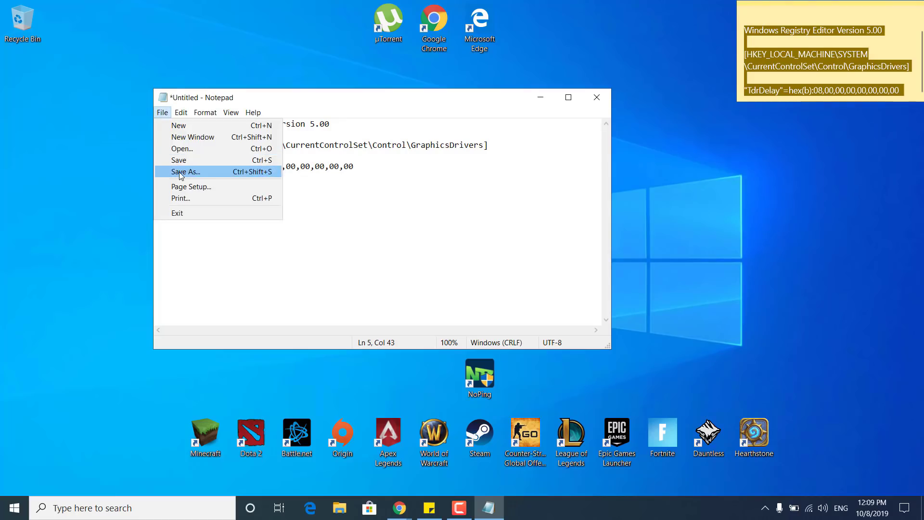
{"action": "left_click", "coordinate": [185, 172]}
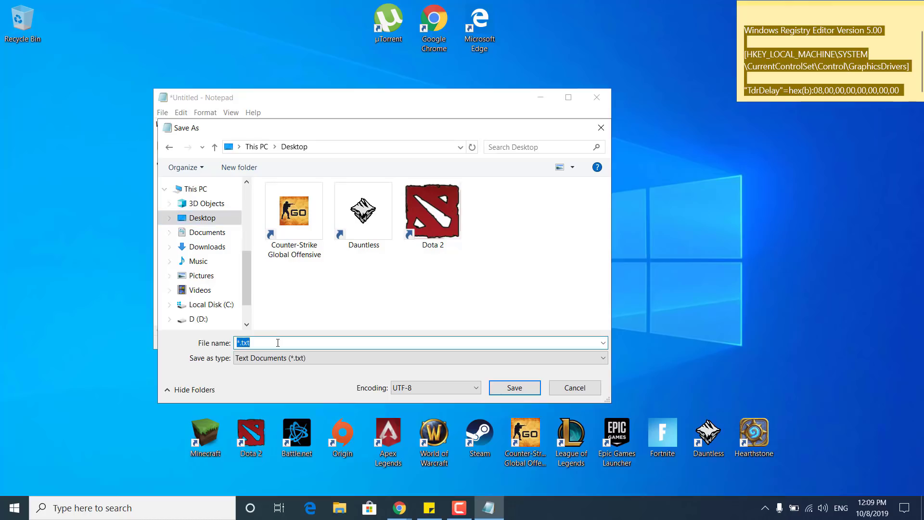
{"action": "type", "text": "fix"}
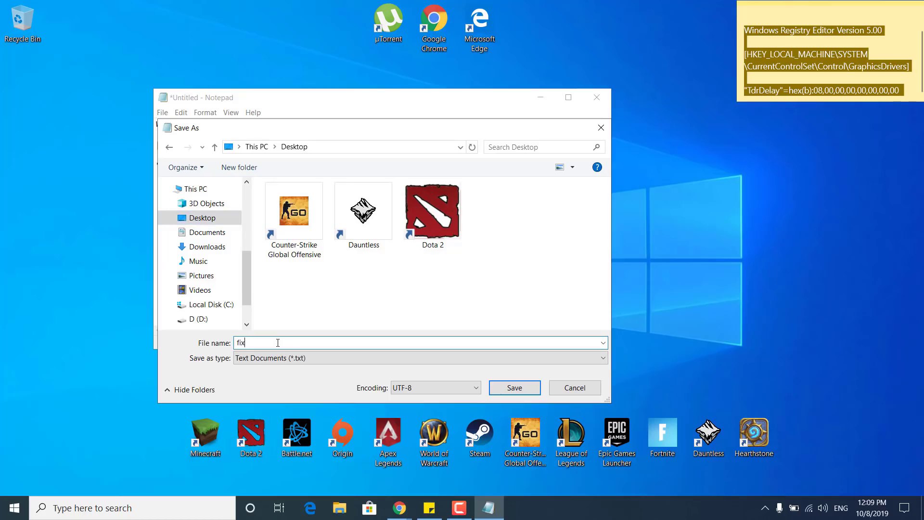
{"action": "type", "text": ".reg"}
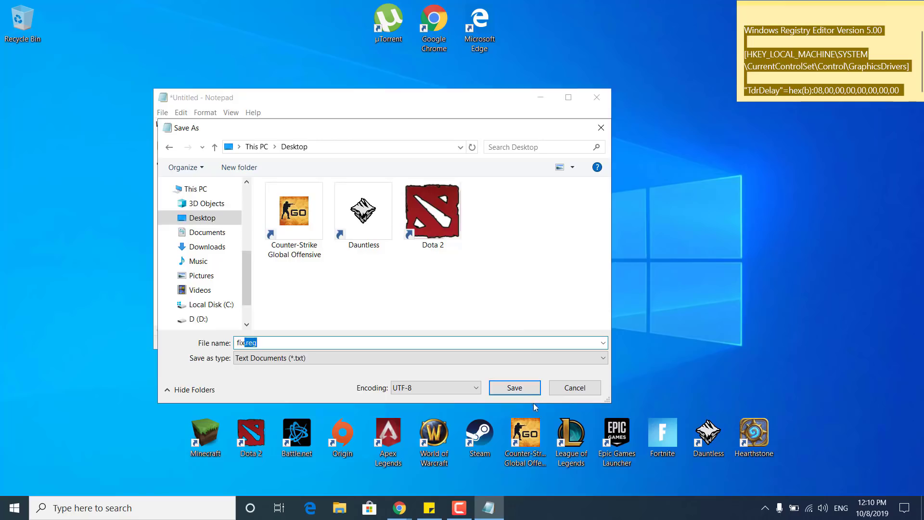
{"action": "left_click", "coordinate": [514, 387]}
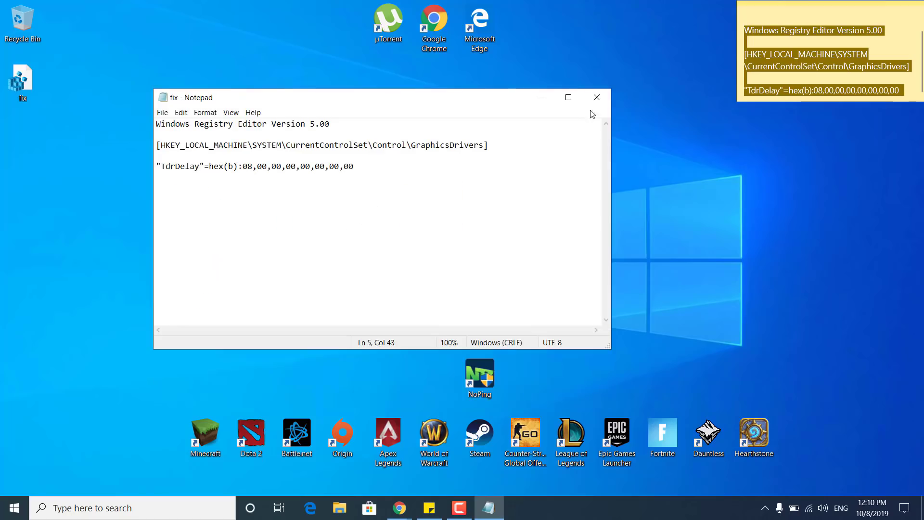
{"action": "left_click", "coordinate": [596, 97]}
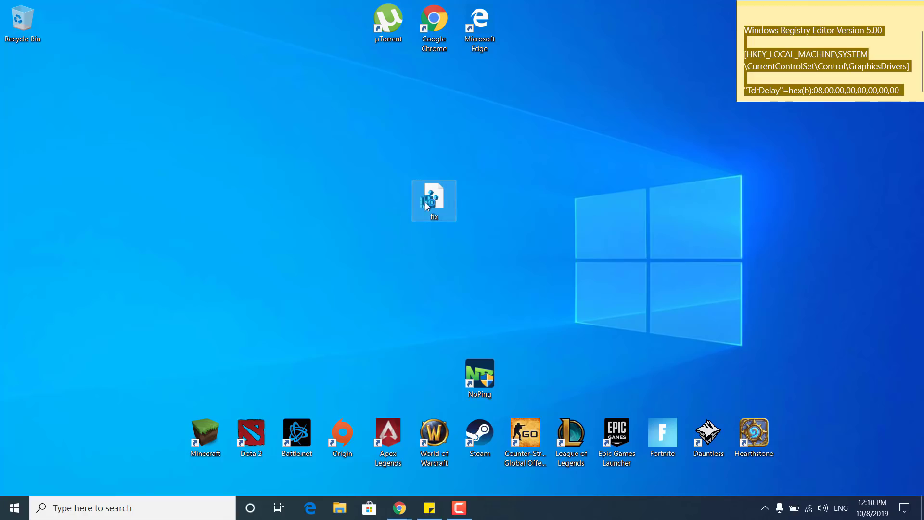
Merge fix.reg into the registry, accepting the warning and the success message
{"action": "double_click", "coordinate": [434, 200]}
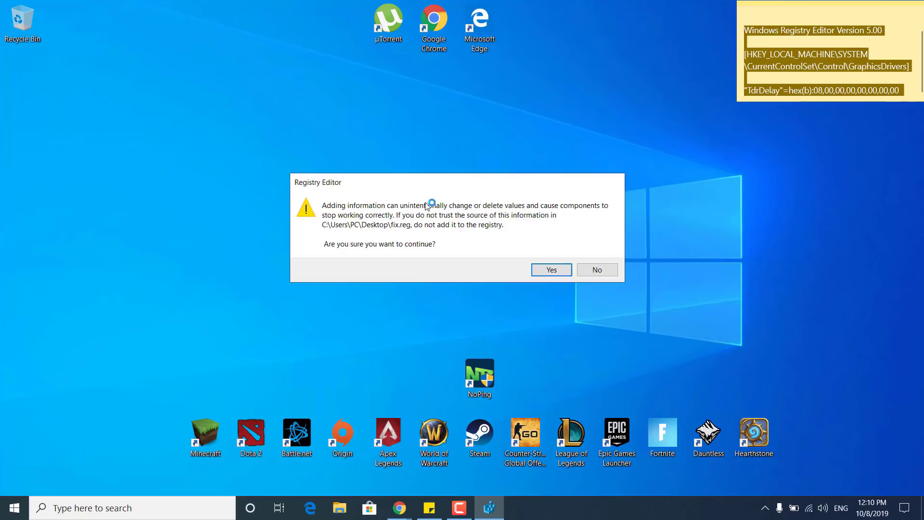
{"action": "mouse_move", "coordinate": [373, 268]}
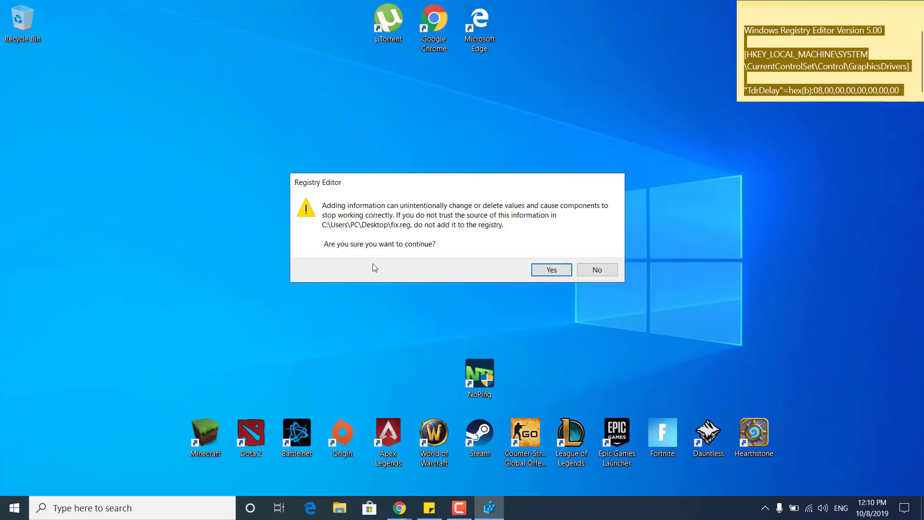
{"action": "left_click", "coordinate": [550, 269]}
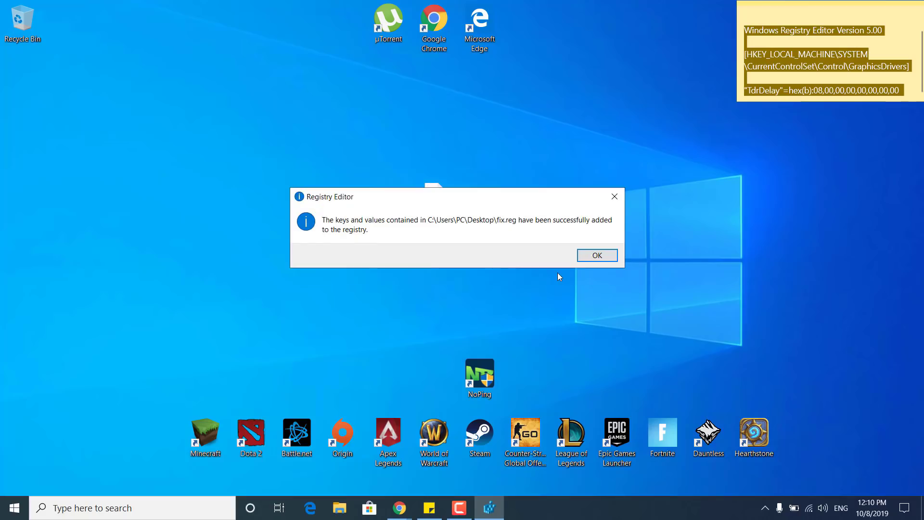
{"action": "mouse_move", "coordinate": [569, 228]}
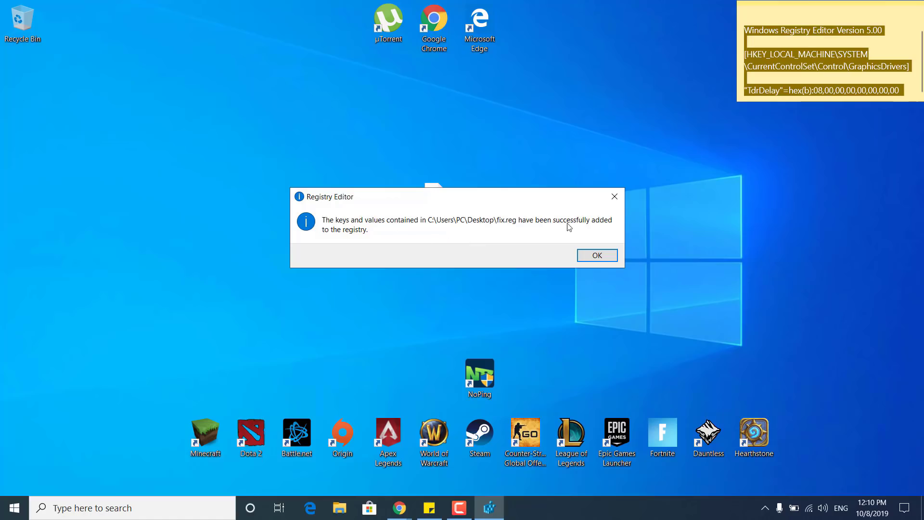
{"action": "mouse_move", "coordinate": [608, 267]}
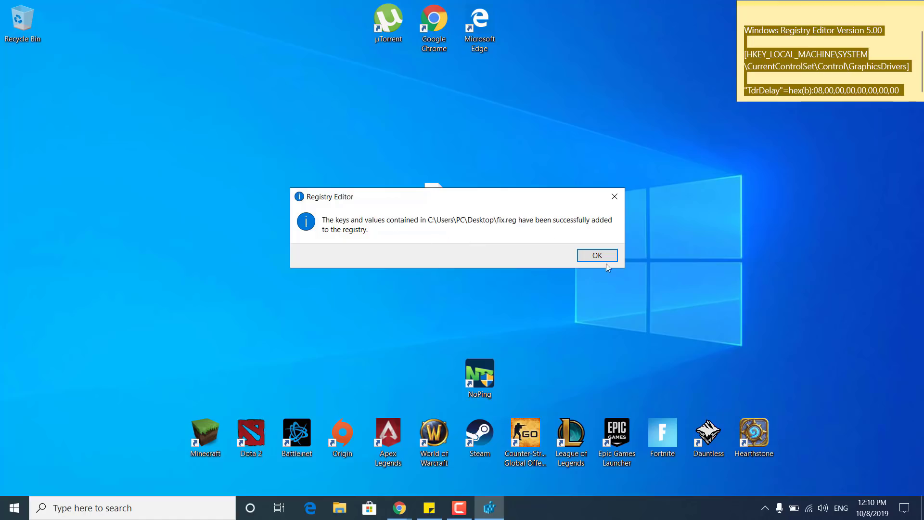
{"action": "left_click", "coordinate": [596, 256]}
{"action": "type", "text": "this"}
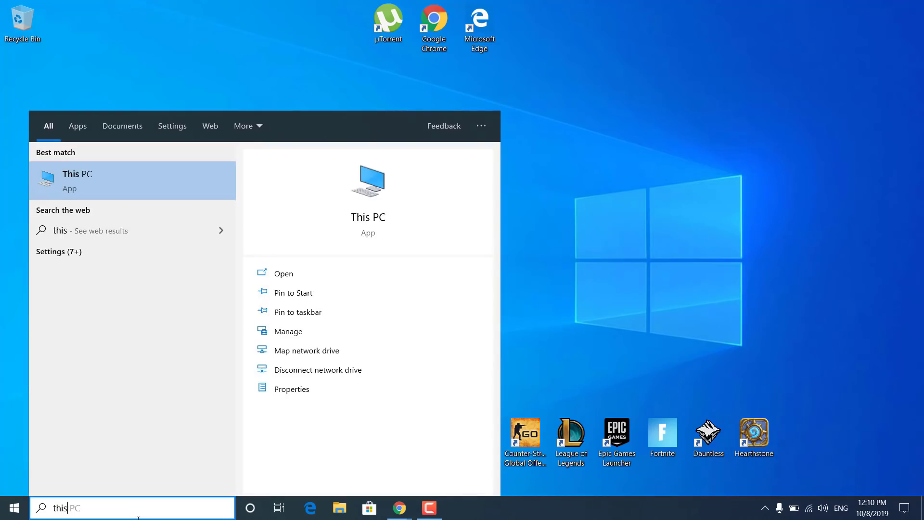
Open This PC and browse to C:\Program Files (x86)\Epic Games\Launcher\VaultCache
{"action": "type", "text": "pc"}
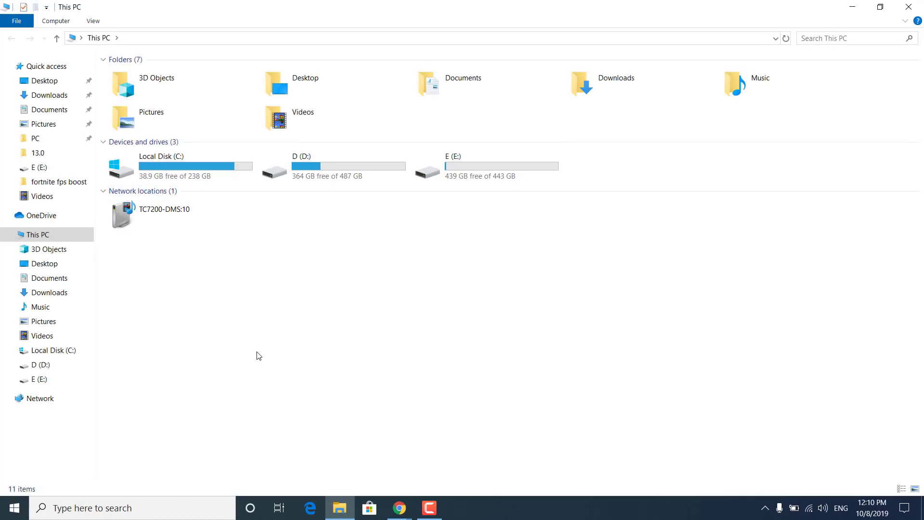
{"action": "left_click", "coordinate": [165, 214]}
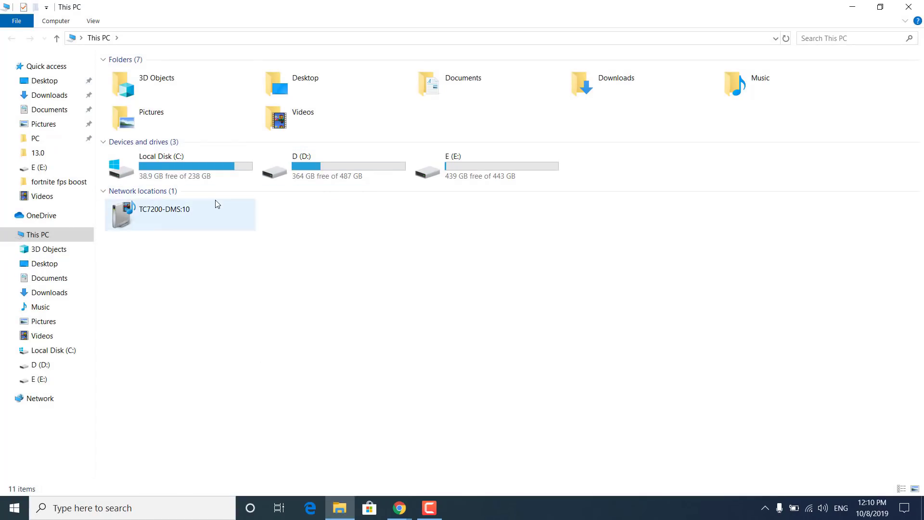
{"action": "double_click", "coordinate": [161, 165]}
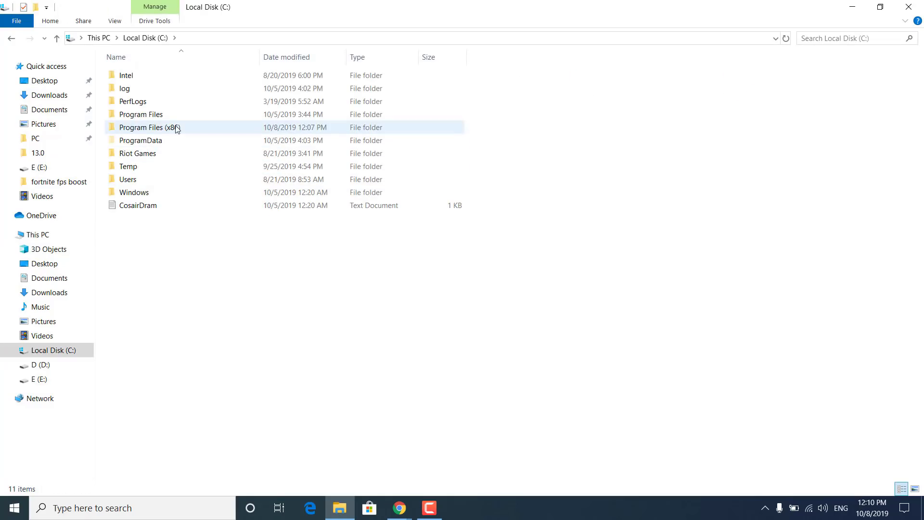
{"action": "double_click", "coordinate": [149, 127]}
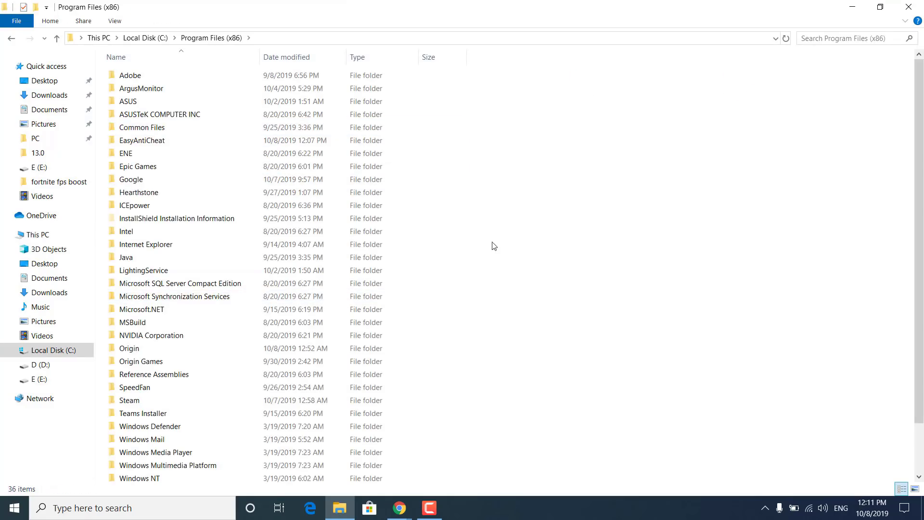
{"action": "left_click", "coordinate": [138, 166]}
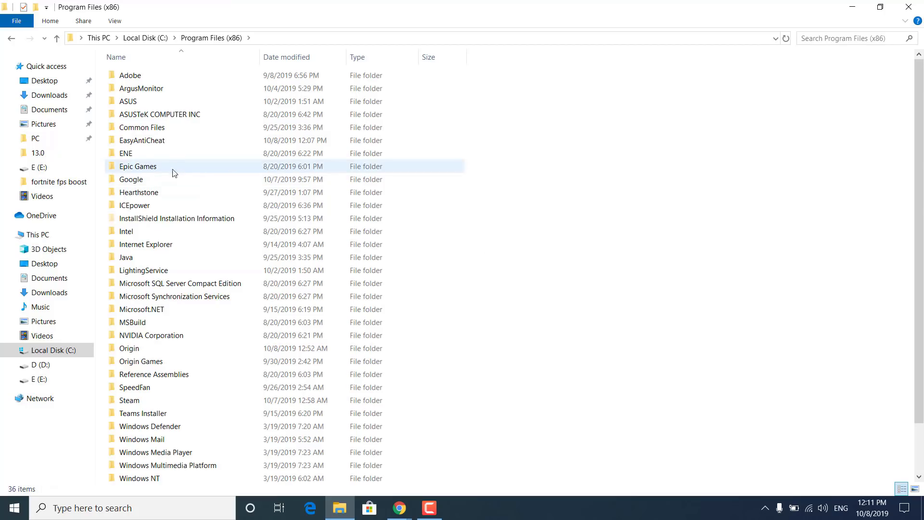
{"action": "double_click", "coordinate": [138, 166]}
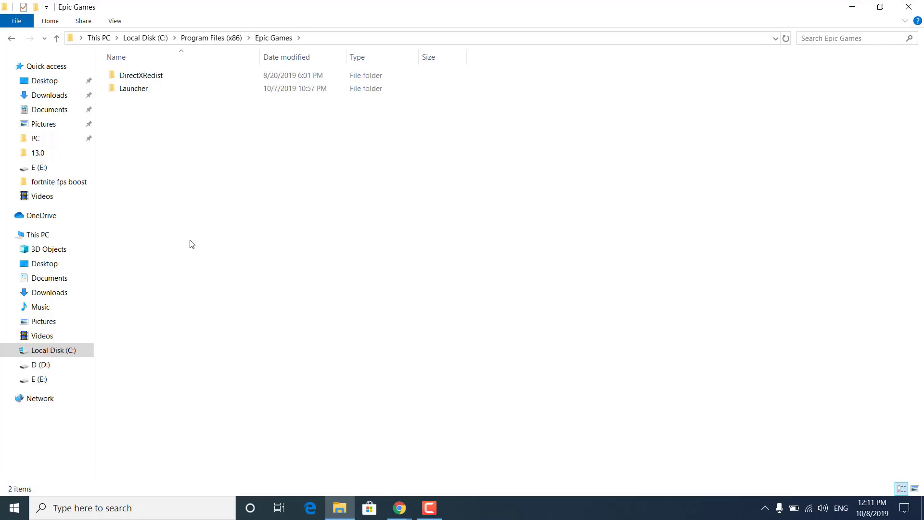
{"action": "double_click", "coordinate": [134, 88]}
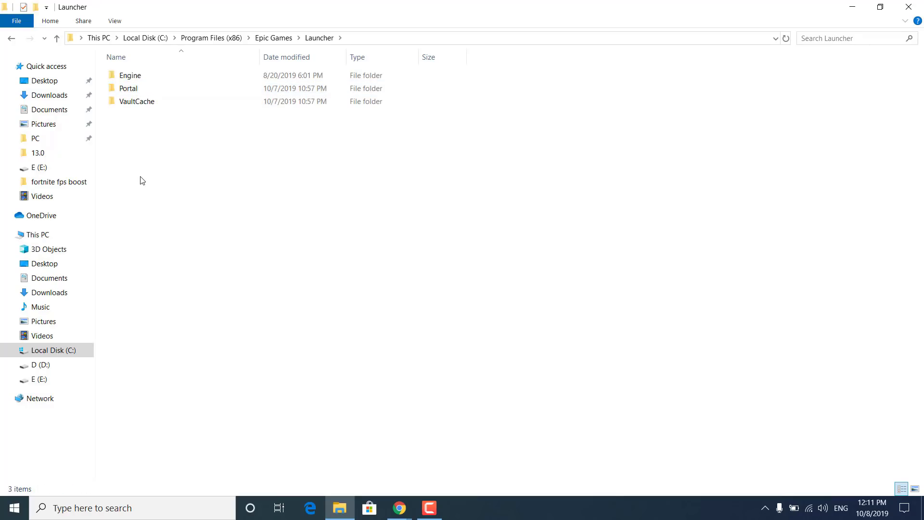
{"action": "left_click", "coordinate": [137, 100]}
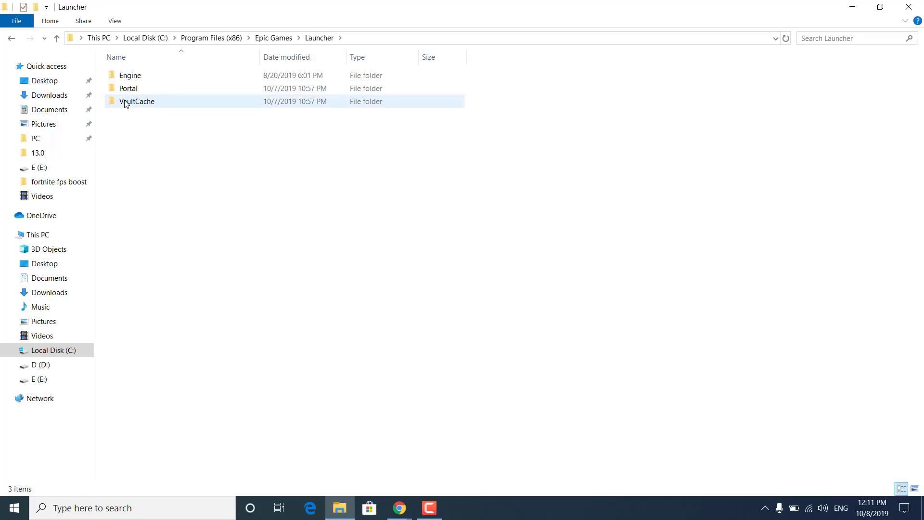
{"action": "double_click", "coordinate": [136, 100]}
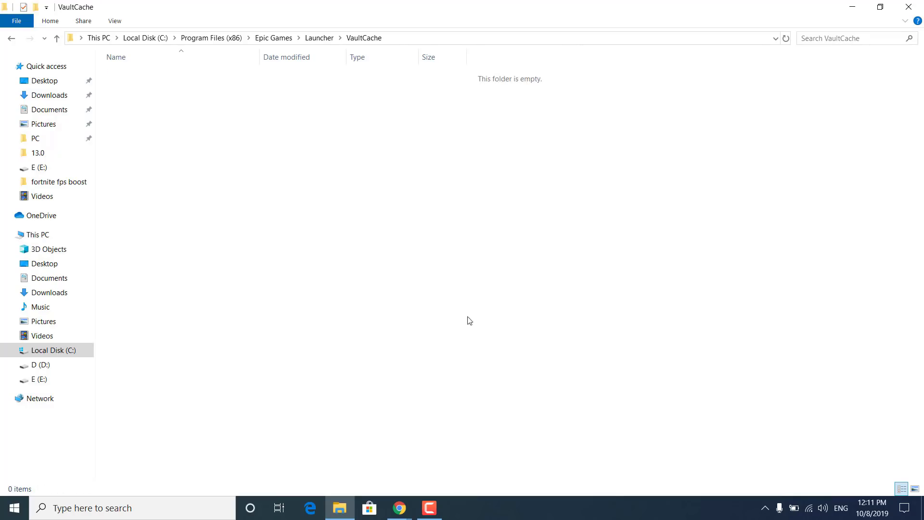
{"action": "mouse_move", "coordinate": [496, 308]}
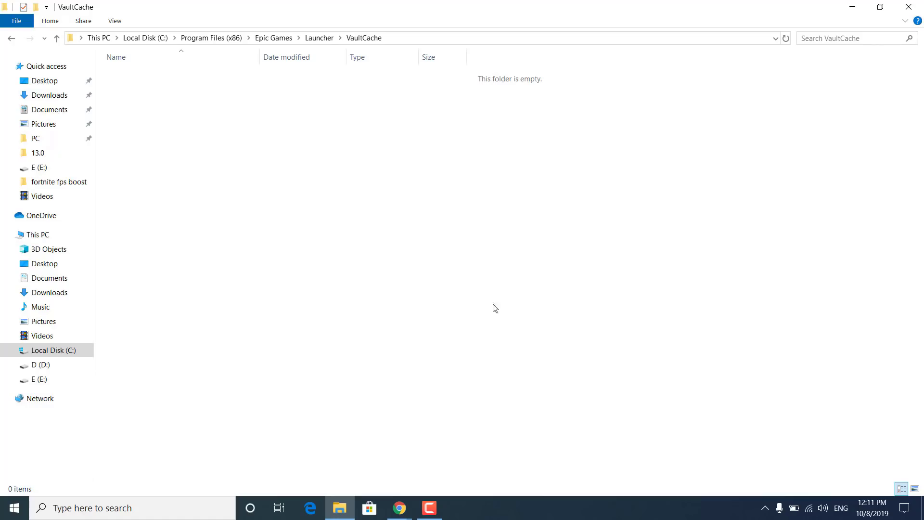
{"action": "mouse_move", "coordinate": [255, 242]}
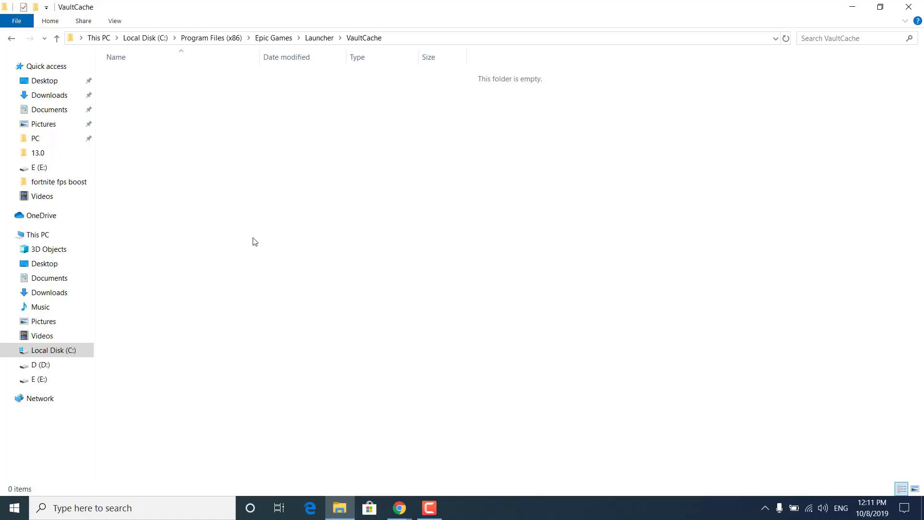
{"action": "mouse_move", "coordinate": [324, 43]}
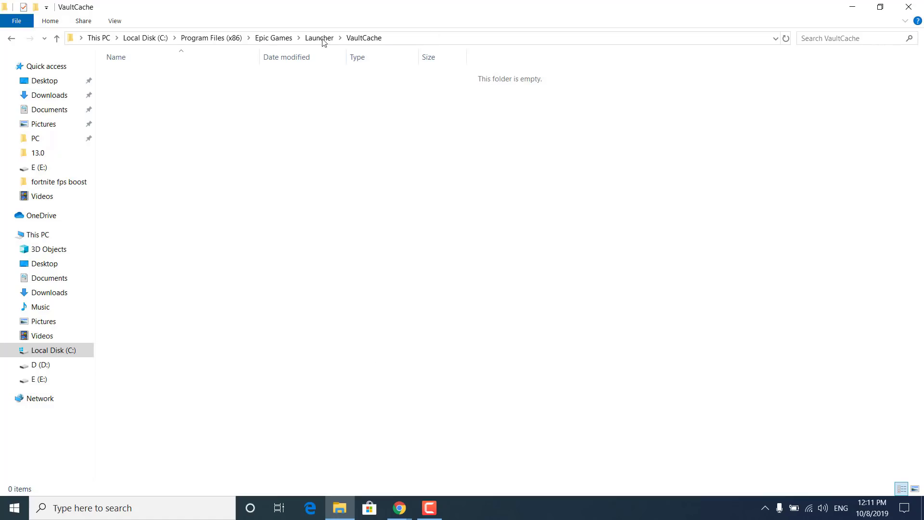
{"action": "mouse_move", "coordinate": [388, 143]}
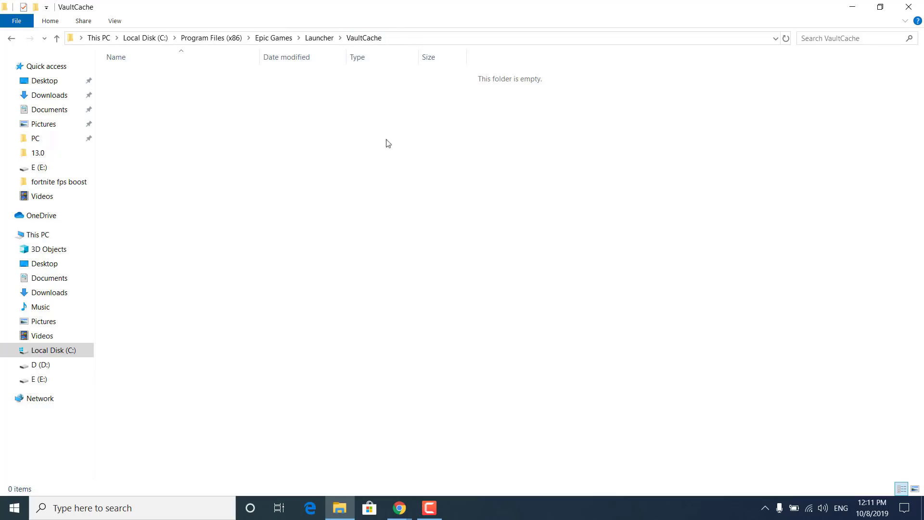
{"action": "mouse_move", "coordinate": [873, 81]}
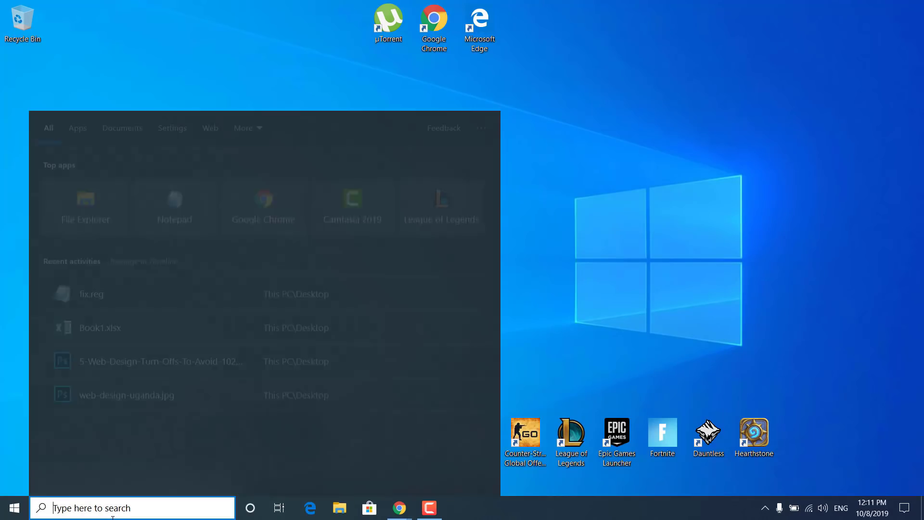
Search 'edit power plan' and open advanced power settings for High Performance
{"action": "type", "text": "edi"}
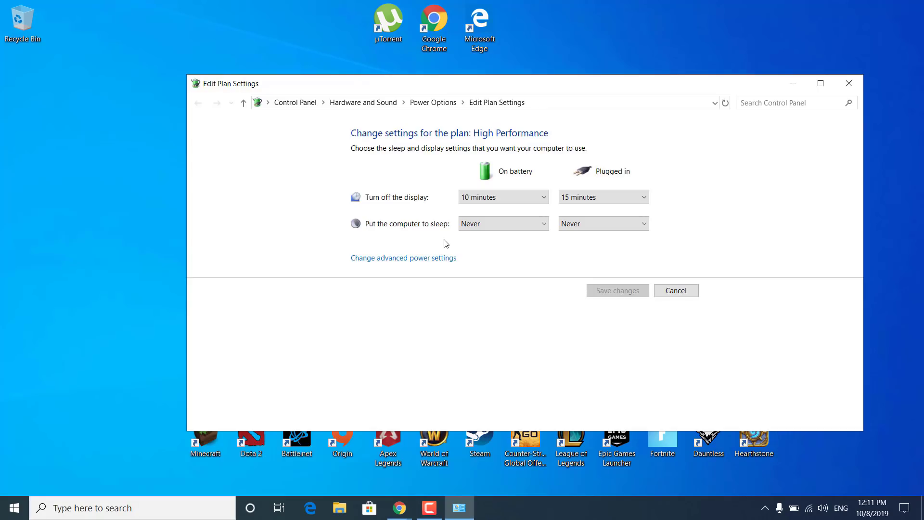
{"action": "mouse_move", "coordinate": [369, 269]}
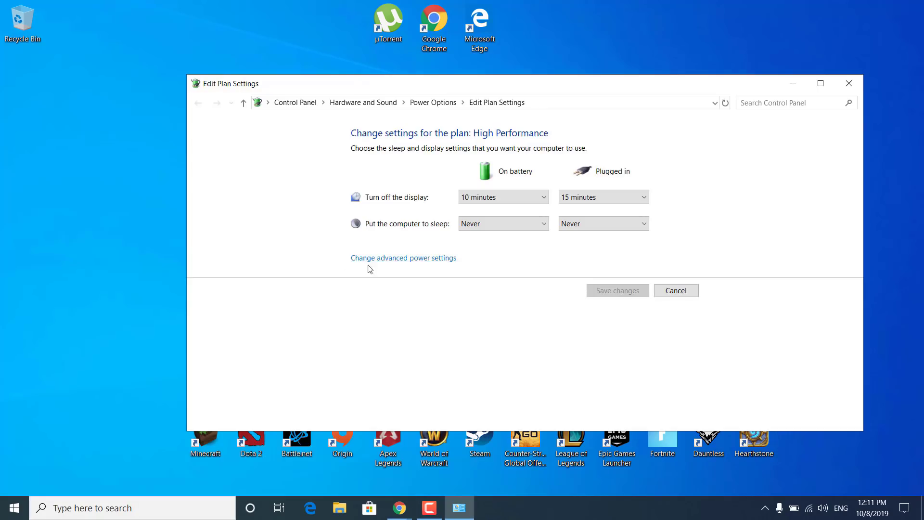
{"action": "left_click", "coordinate": [403, 258]}
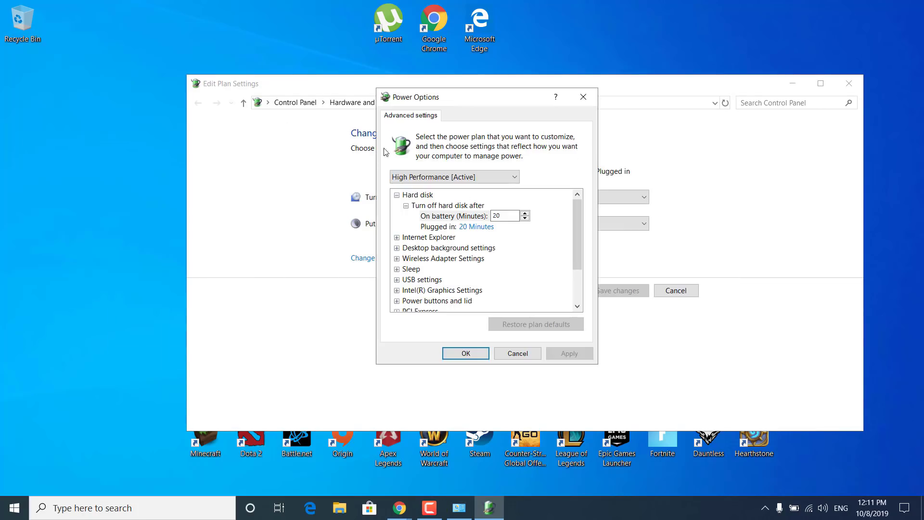
{"action": "mouse_move", "coordinate": [448, 171]}
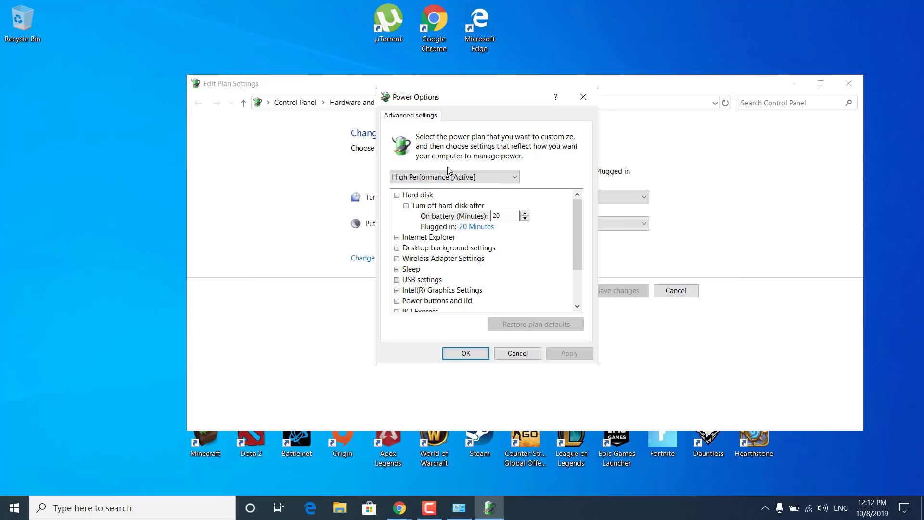
{"action": "mouse_move", "coordinate": [447, 188]}
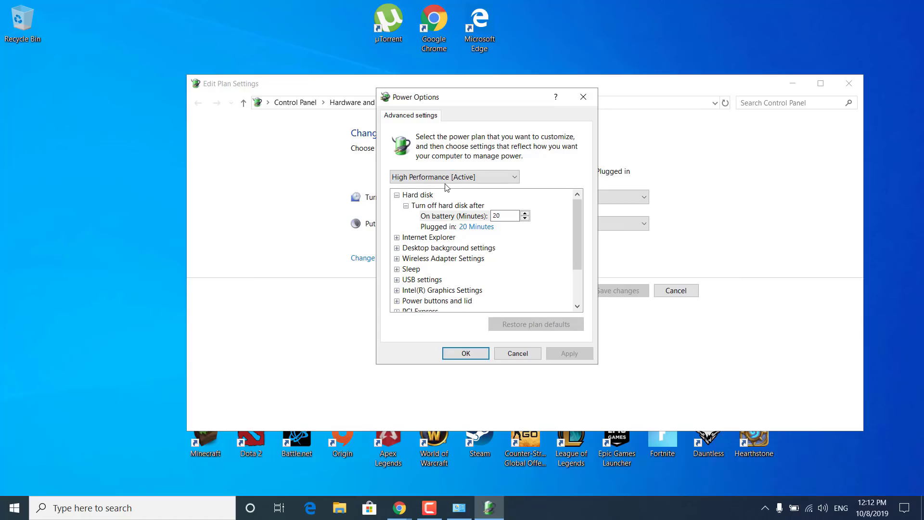
Keep High Performance as the plan to edit and expand Processor power management
{"action": "left_click", "coordinate": [454, 176]}
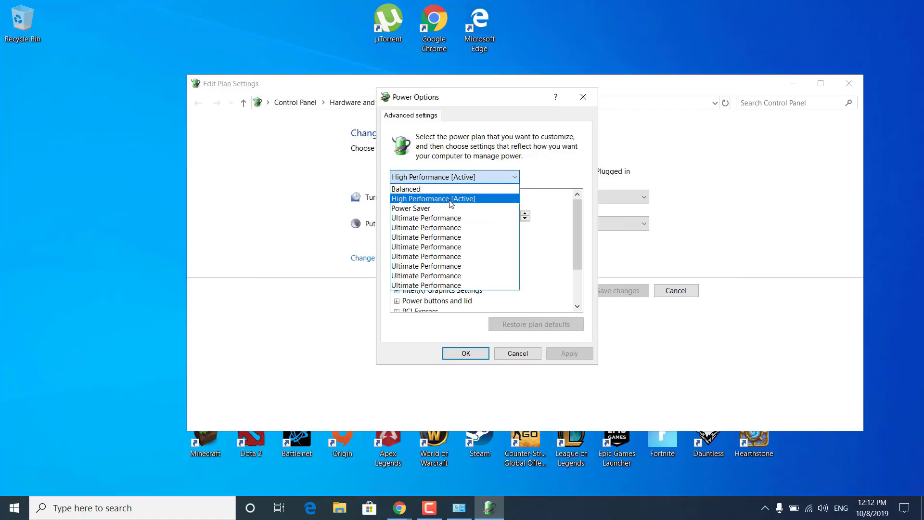
{"action": "left_click", "coordinate": [433, 199]}
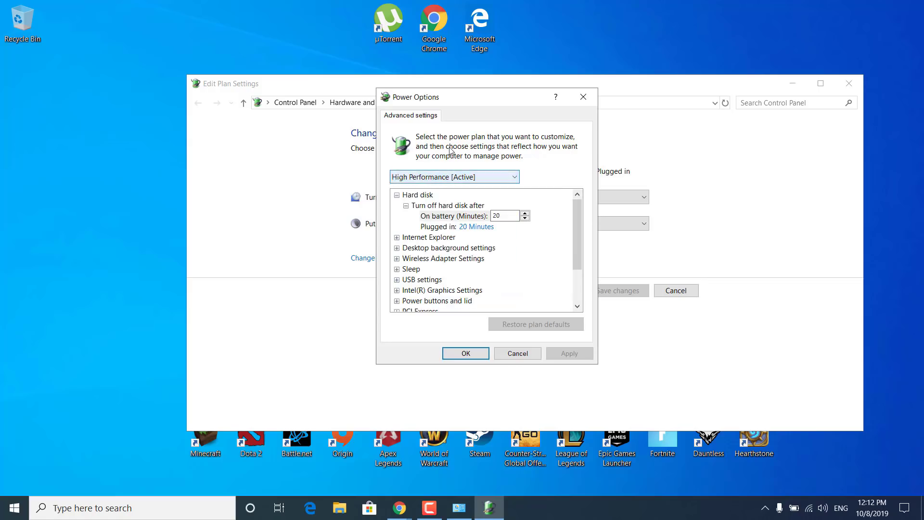
{"action": "mouse_move", "coordinate": [519, 241]}
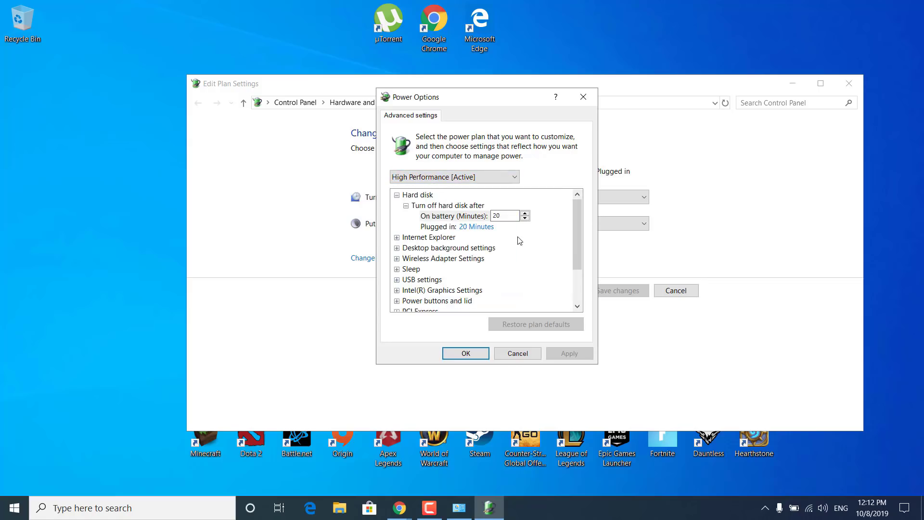
{"action": "scroll", "scroll_direction": "down", "scroll_amount": 3}
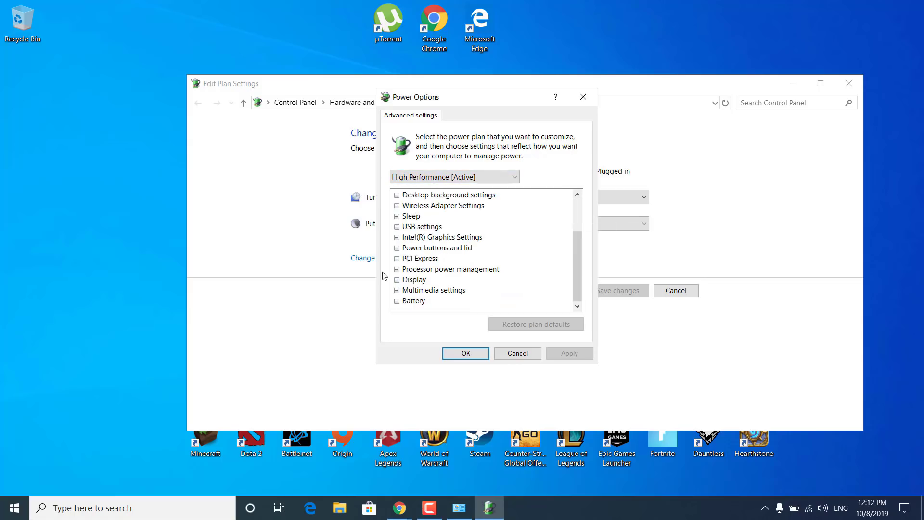
{"action": "mouse_move", "coordinate": [427, 272]}
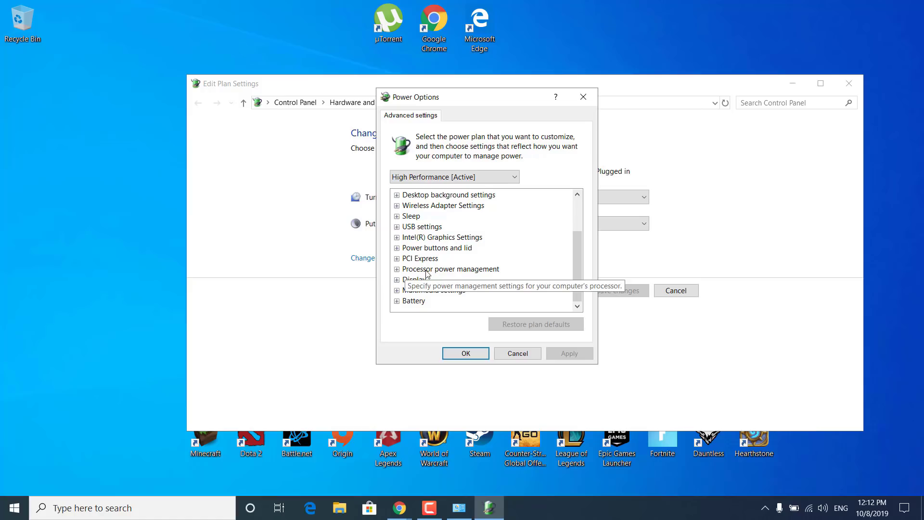
{"action": "left_click", "coordinate": [397, 269]}
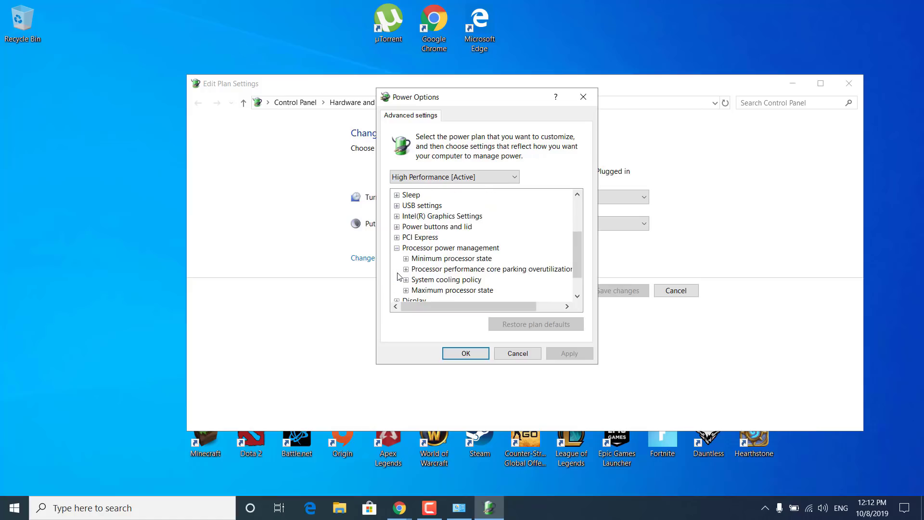
{"action": "mouse_move", "coordinate": [452, 258]}
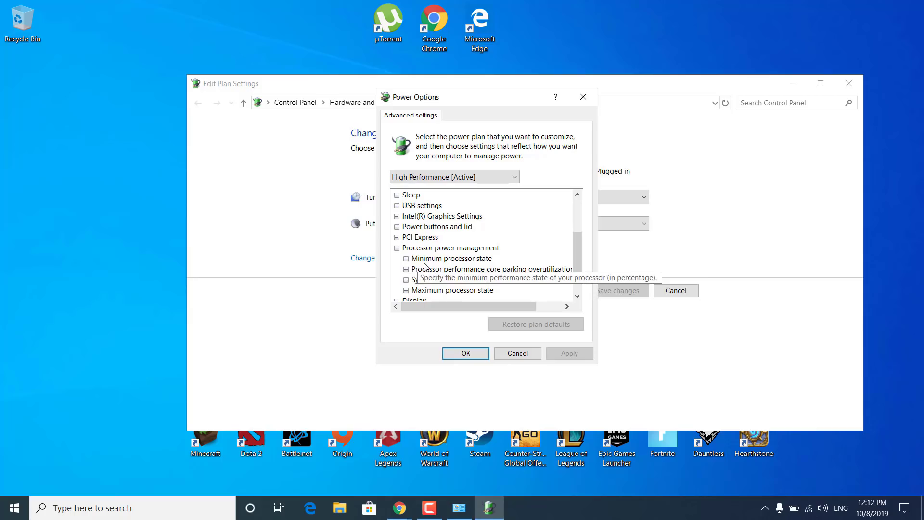
{"action": "mouse_move", "coordinate": [405, 265]}
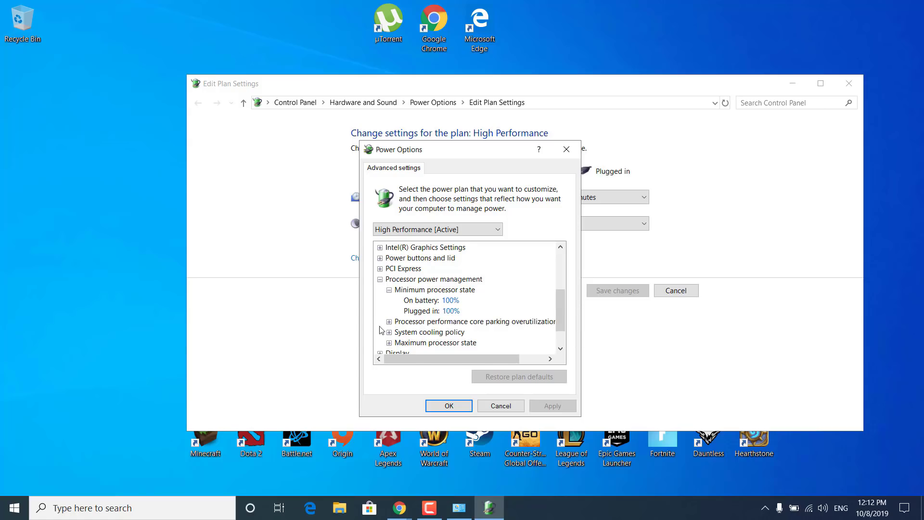
{"action": "mouse_move", "coordinate": [435, 318]}
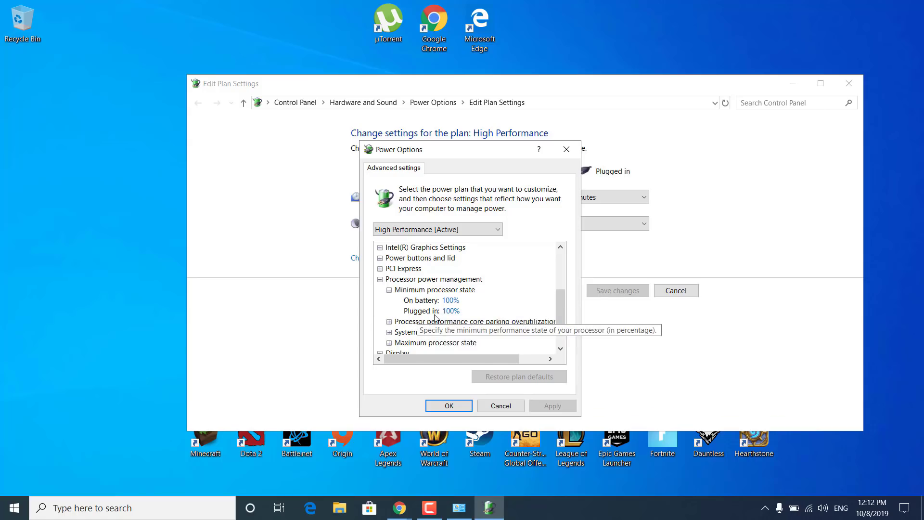
{"action": "mouse_move", "coordinate": [421, 279]}
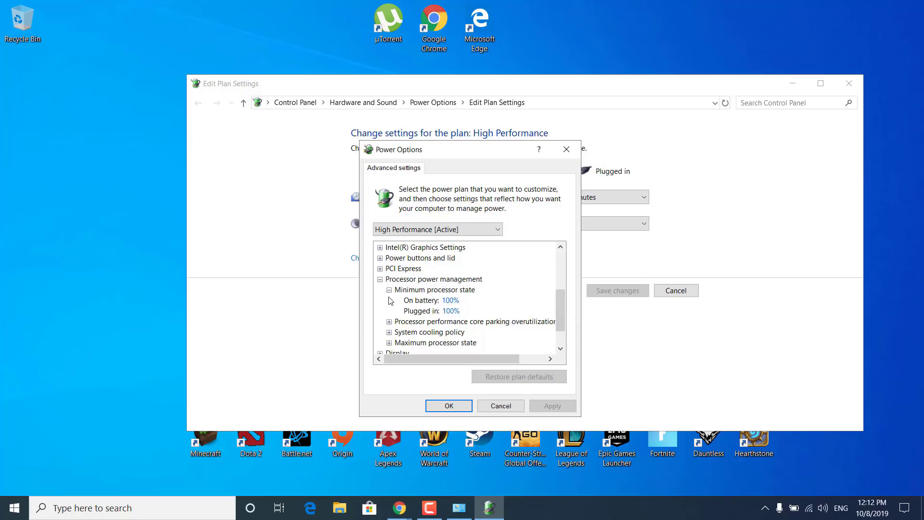
Raise the maximum processor state on battery to 100%
{"action": "left_click", "coordinate": [389, 289]}
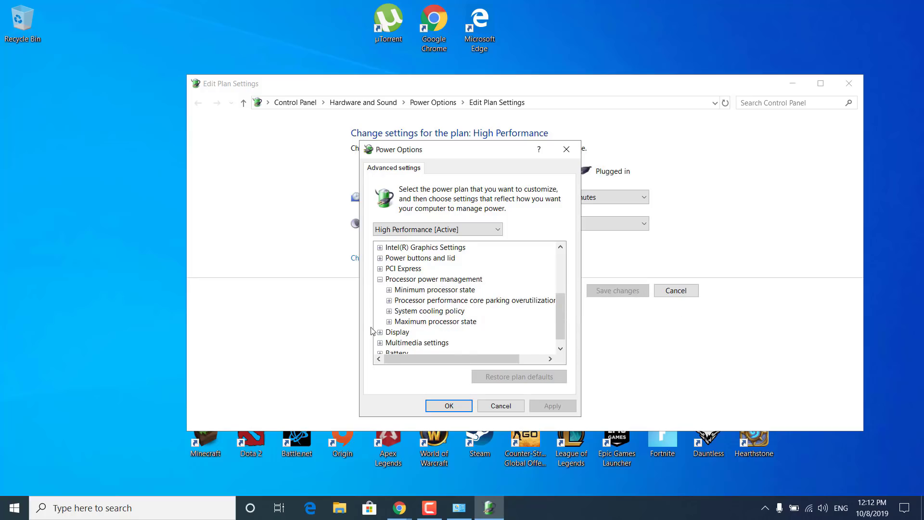
{"action": "mouse_move", "coordinate": [388, 326]}
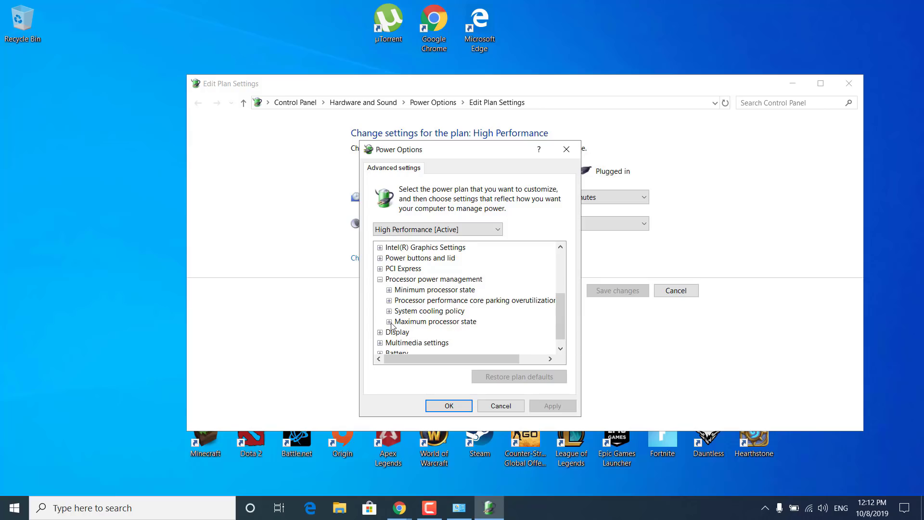
{"action": "left_click", "coordinate": [389, 321]}
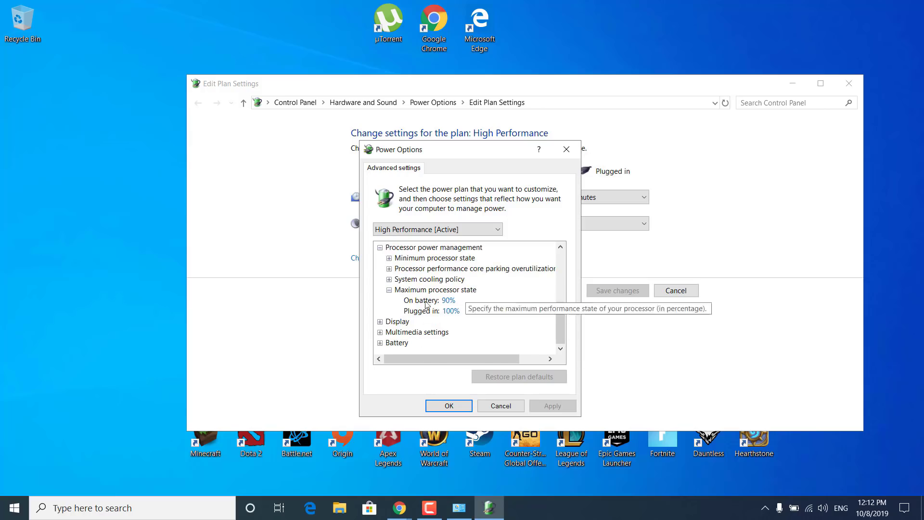
{"action": "left_click", "coordinate": [447, 300]}
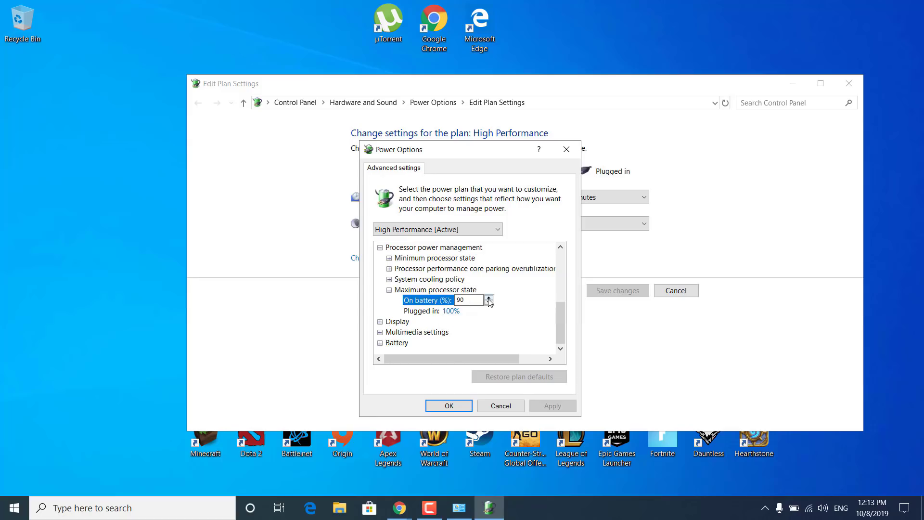
{"action": "left_click", "coordinate": [488, 297]}
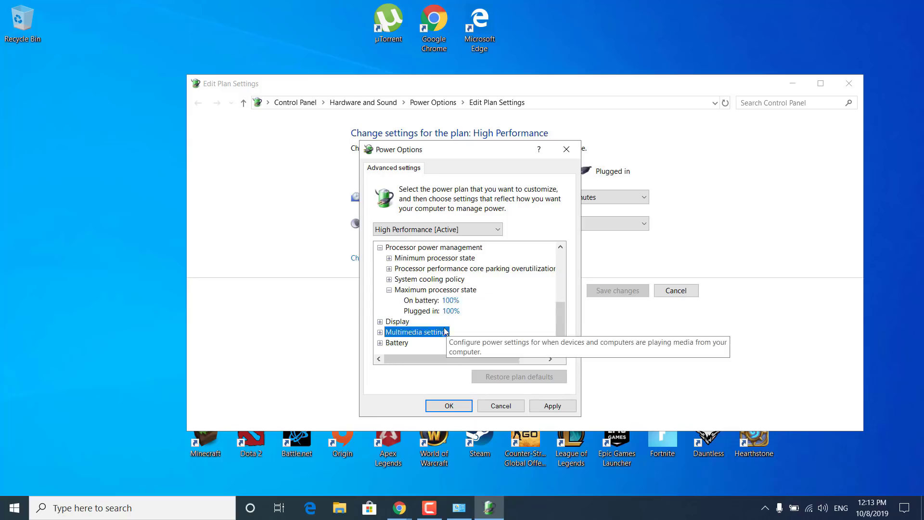
{"action": "mouse_move", "coordinate": [552, 413]}
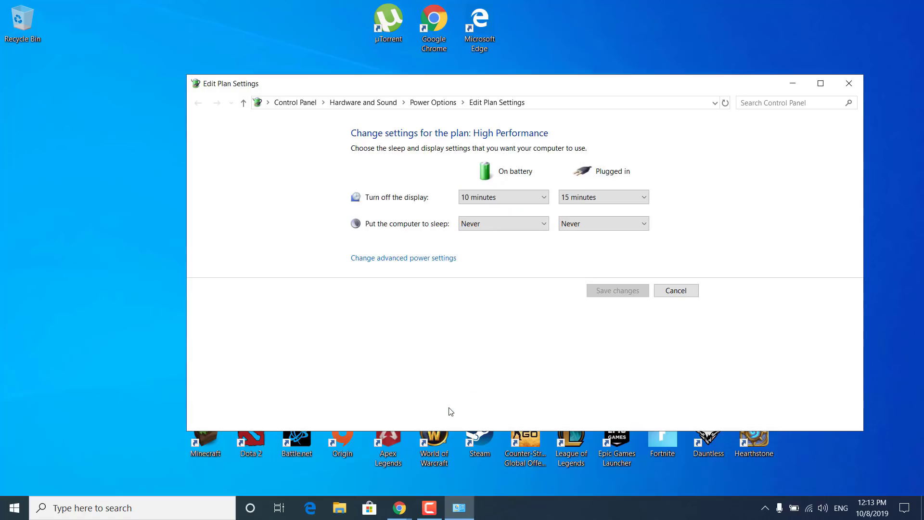
Close the power plan settings window and search the taskbar for %appdata
{"action": "left_click", "coordinate": [848, 83]}
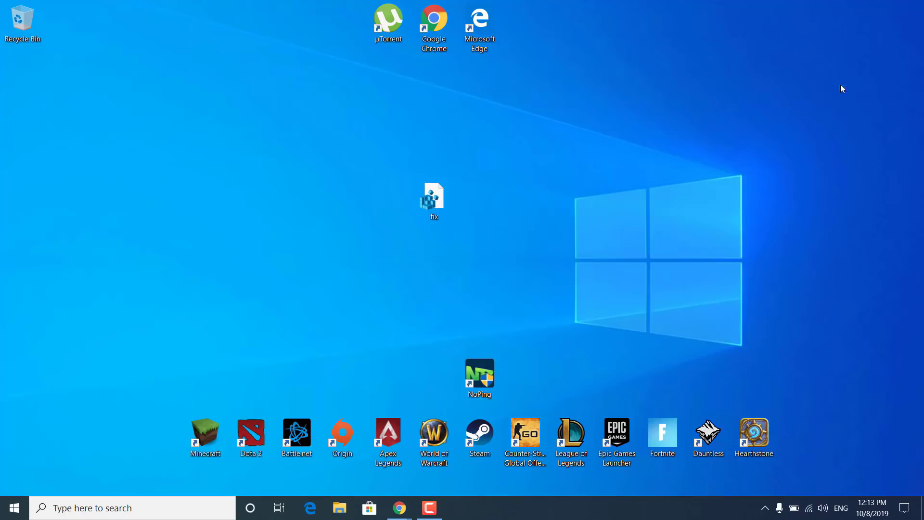
{"action": "left_click", "coordinate": [434, 200]}
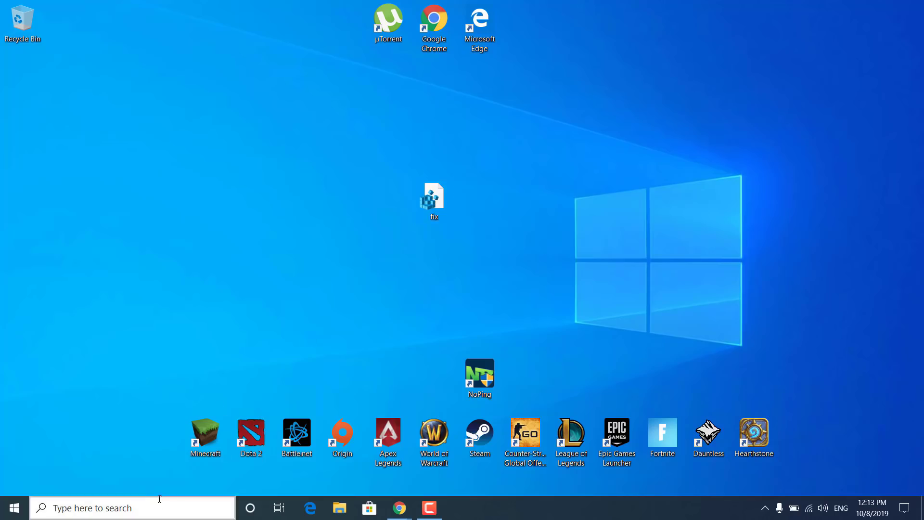
{"action": "left_click", "coordinate": [118, 507]}
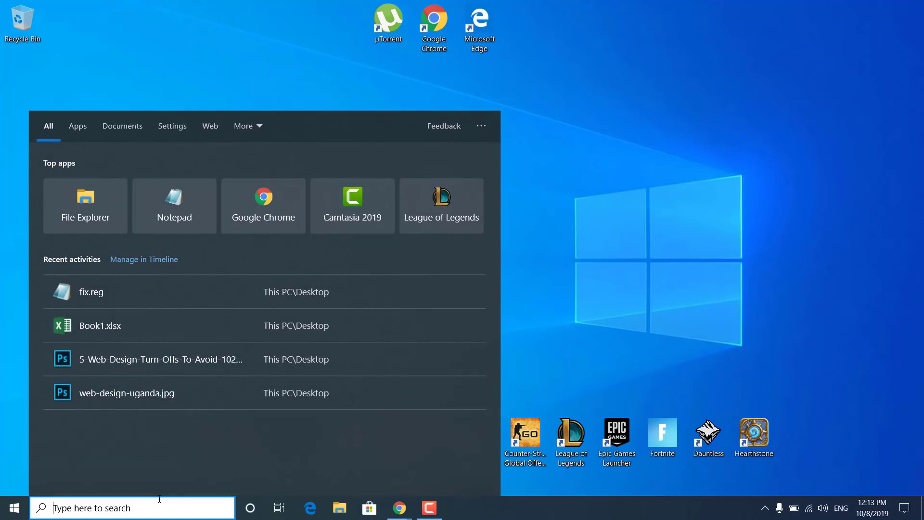
{"action": "type", "text": "%appdata"}
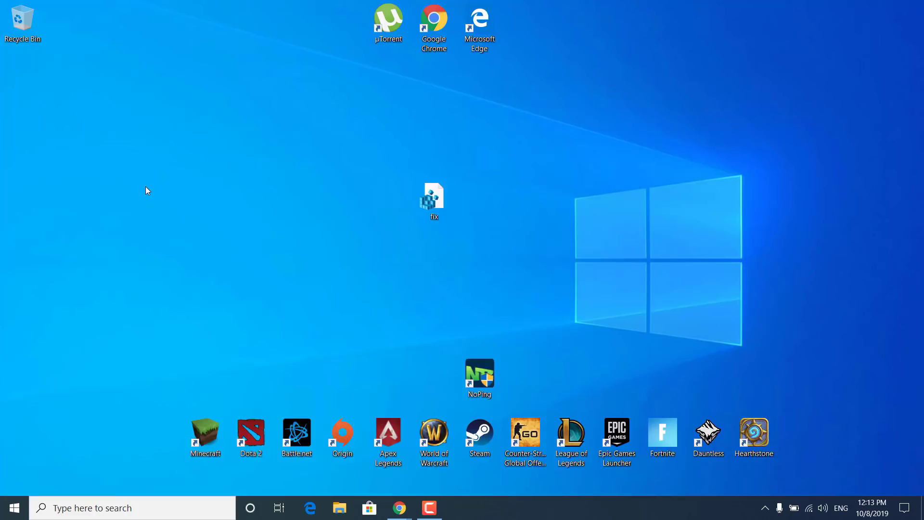
Go from Roaming up to AppData\Local and bring up FortniteGame's context menu for deletion
{"action": "left_click", "coordinate": [338, 507]}
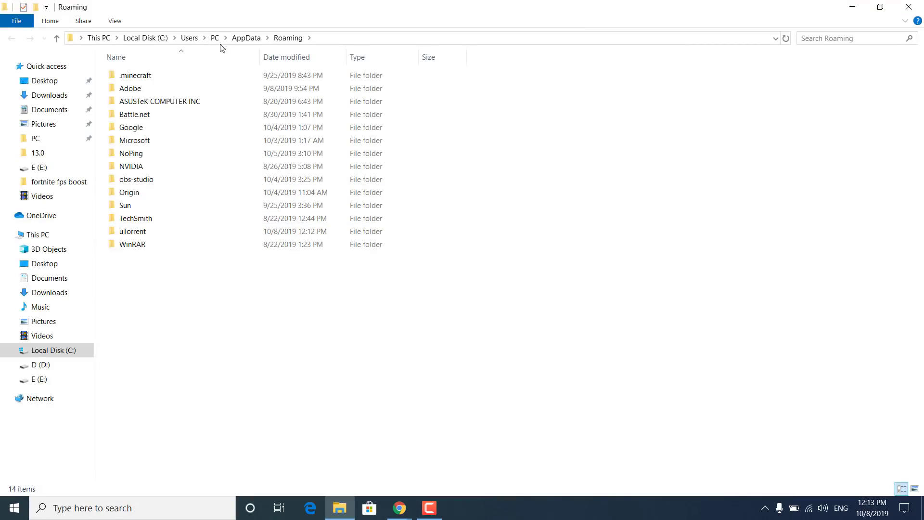
{"action": "left_click", "coordinate": [247, 38]}
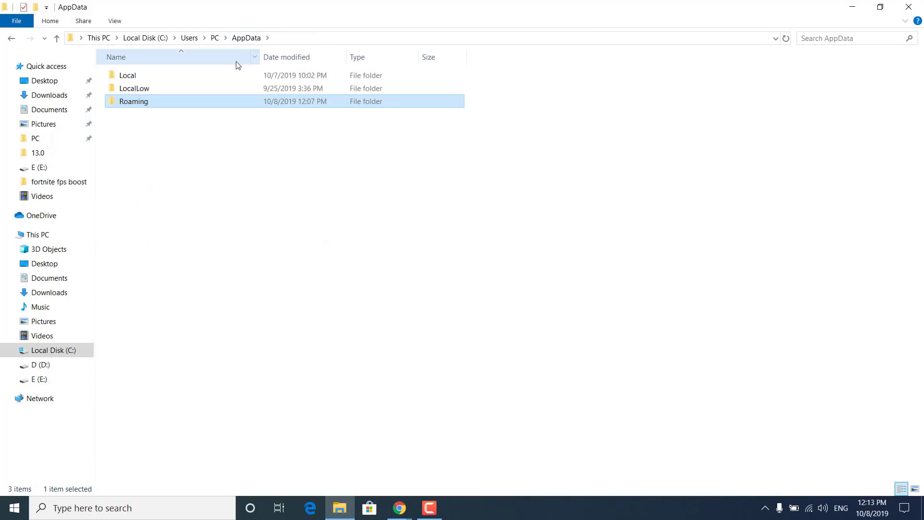
{"action": "double_click", "coordinate": [127, 75]}
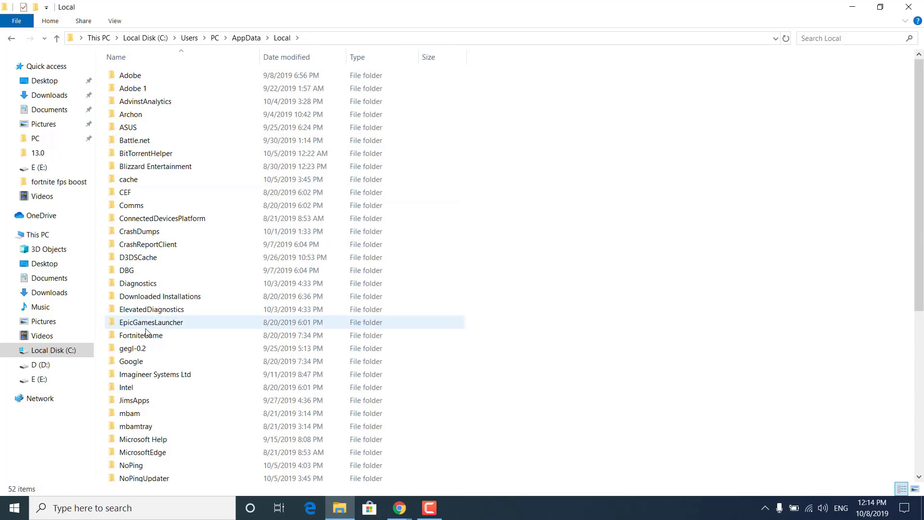
{"action": "right_click", "coordinate": [142, 335]}
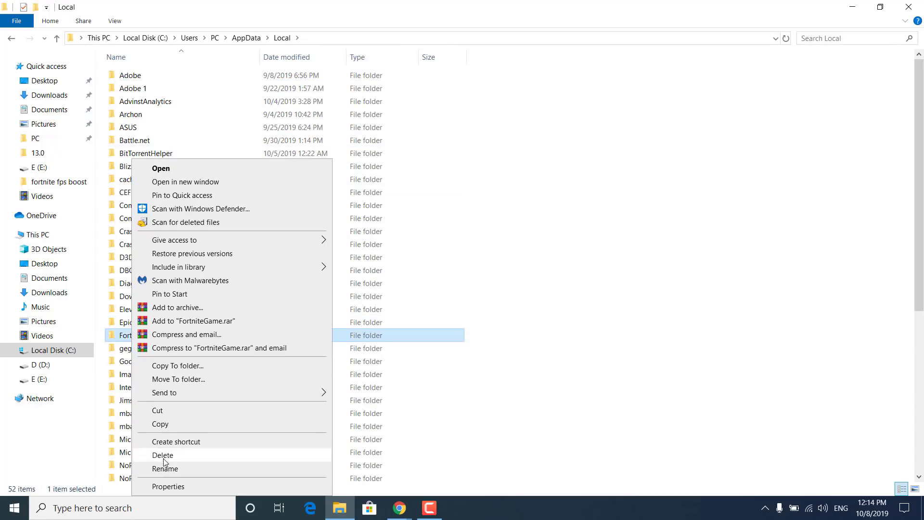
{"action": "mouse_move", "coordinate": [215, 462]}
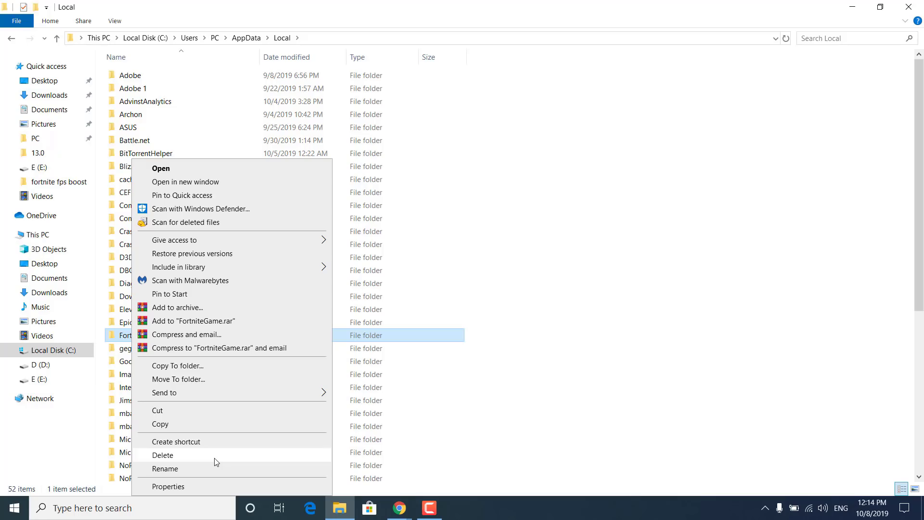
{"action": "left_click", "coordinate": [347, 373]}
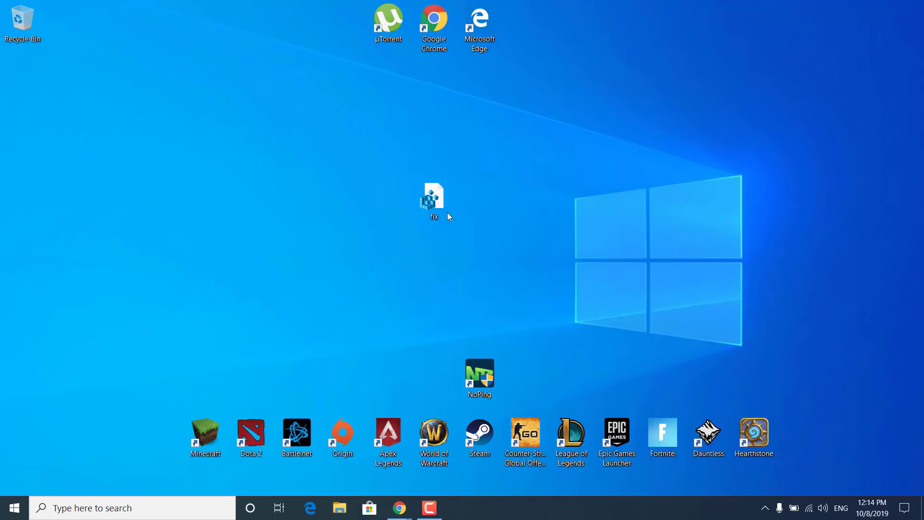
Search the taskbar for 'add or remove programs'
{"action": "left_click", "coordinate": [434, 200]}
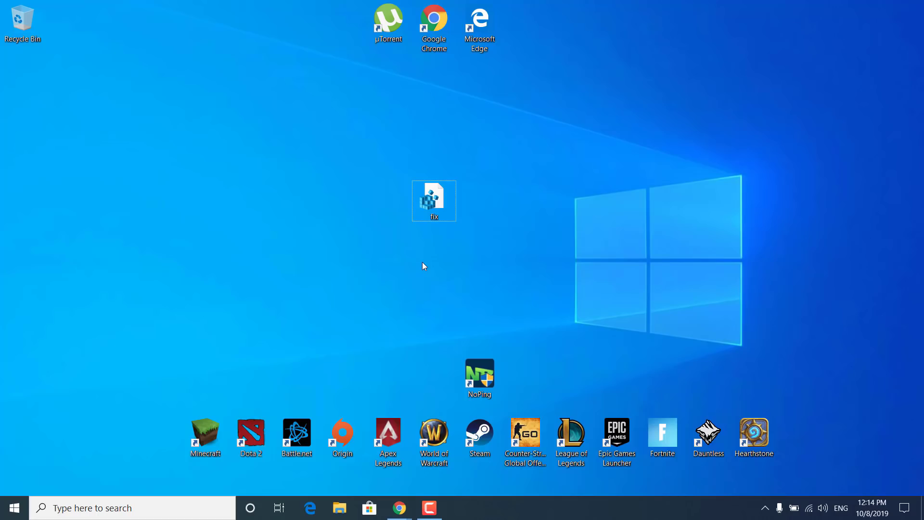
{"action": "left_click", "coordinate": [118, 507]}
{"action": "type", "text": "add or"}
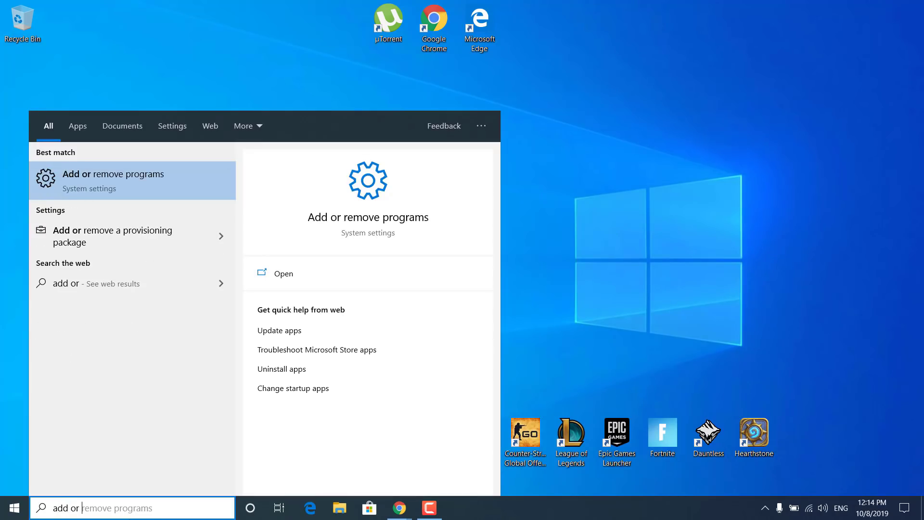
{"action": "mouse_move", "coordinate": [177, 192]}
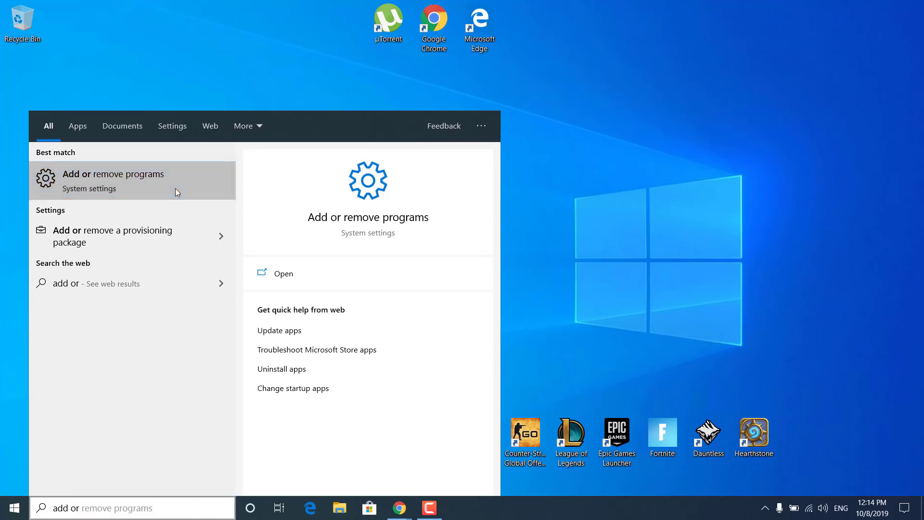
Show Epic Games Launcher's Uninstall option in Apps & features, then close Settings
{"action": "left_click", "coordinate": [113, 174]}
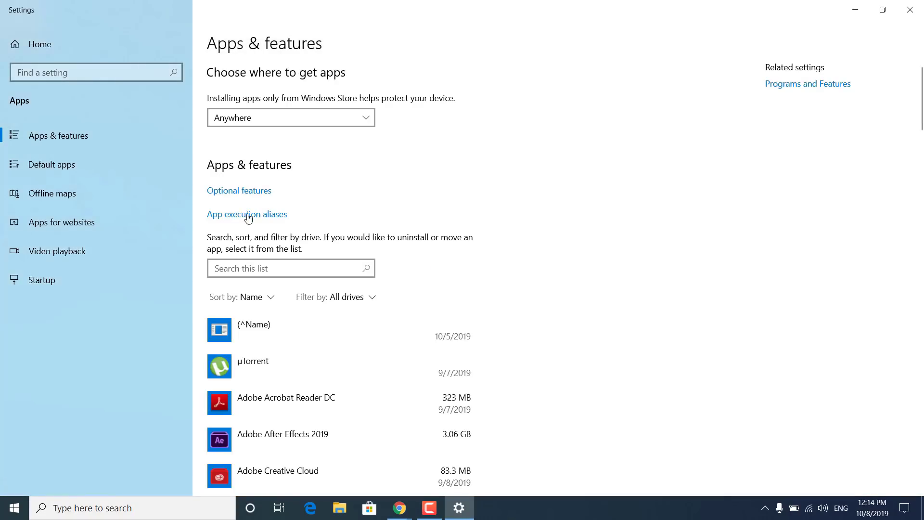
{"action": "scroll", "scroll_direction": "down", "scroll_amount": 3}
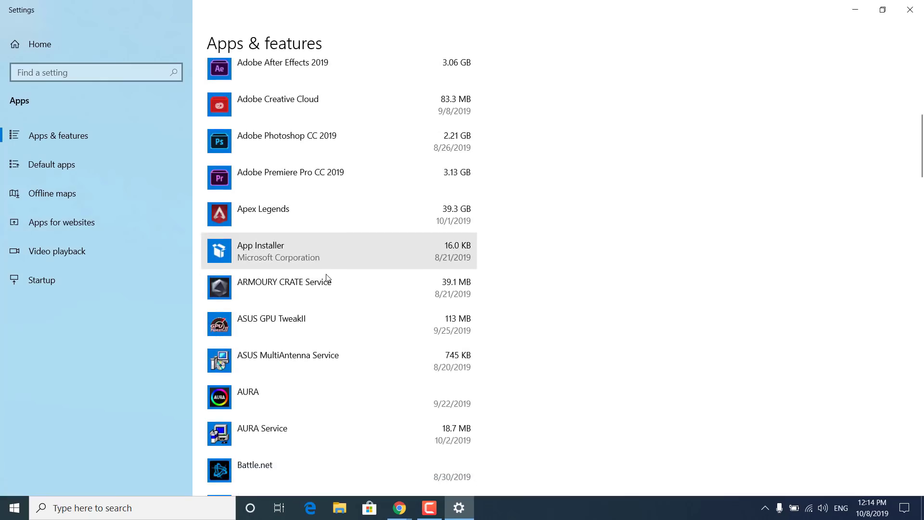
{"action": "scroll", "scroll_direction": "down", "scroll_amount": 3}
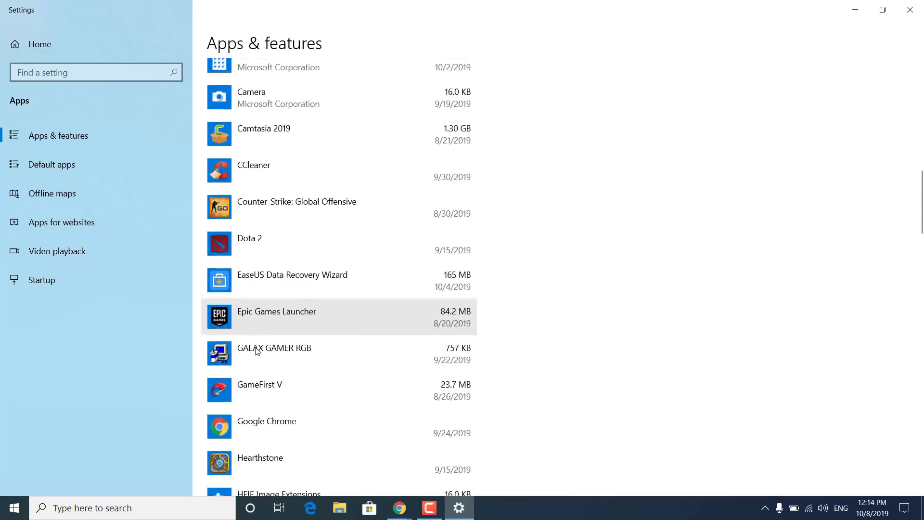
{"action": "left_click", "coordinate": [275, 311]}
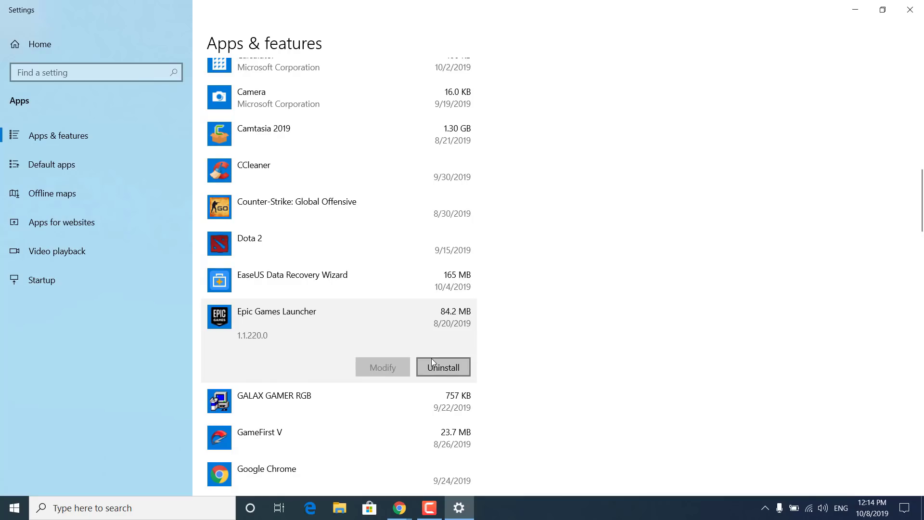
{"action": "mouse_move", "coordinate": [329, 342]}
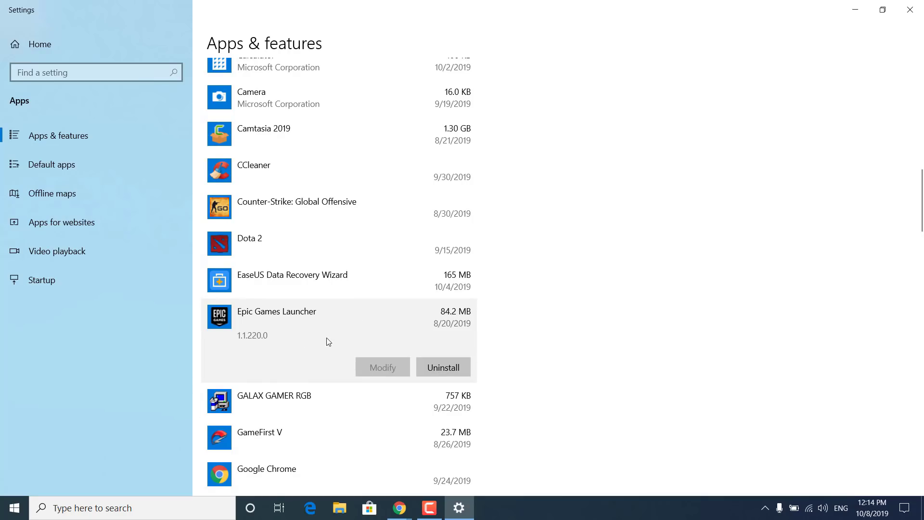
{"action": "scroll", "scroll_direction": "down", "scroll_amount": 3}
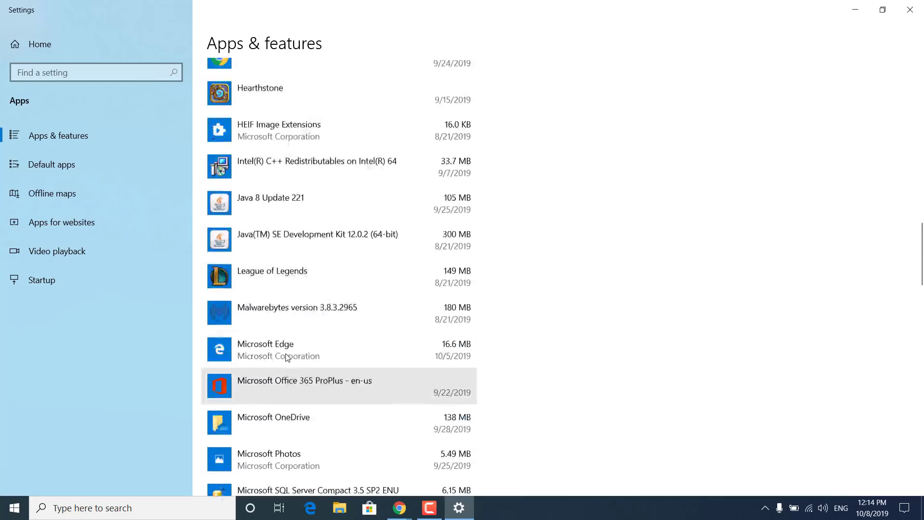
{"action": "scroll", "scroll_direction": "up", "scroll_amount": 3}
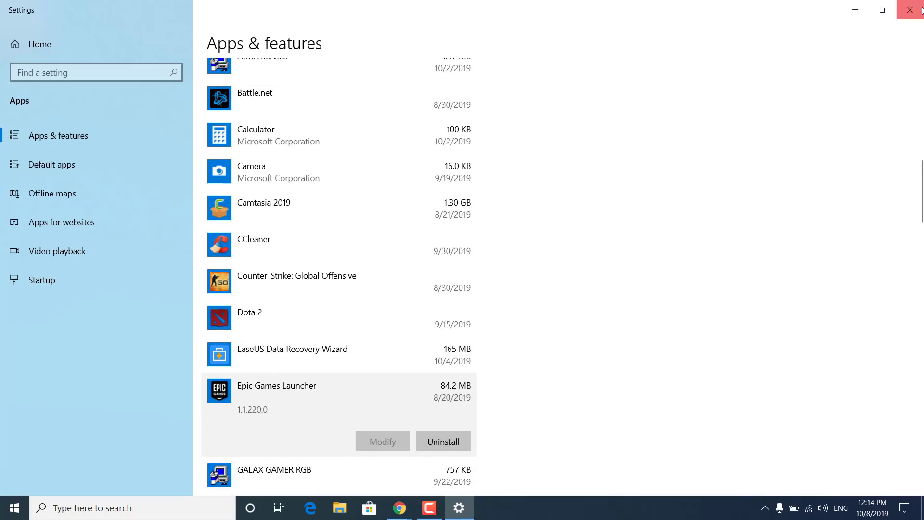
{"action": "left_click", "coordinate": [917, 11]}
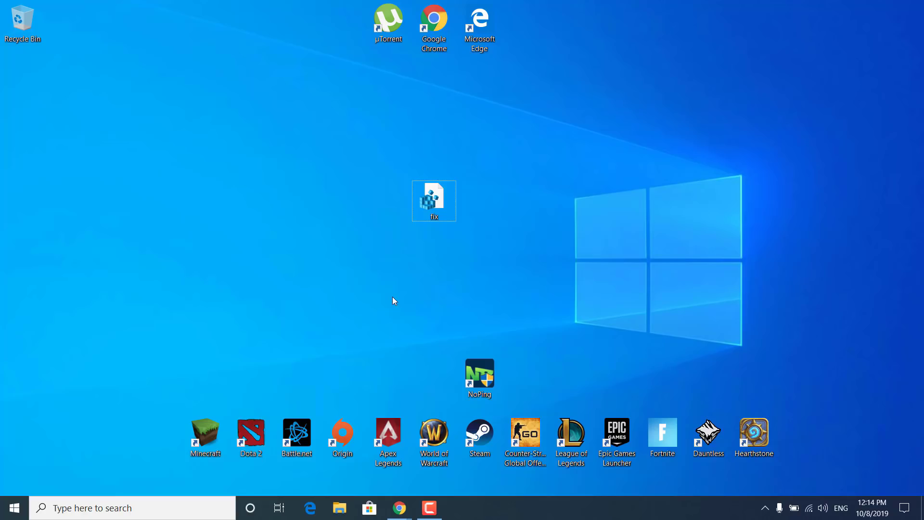
{"action": "mouse_move", "coordinate": [357, 318]}
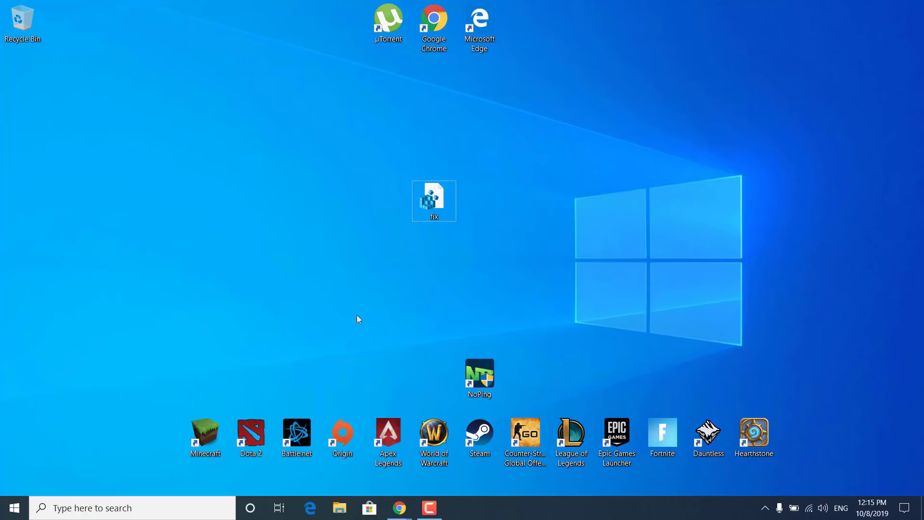
Search the taskbar for 'reset this PC'
{"action": "left_click", "coordinate": [118, 507]}
{"action": "type", "text": "reset"}
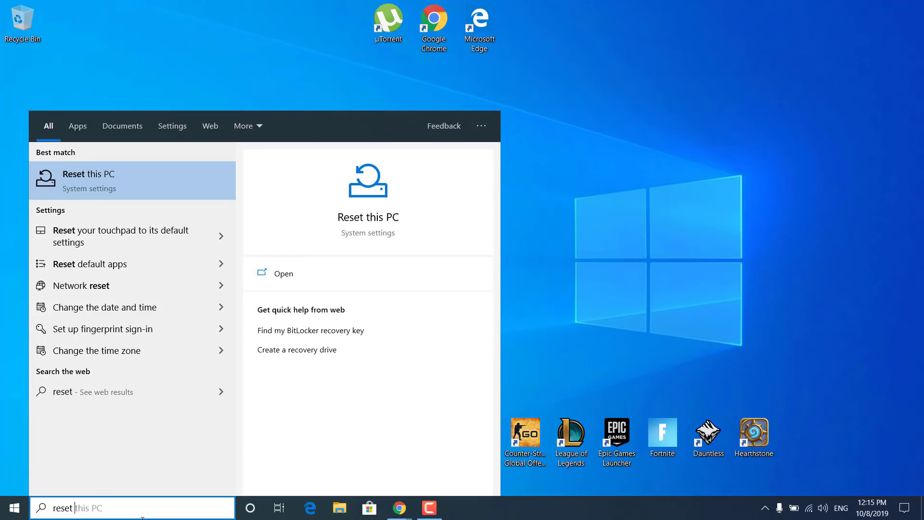
{"action": "mouse_move", "coordinate": [108, 184]}
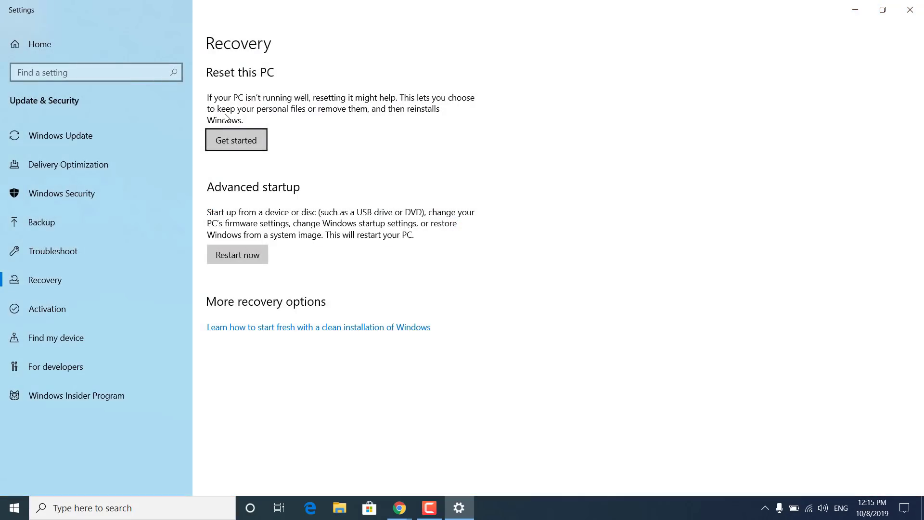
{"action": "mouse_move", "coordinate": [361, 111]}
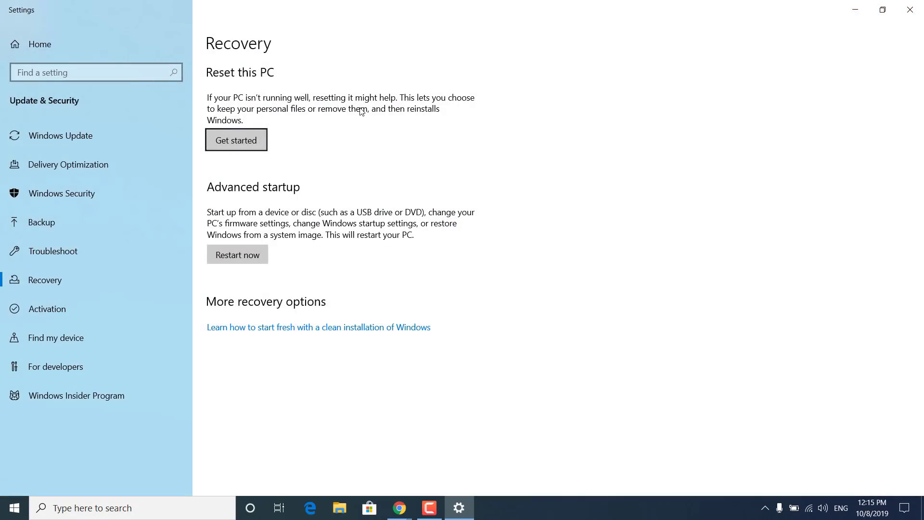
{"action": "mouse_move", "coordinate": [296, 137]}
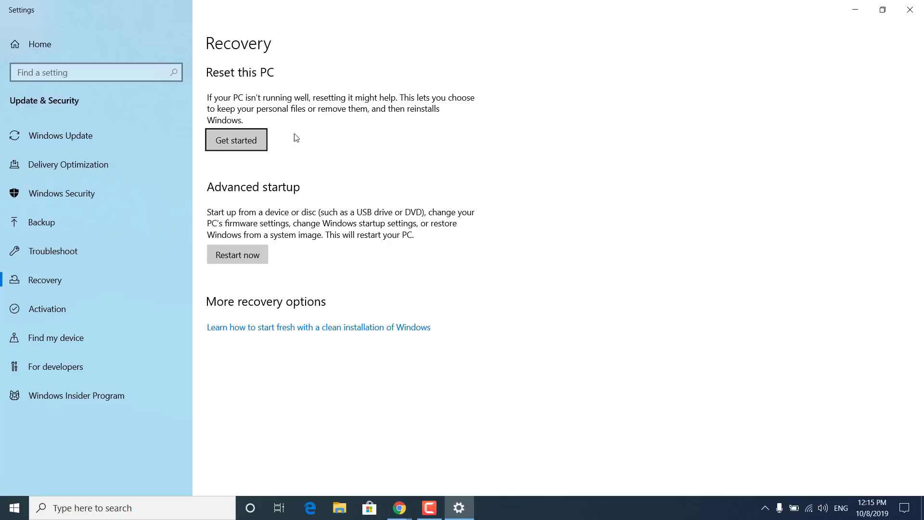
{"action": "mouse_move", "coordinate": [381, 121]}
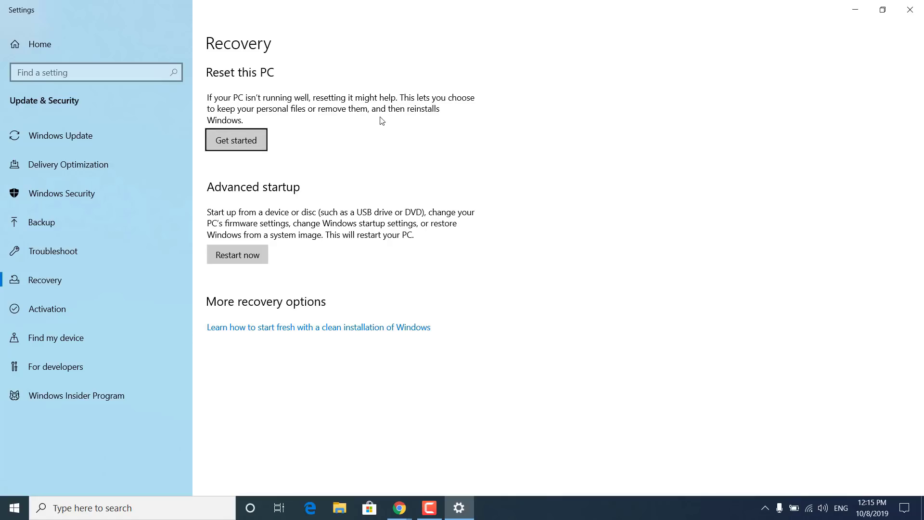
{"action": "mouse_move", "coordinate": [211, 105]}
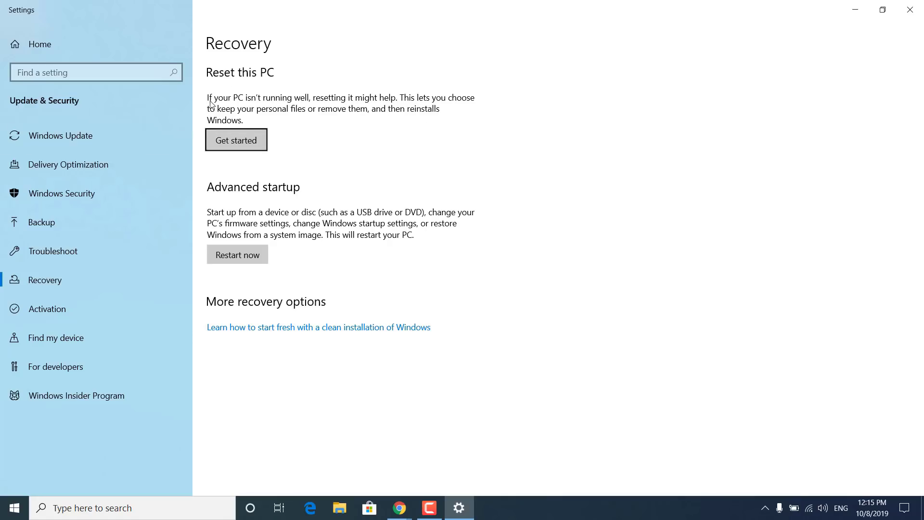
{"action": "left_click", "coordinate": [236, 140]}
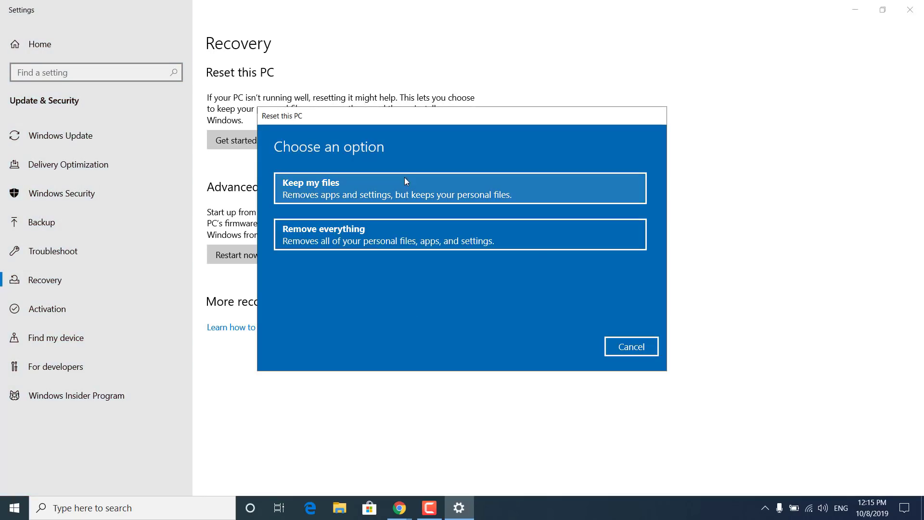
{"action": "mouse_move", "coordinate": [301, 198]}
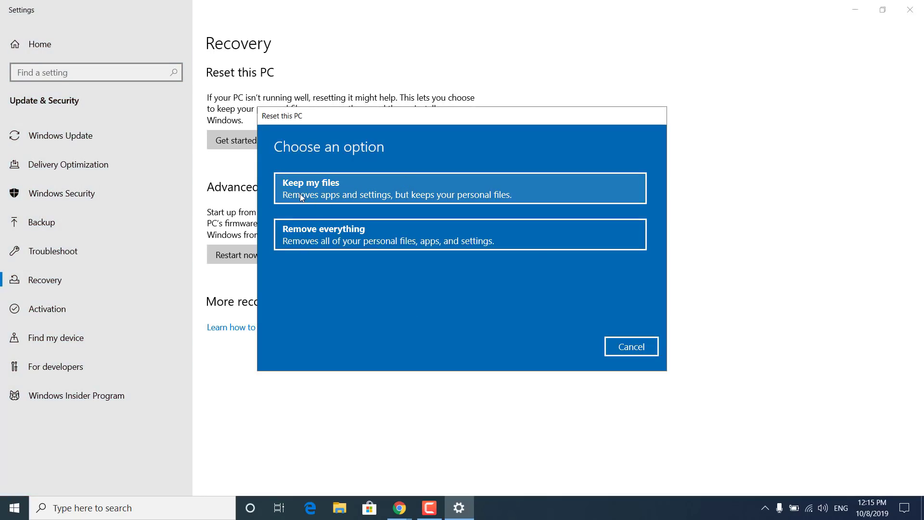
{"action": "mouse_move", "coordinate": [341, 202]}
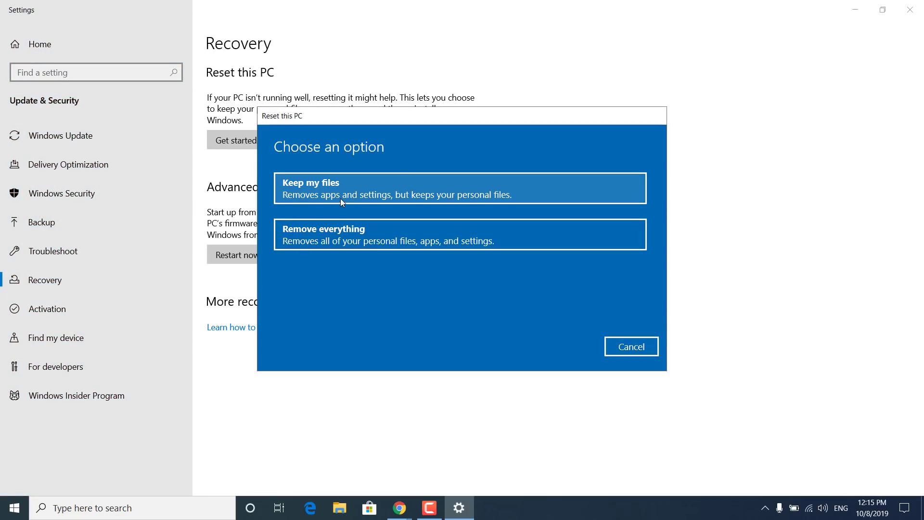
{"action": "mouse_move", "coordinate": [305, 245]}
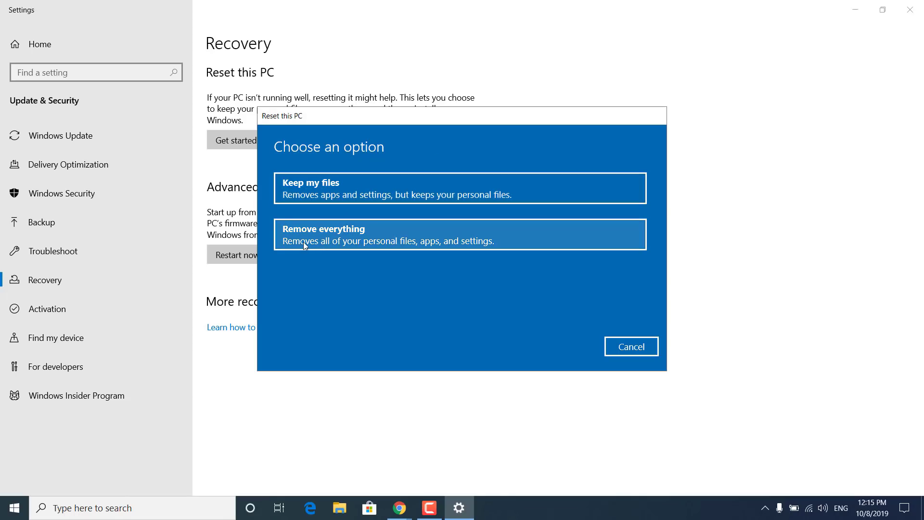
{"action": "mouse_move", "coordinate": [390, 187]}
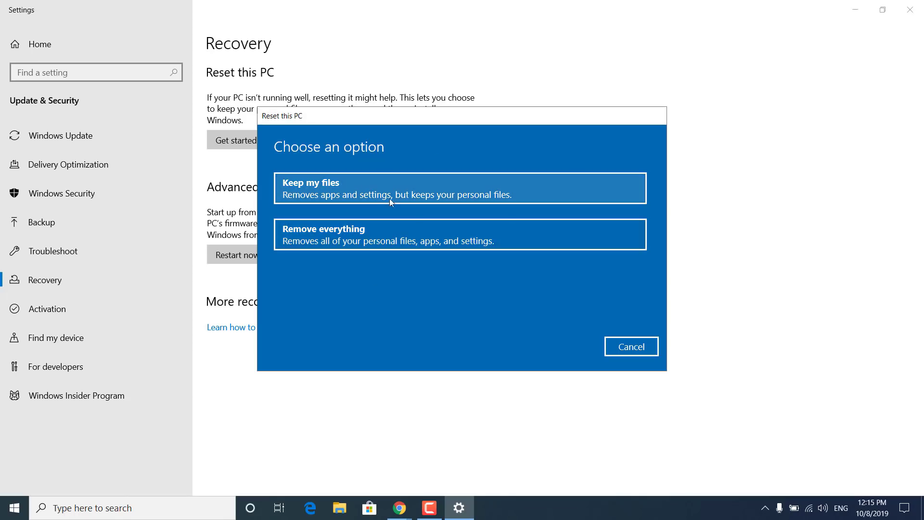
{"action": "mouse_move", "coordinate": [404, 236]}
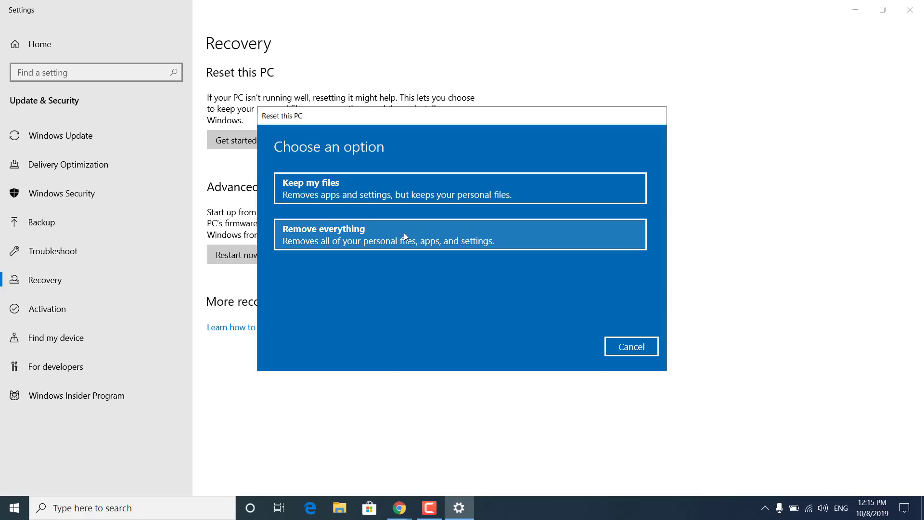
{"action": "mouse_move", "coordinate": [381, 294]}
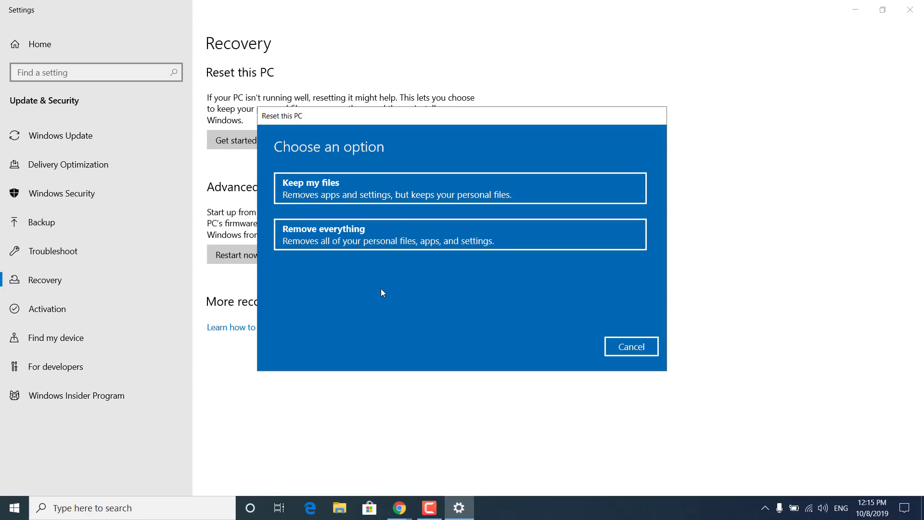
{"action": "mouse_move", "coordinate": [300, 232]}
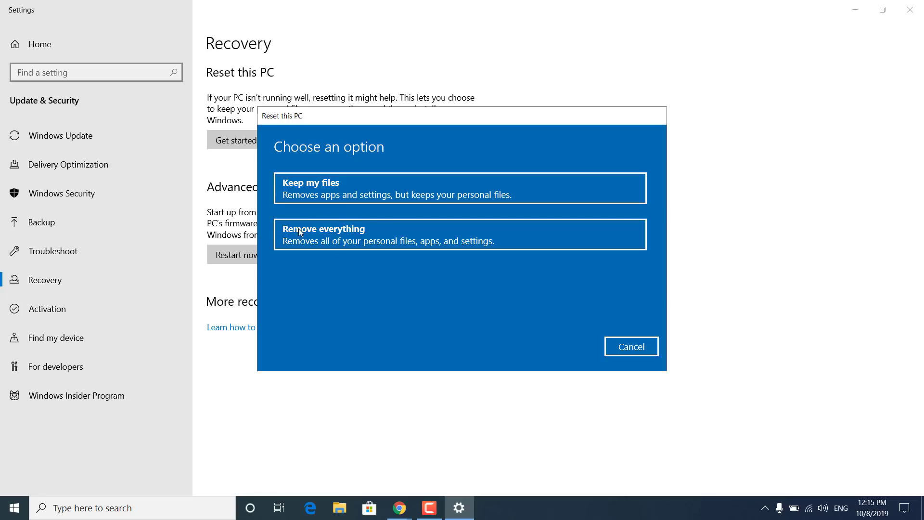
{"action": "mouse_move", "coordinate": [291, 273]}
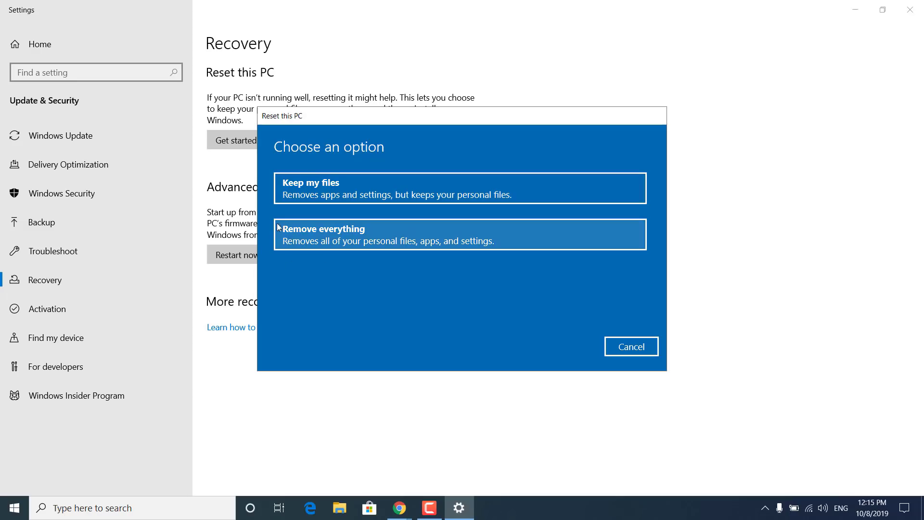
{"action": "mouse_move", "coordinate": [311, 187]}
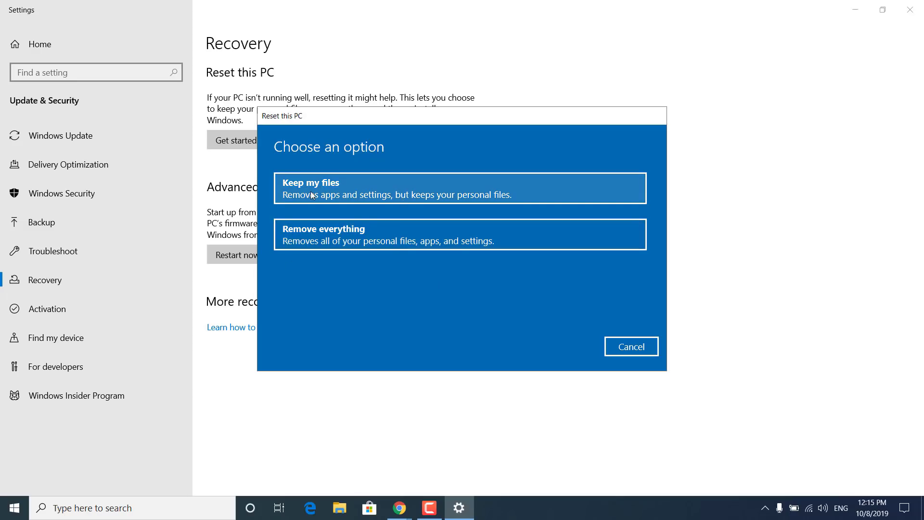
{"action": "mouse_move", "coordinate": [333, 203]}
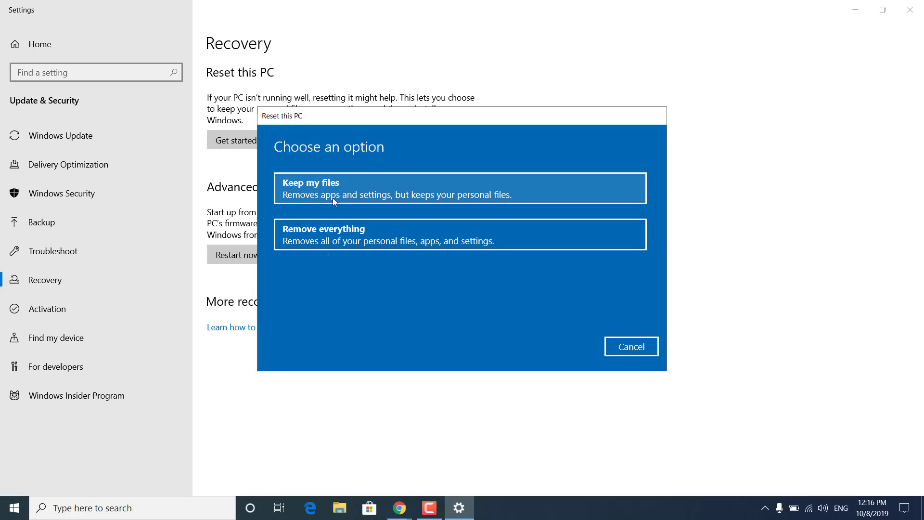
{"action": "mouse_move", "coordinate": [381, 219]}
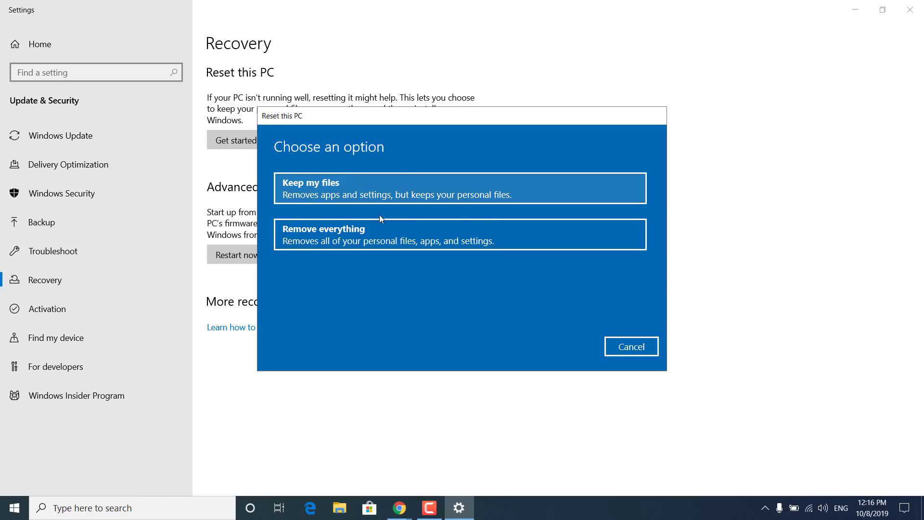
{"action": "mouse_move", "coordinate": [538, 270]}
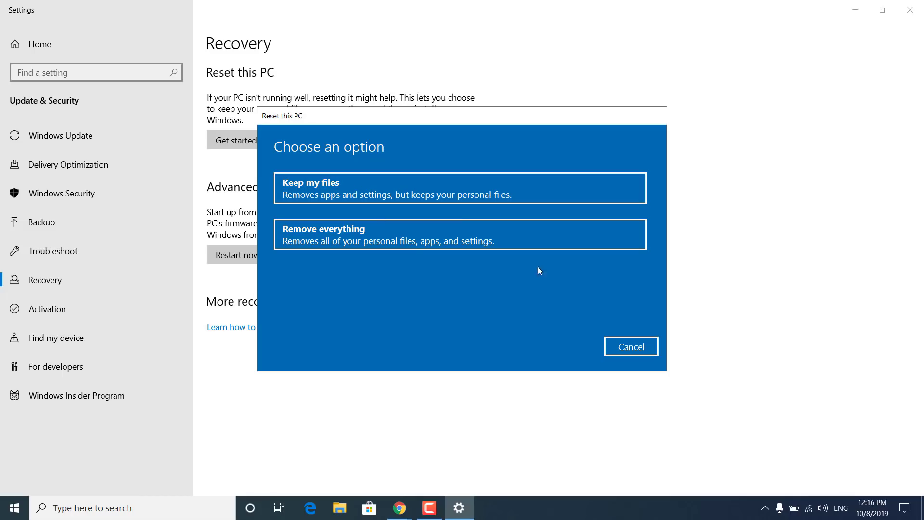
{"action": "left_click", "coordinate": [631, 346]}
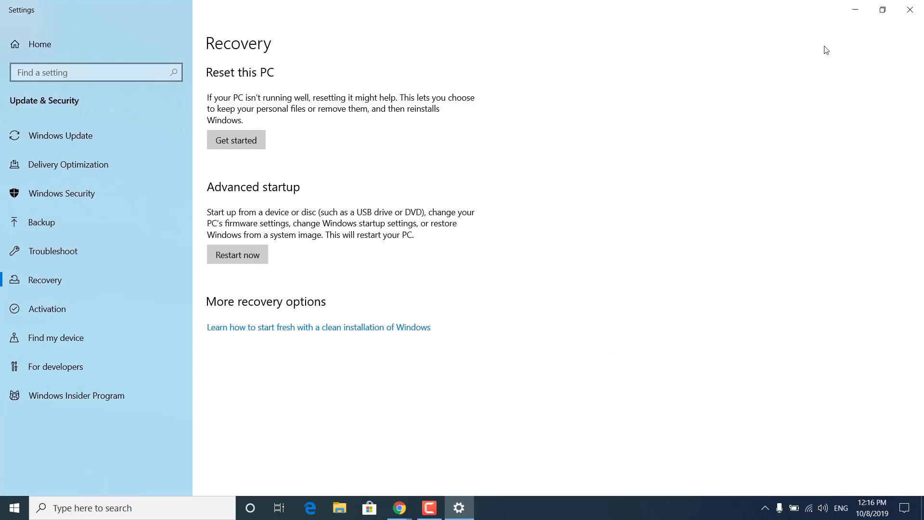